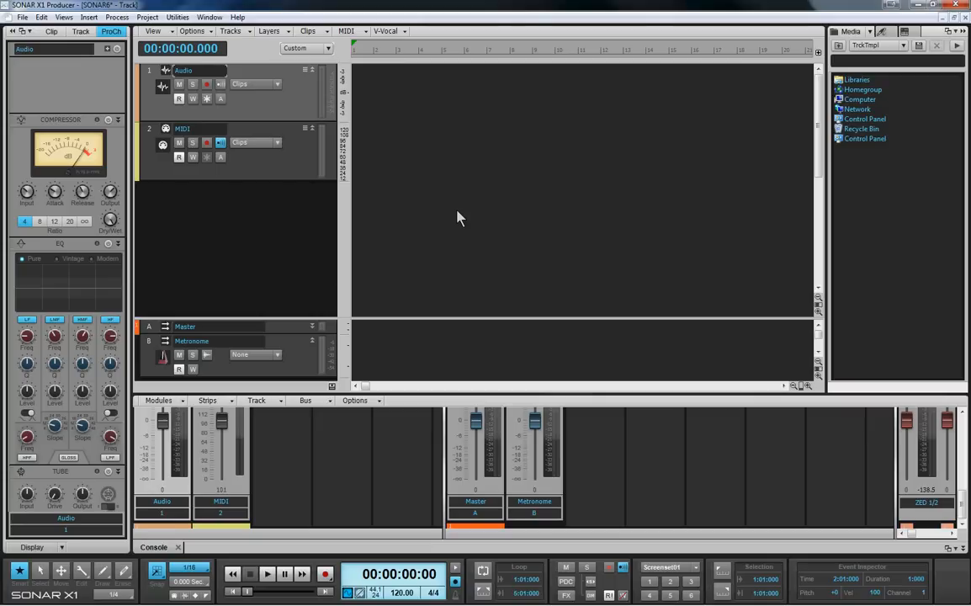
mouse_move(361, 150)
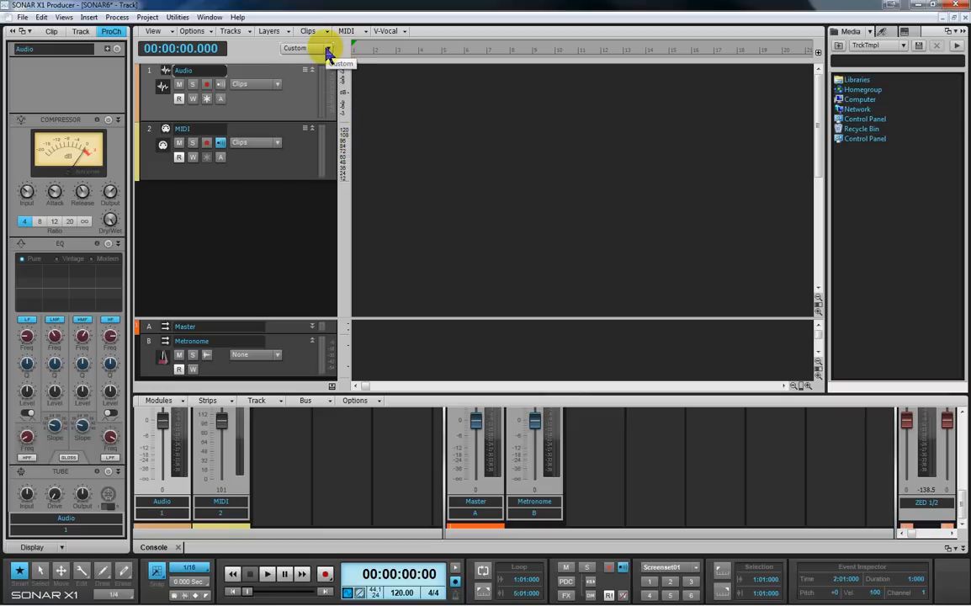
Switch the track control preset from Custom to All so every control shows
left_click(327, 48)
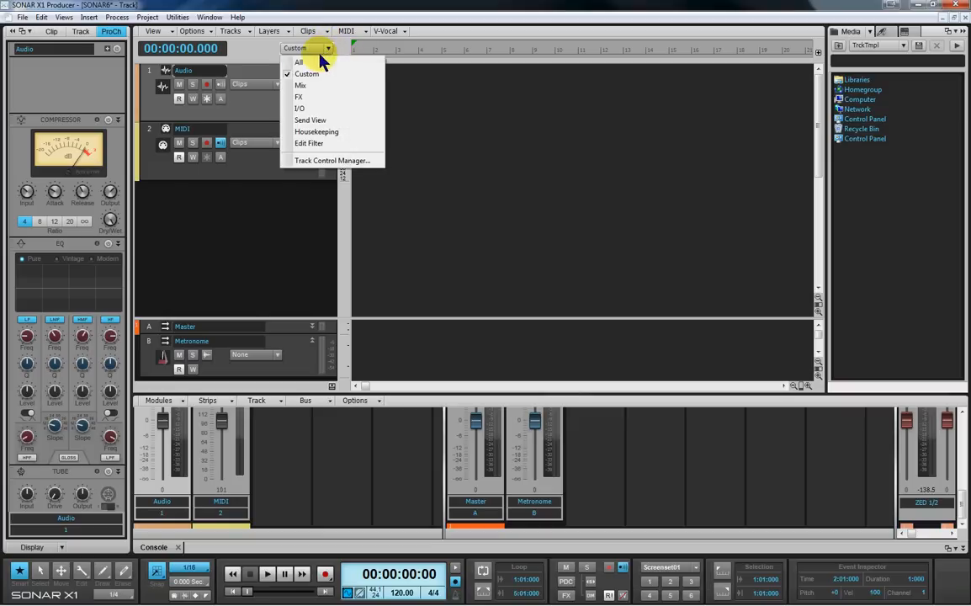
left_click(298, 61)
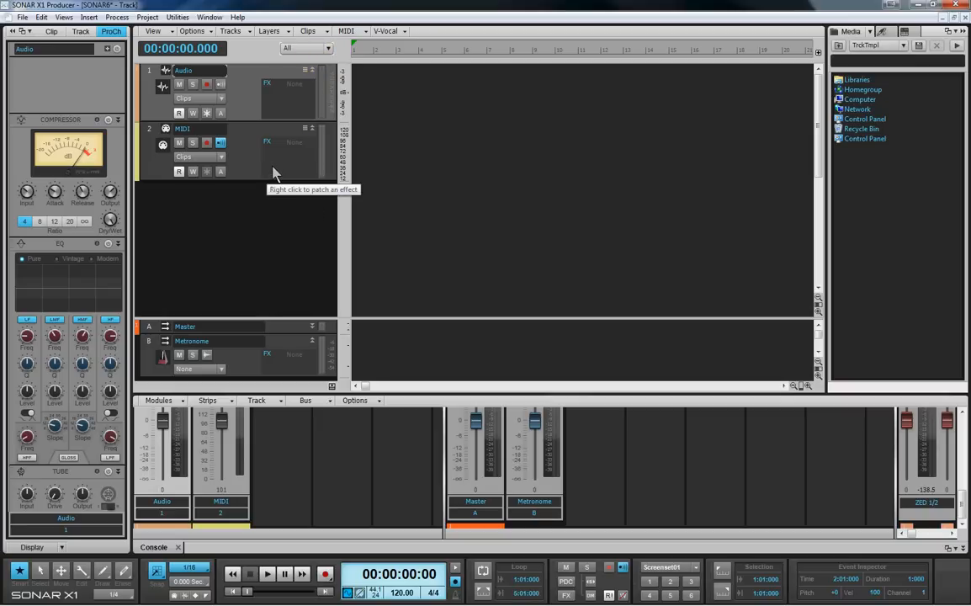
mouse_move(455, 180)
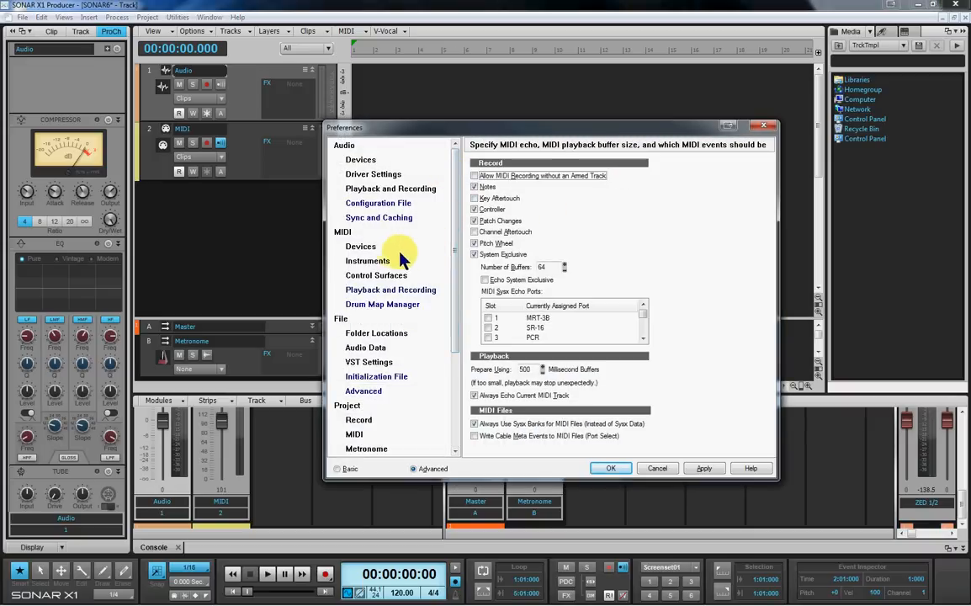
Show the MIDI Devices page listing enabled input and output devices
left_click(360, 245)
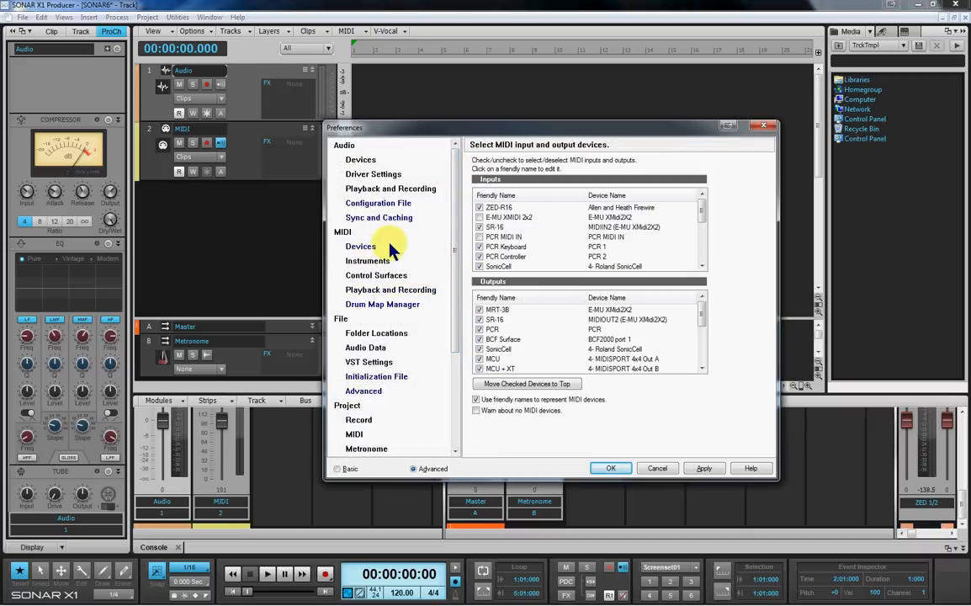
mouse_move(575, 226)
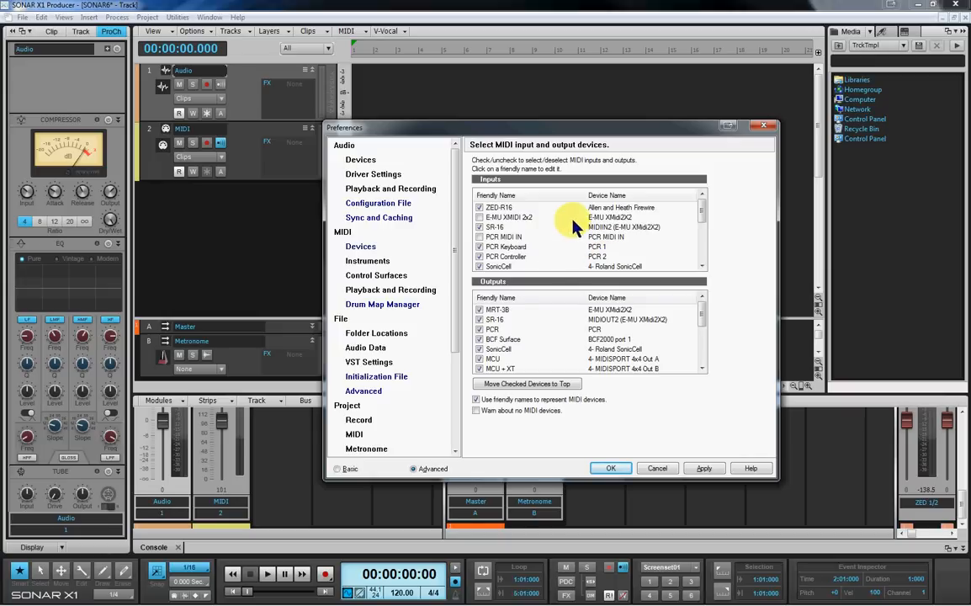
mouse_move(515, 217)
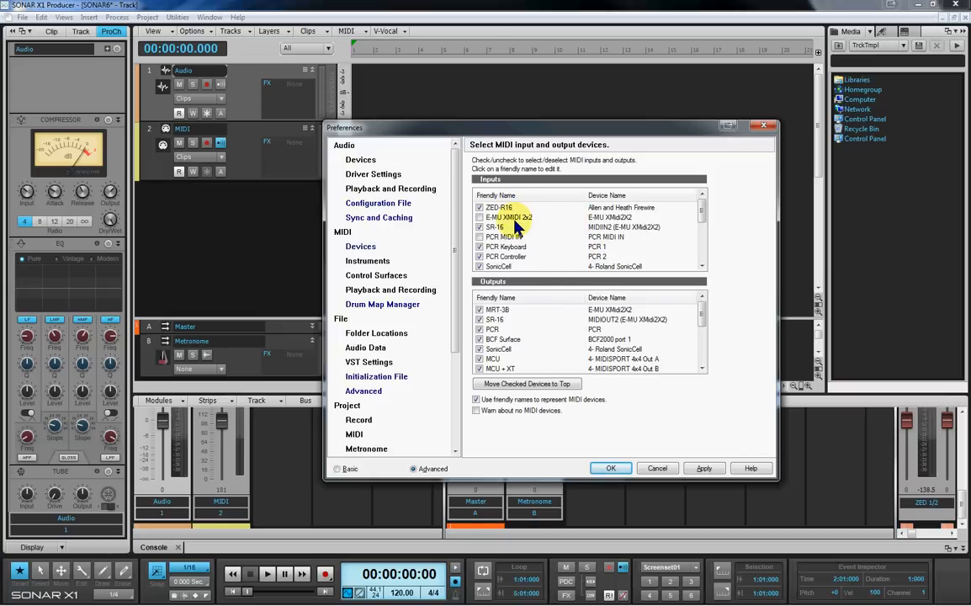
mouse_move(579, 262)
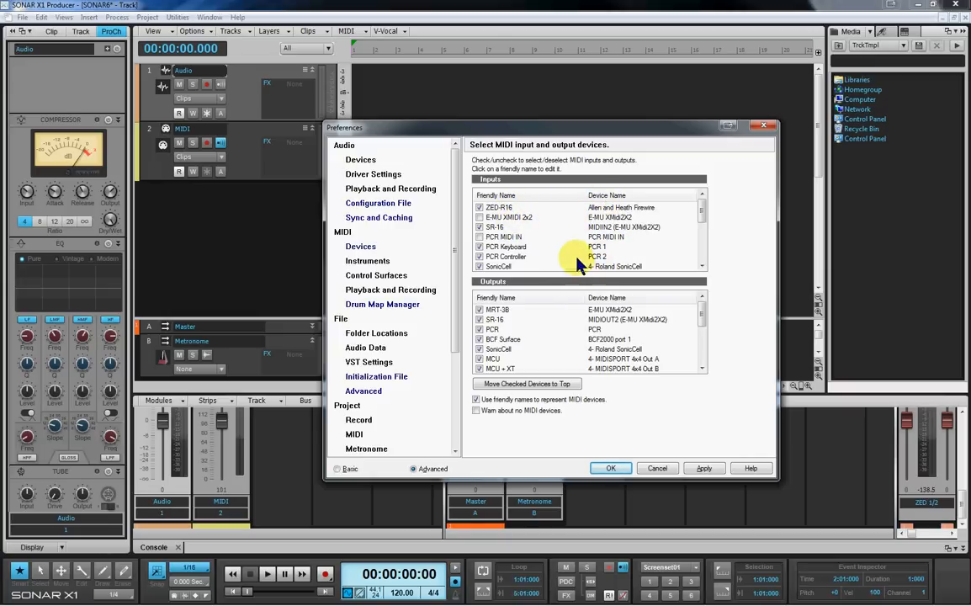
mouse_move(554, 335)
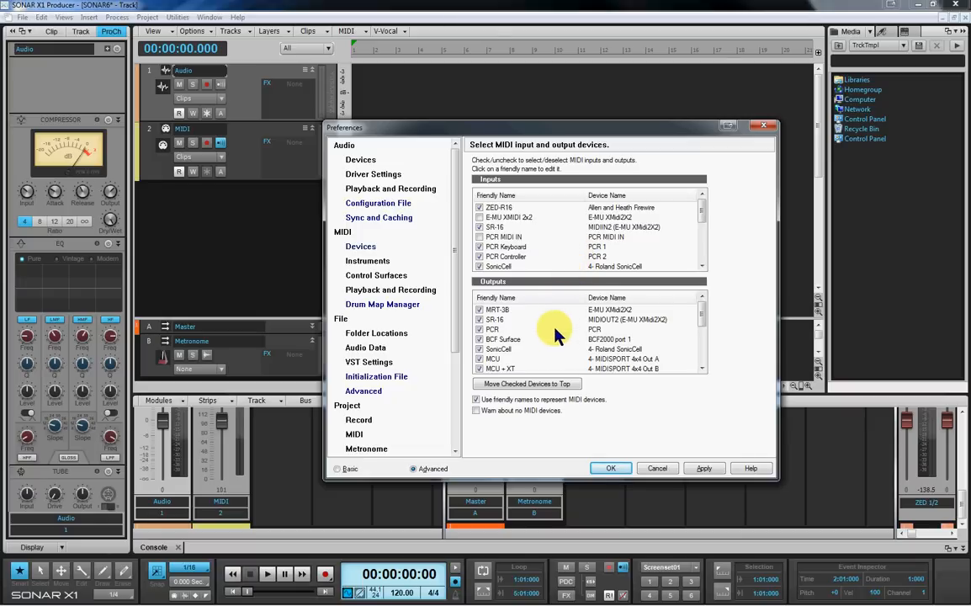
mouse_move(547, 359)
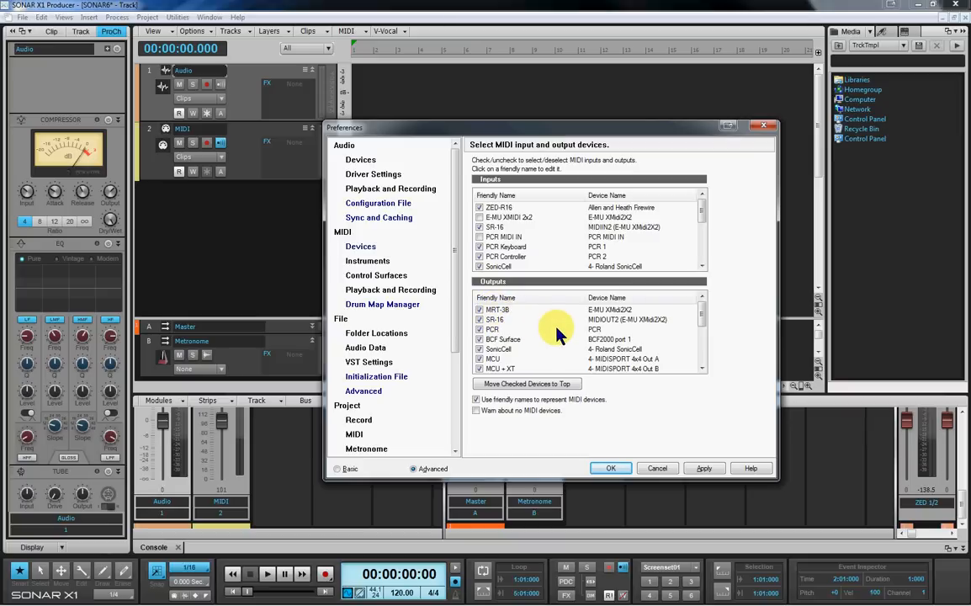
mouse_move(543, 335)
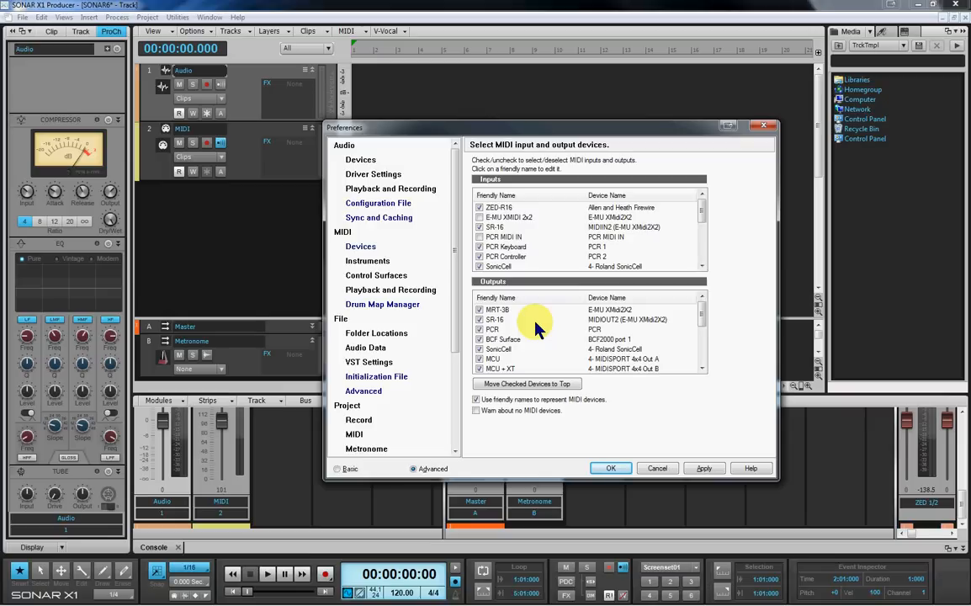
mouse_move(412, 261)
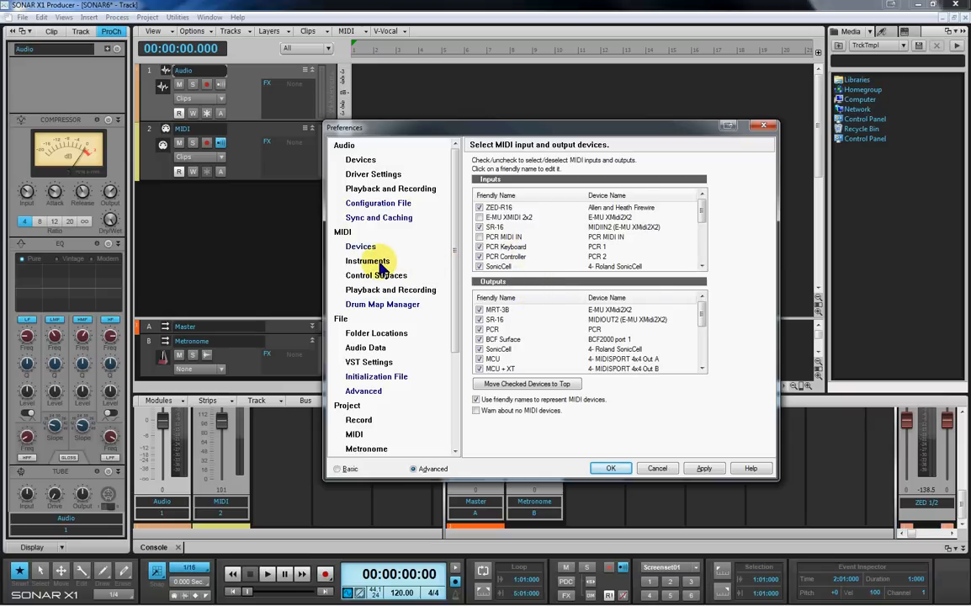
Show the MIDI Instruments page with MRT-3B output channel assignments
left_click(367, 260)
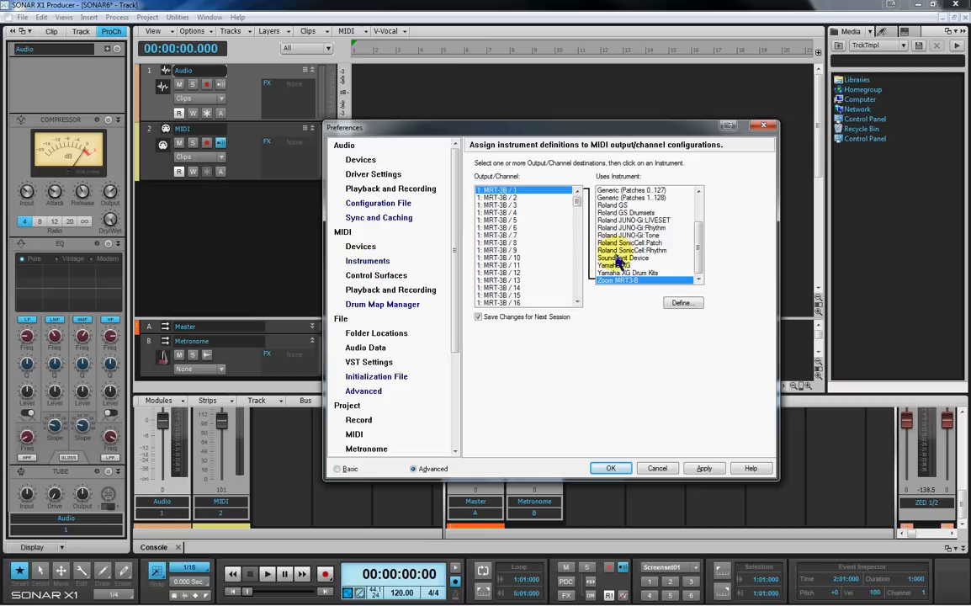
mouse_move(629, 349)
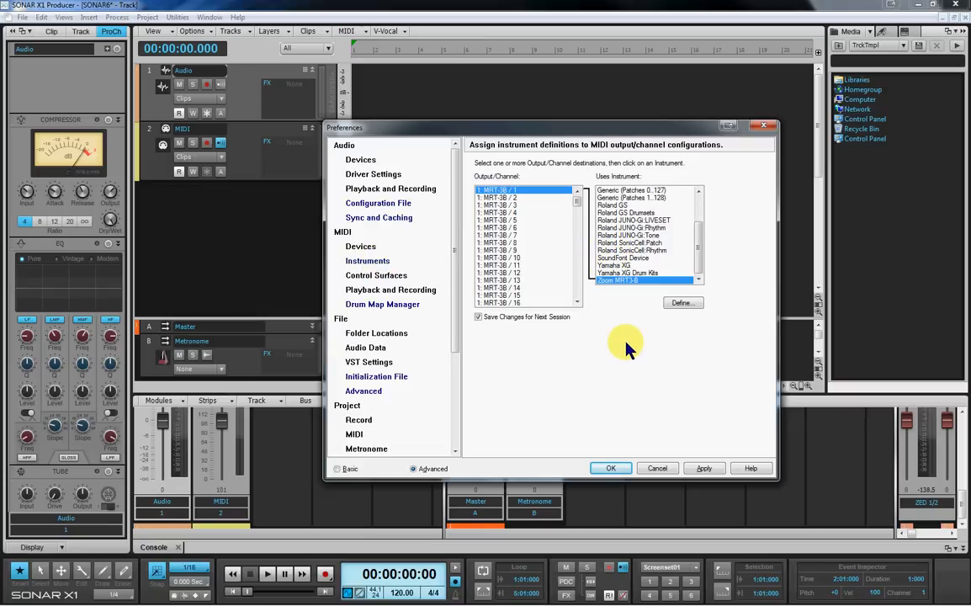
mouse_move(626, 349)
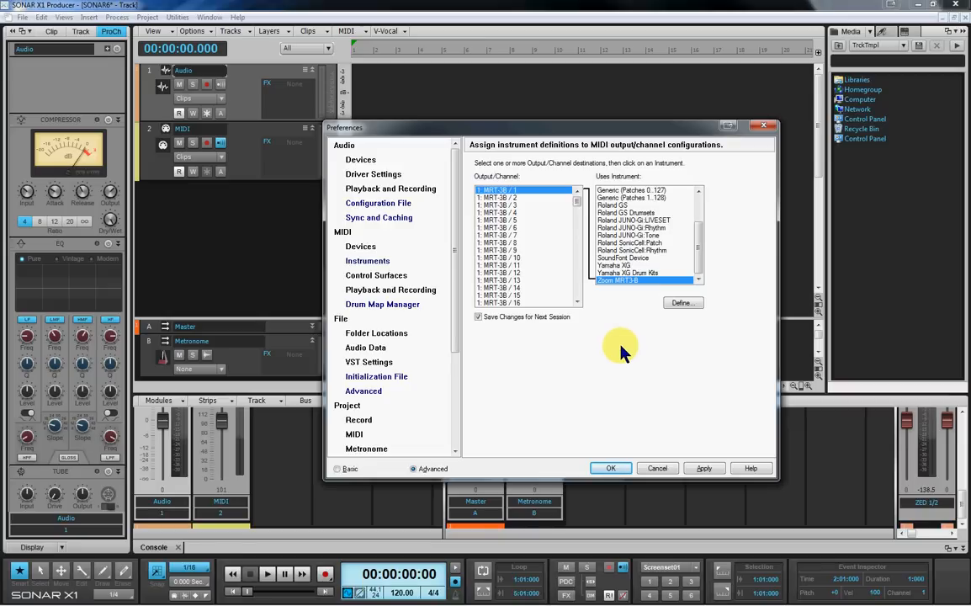
Review the MIDI Playback and Recording echo options, then accept and close Preferences
left_click(391, 289)
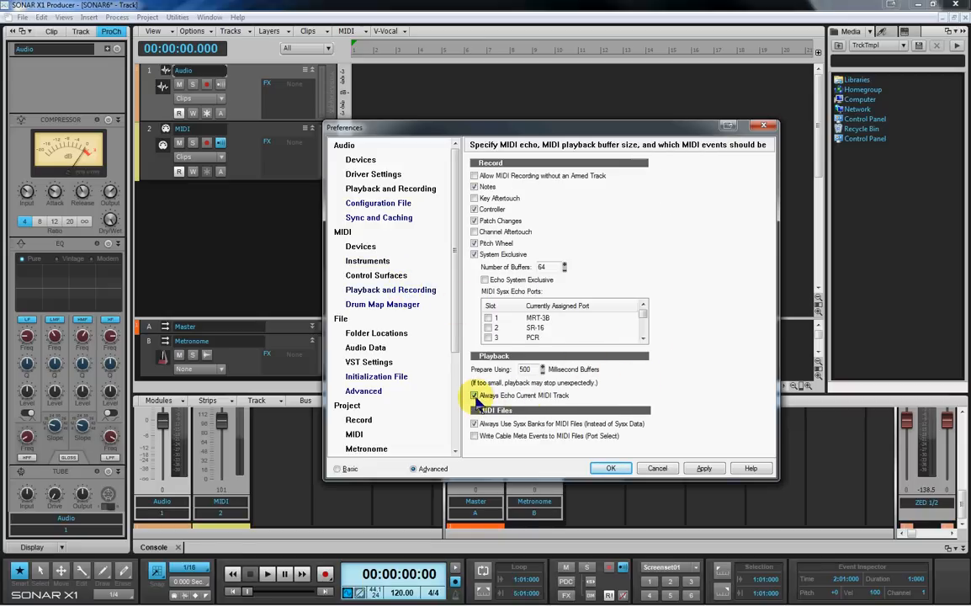
mouse_move(562, 395)
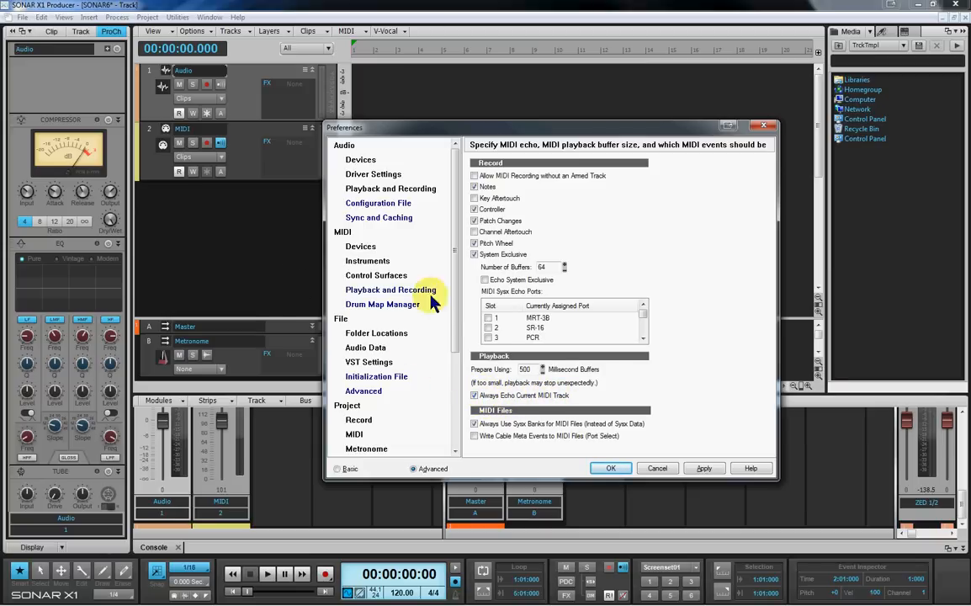
mouse_move(644, 364)
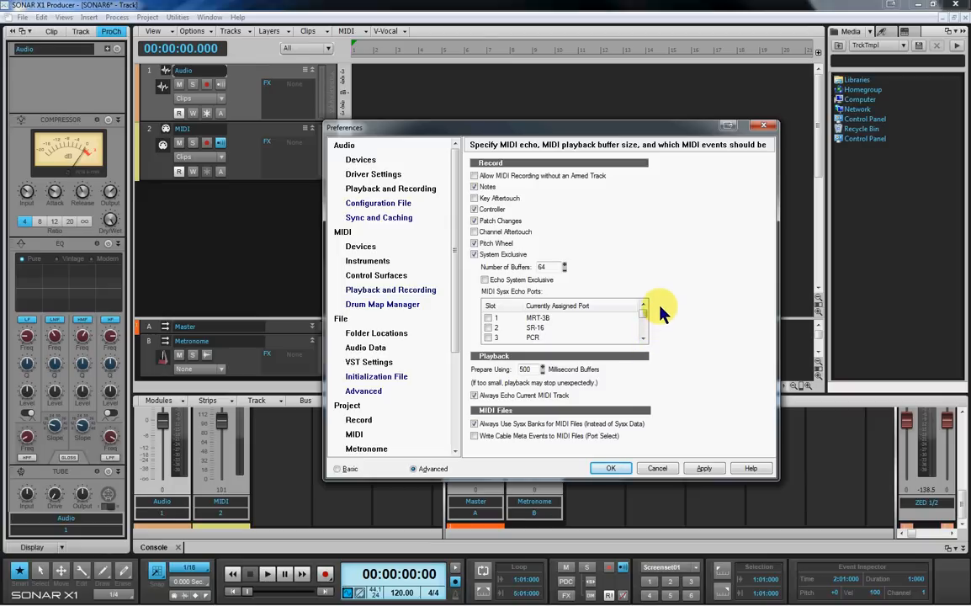
mouse_move(696, 313)
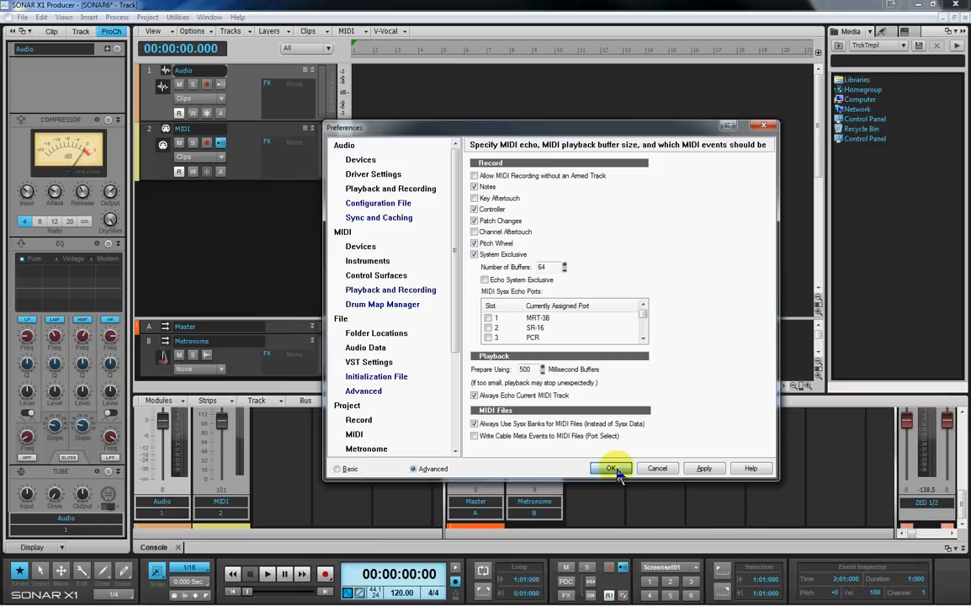
left_click(612, 468)
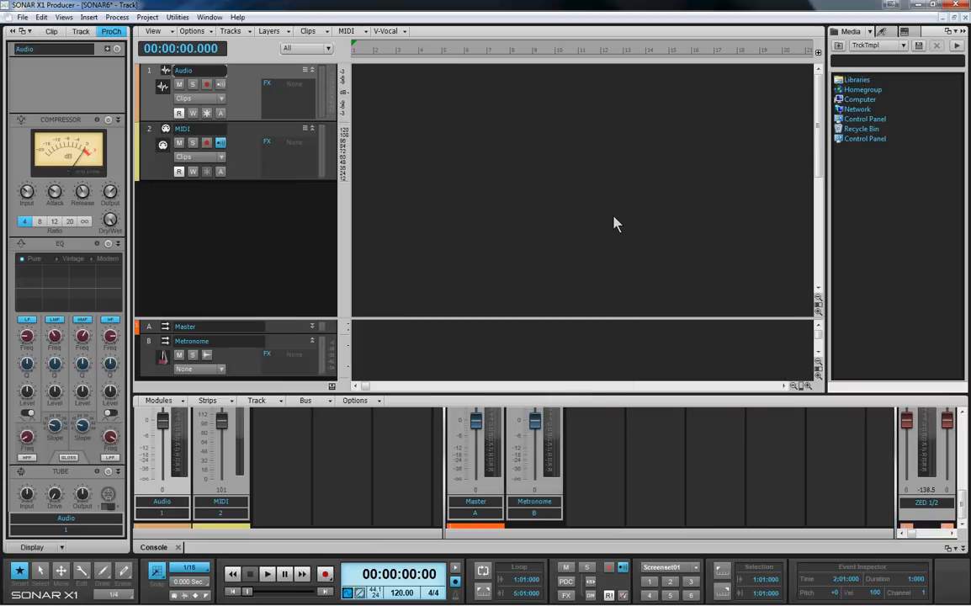
mouse_move(494, 61)
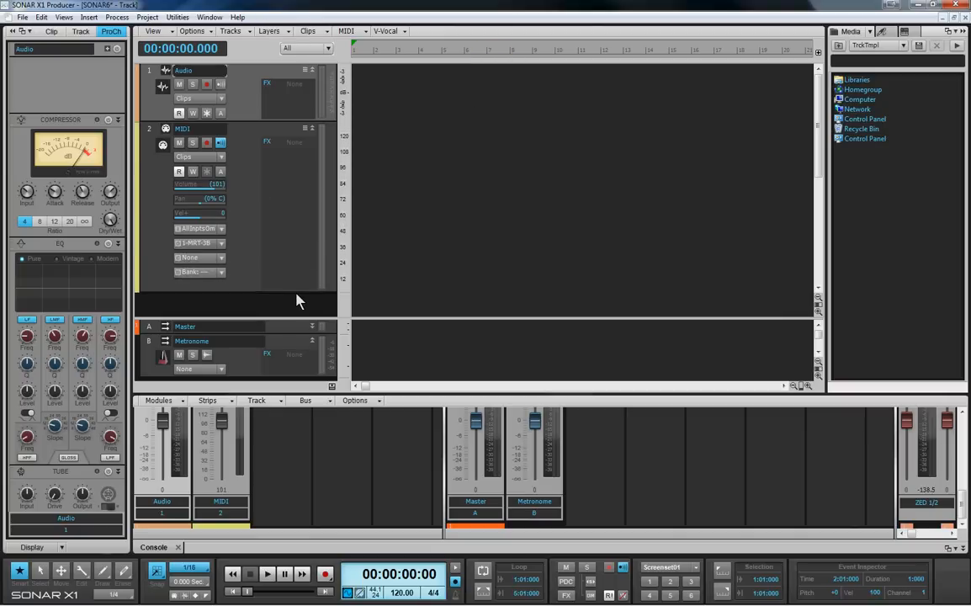
mouse_move(471, 251)
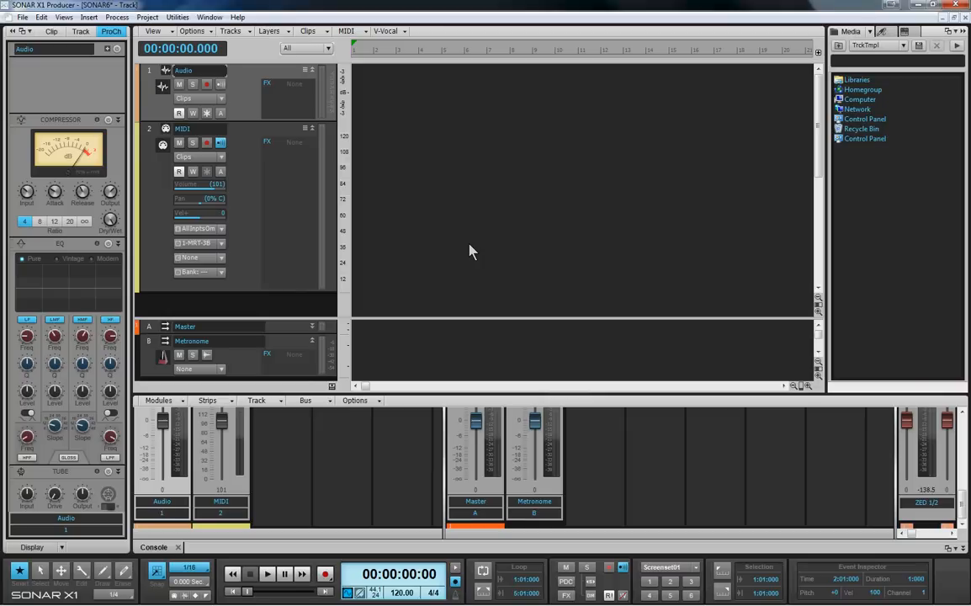
mouse_move(436, 247)
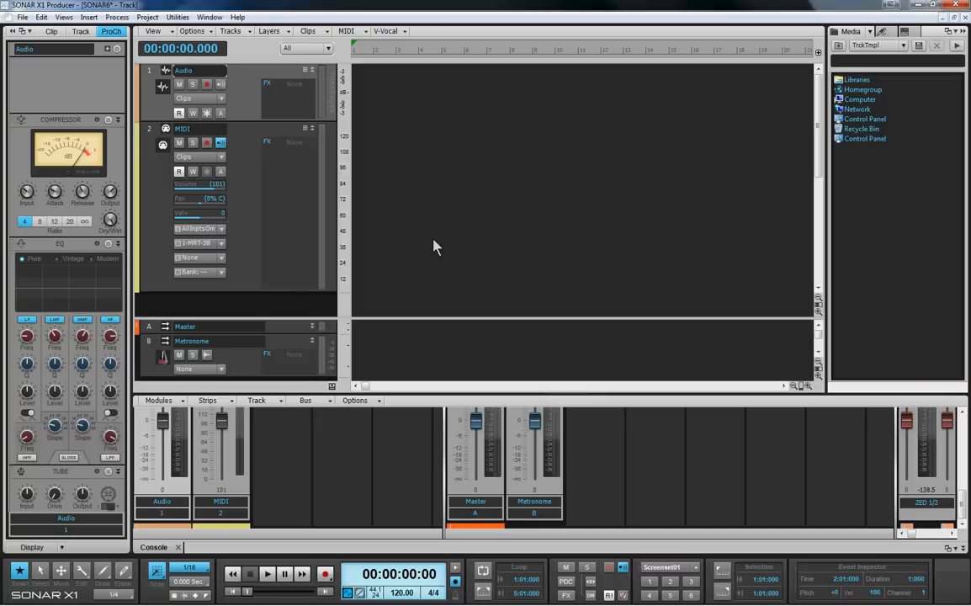
mouse_move(432, 252)
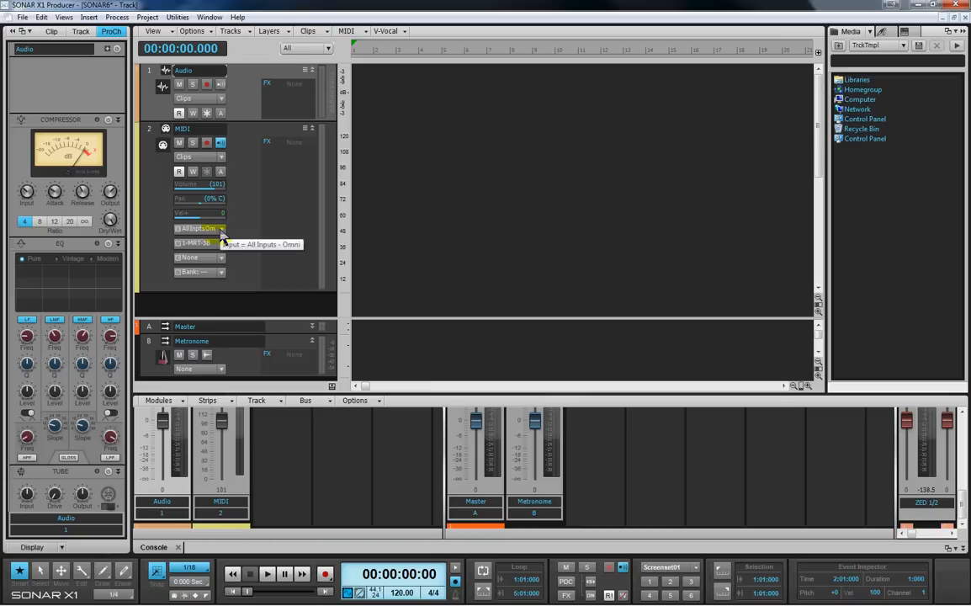
Set the MIDI track input to PCR Keyboard on MIDI Omni
left_click(199, 242)
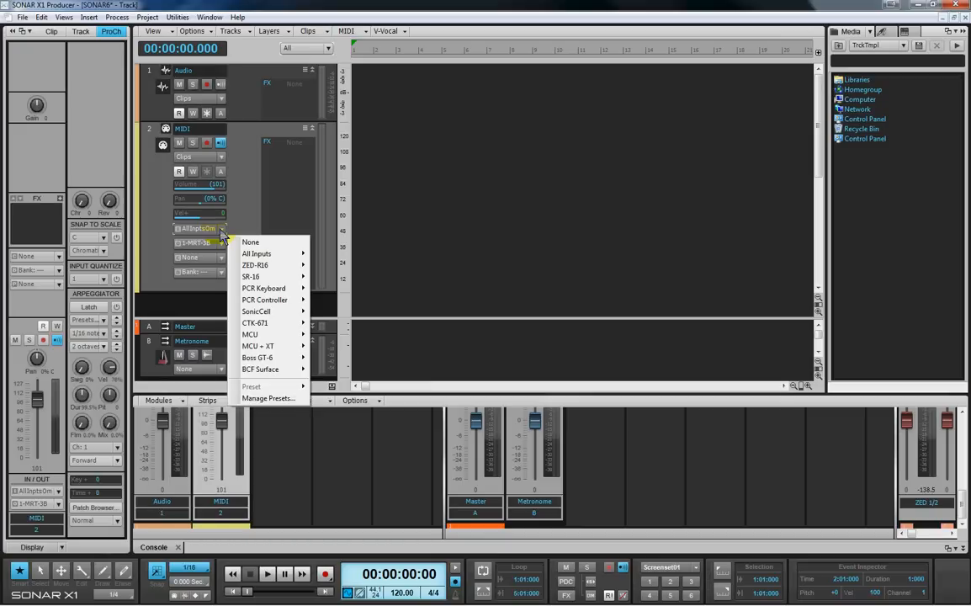
mouse_move(263, 288)
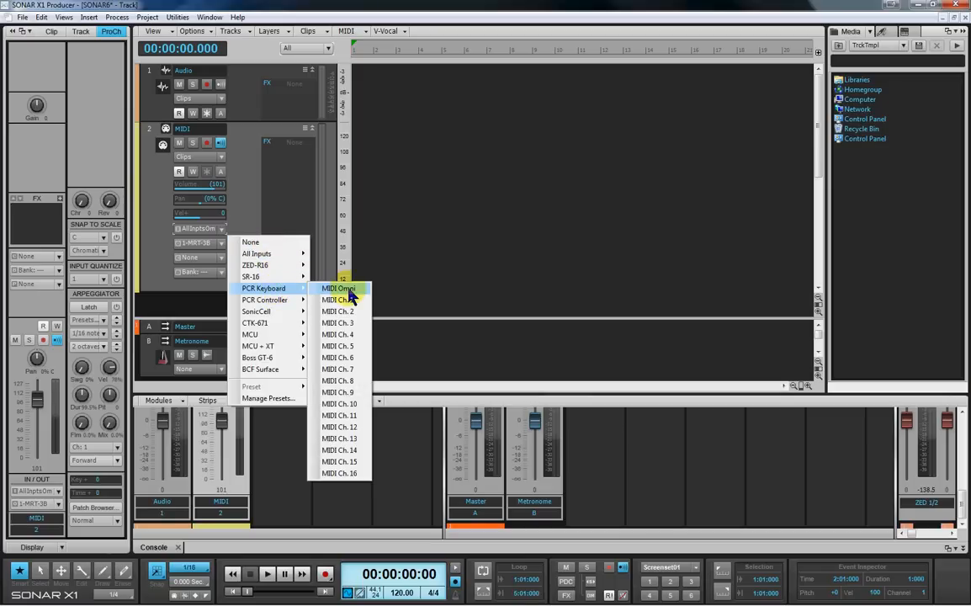
left_click(338, 289)
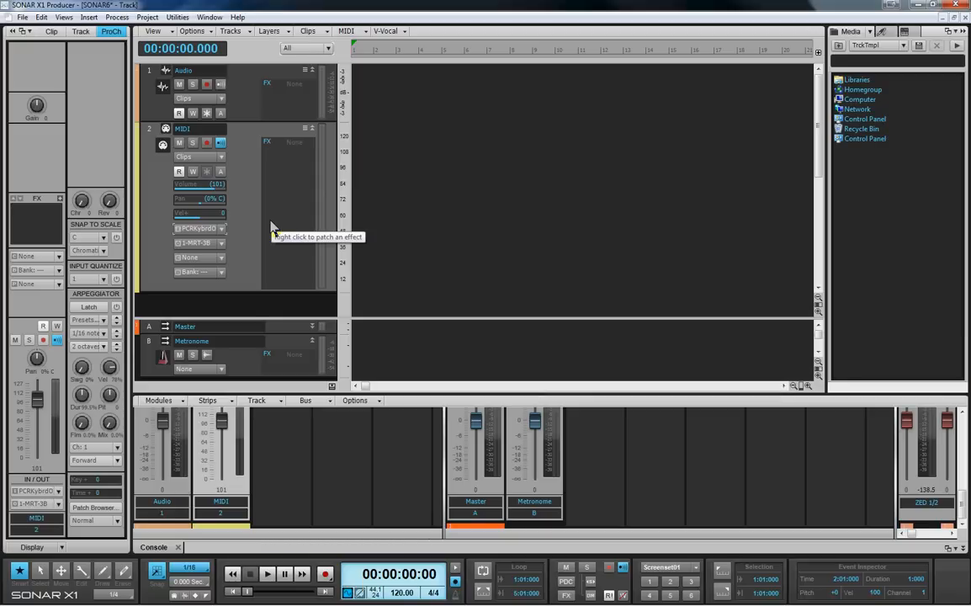
mouse_move(272, 227)
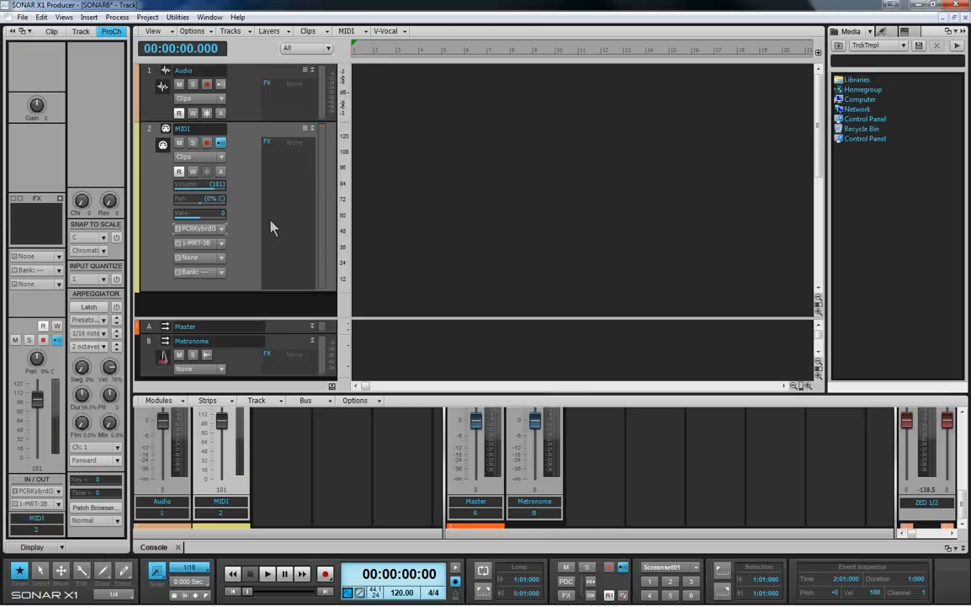
mouse_move(293, 207)
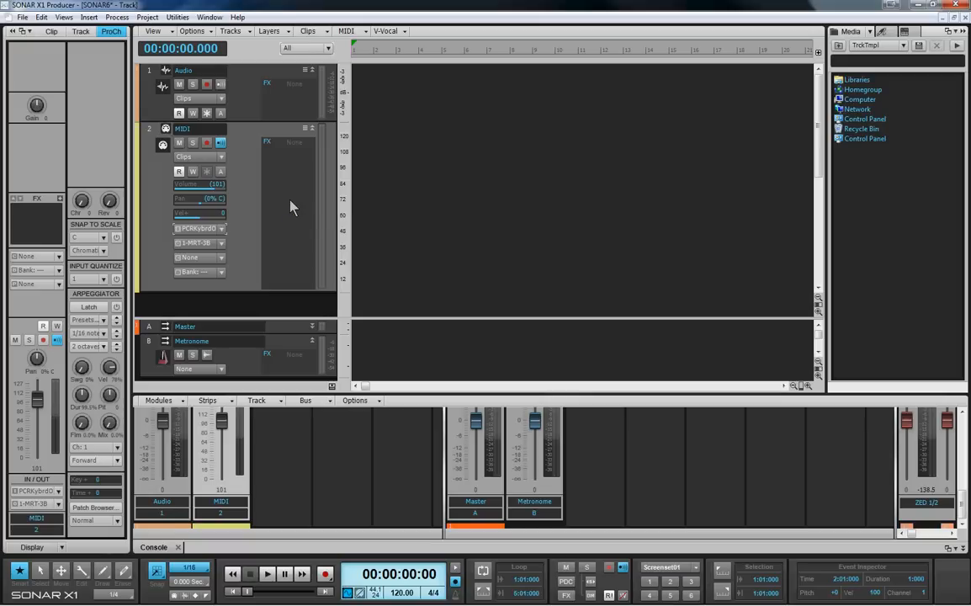
mouse_move(285, 247)
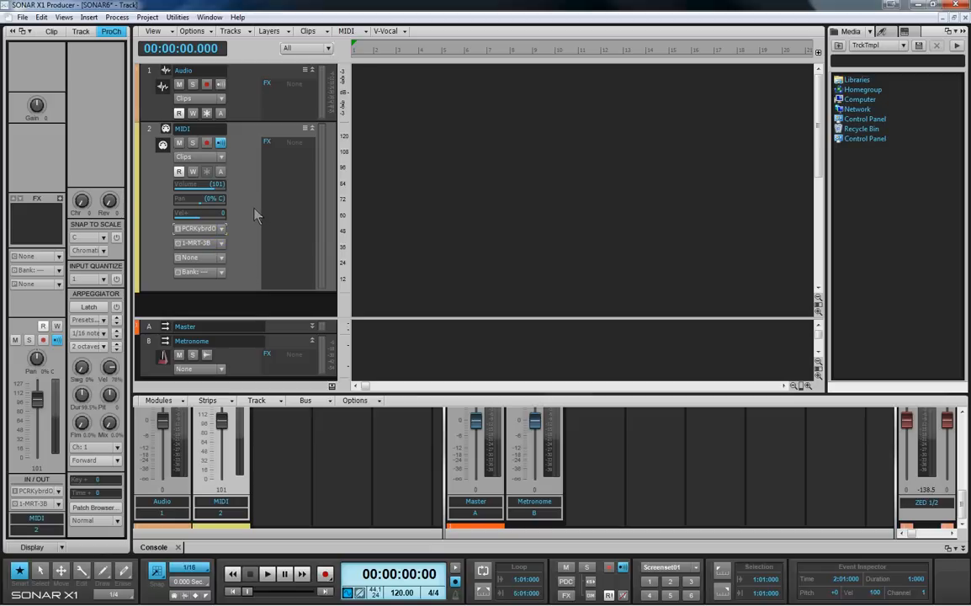
mouse_move(223, 250)
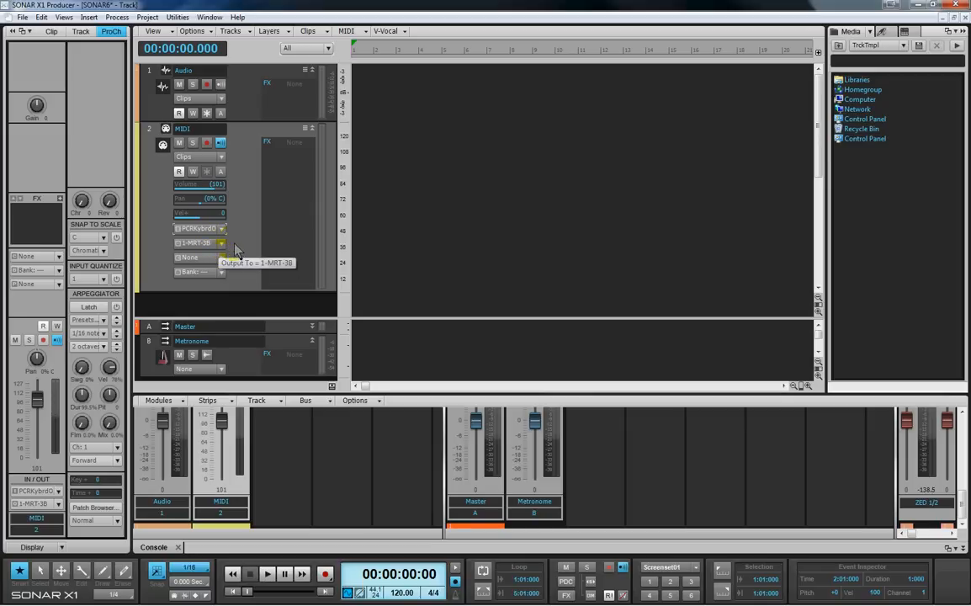
mouse_move(224, 269)
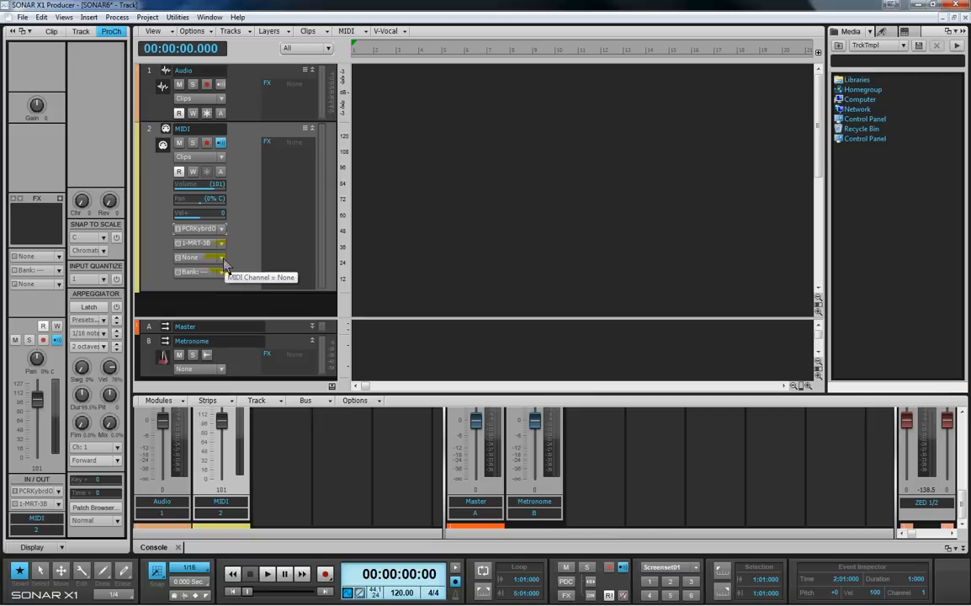
mouse_move(223, 265)
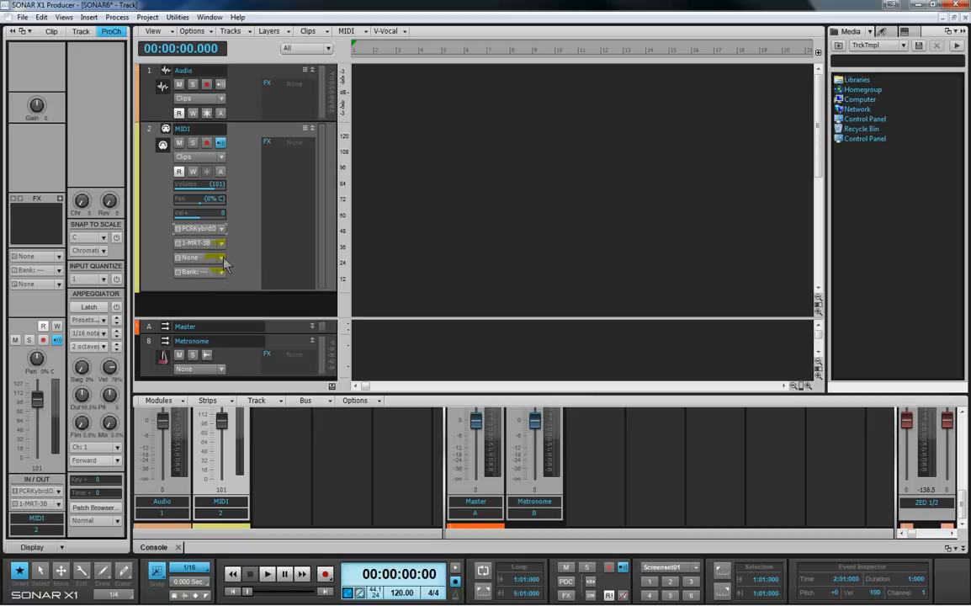
Set the MIDI track to channel 10: Zoom MRT3-B with the Live Rock patch
left_click(221, 258)
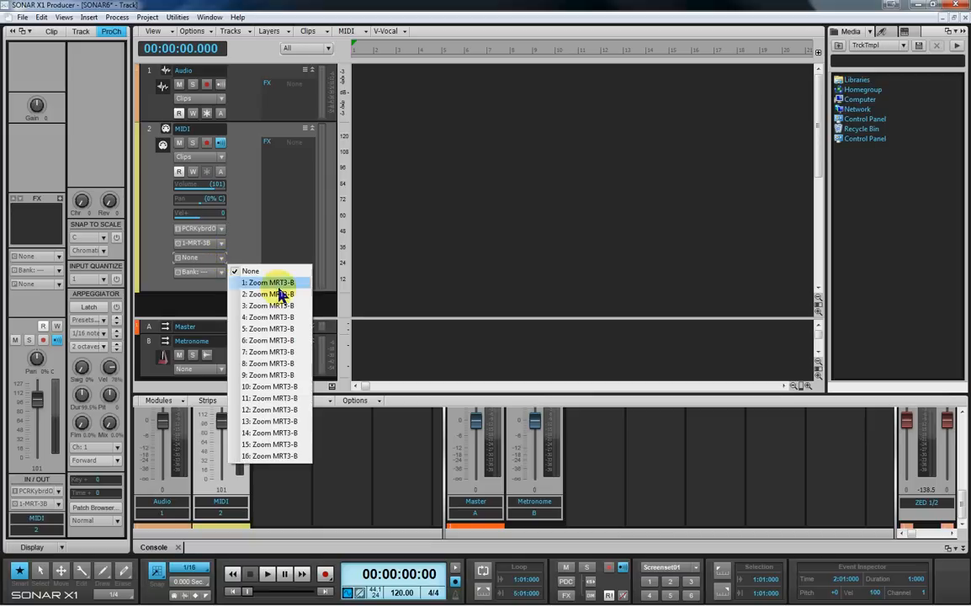
left_click(269, 387)
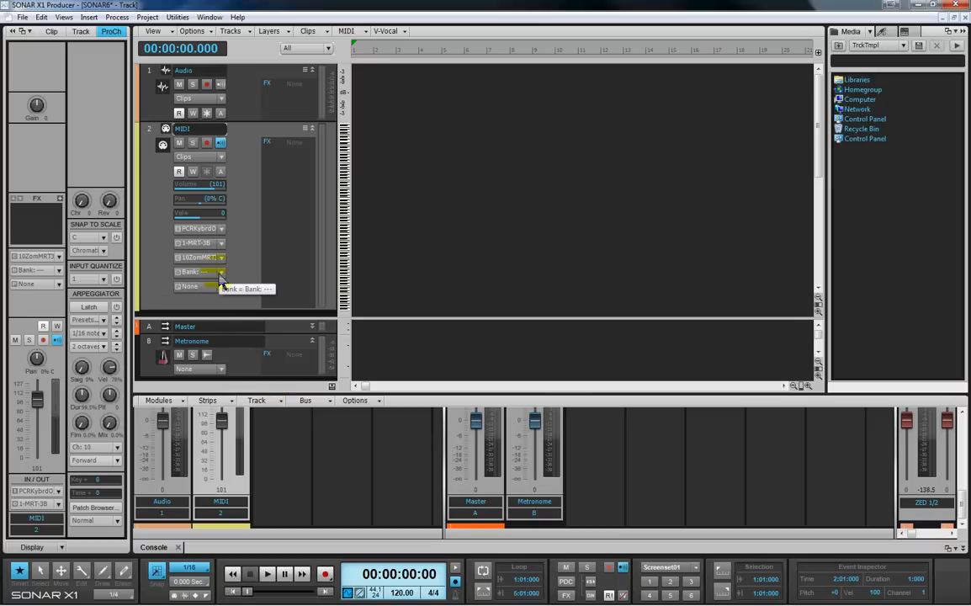
mouse_move(222, 286)
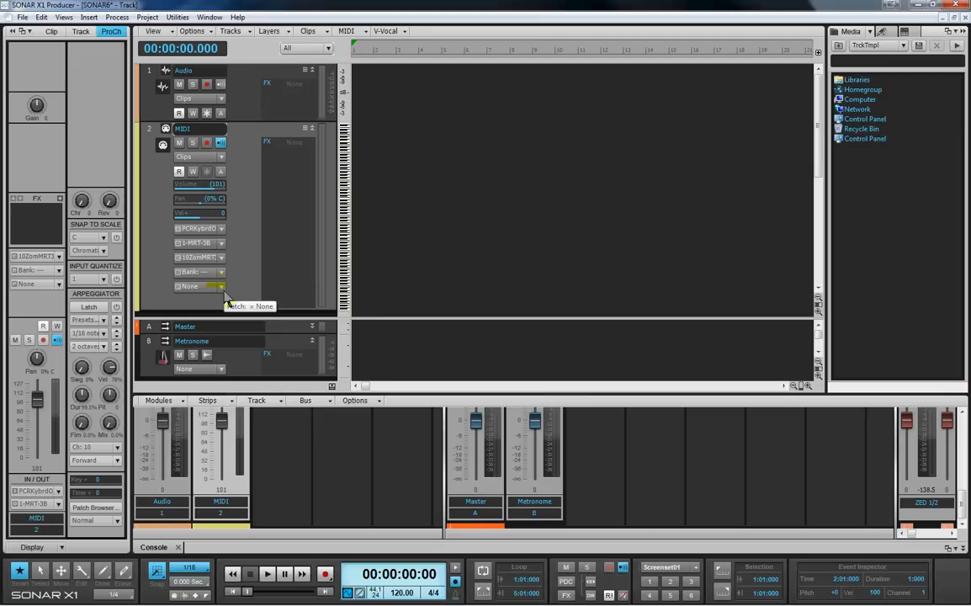
left_click(221, 286)
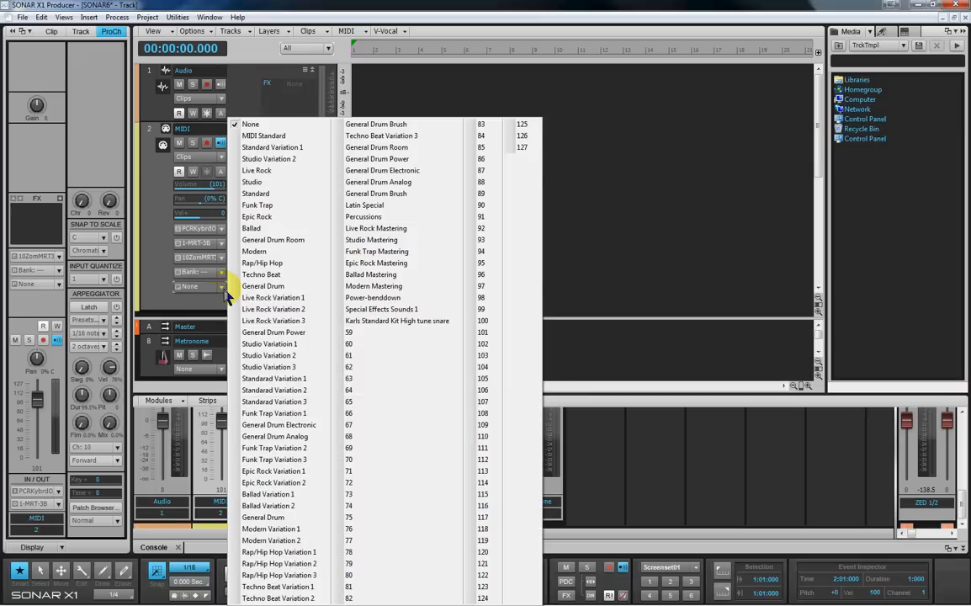
mouse_move(255, 193)
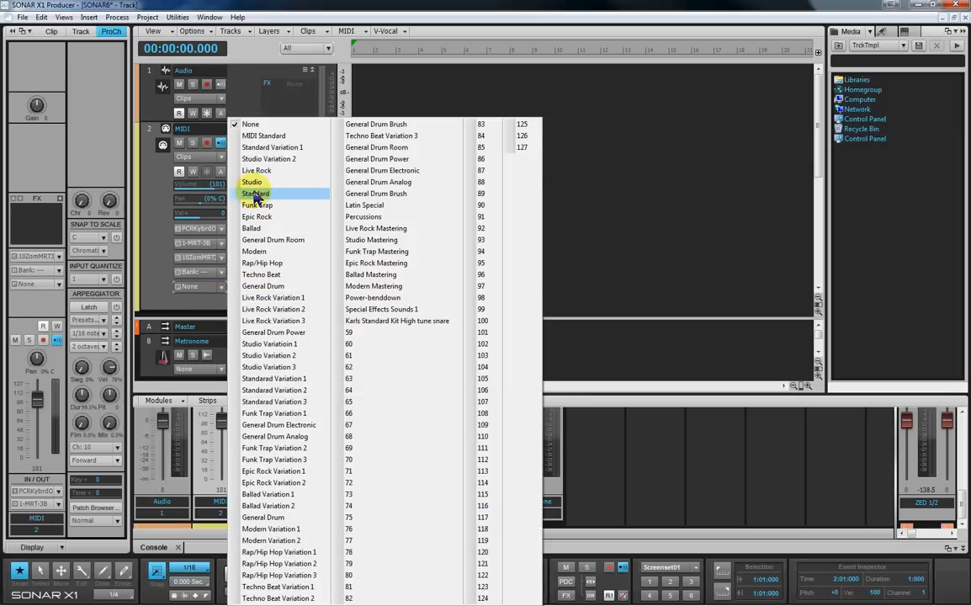
mouse_move(257, 170)
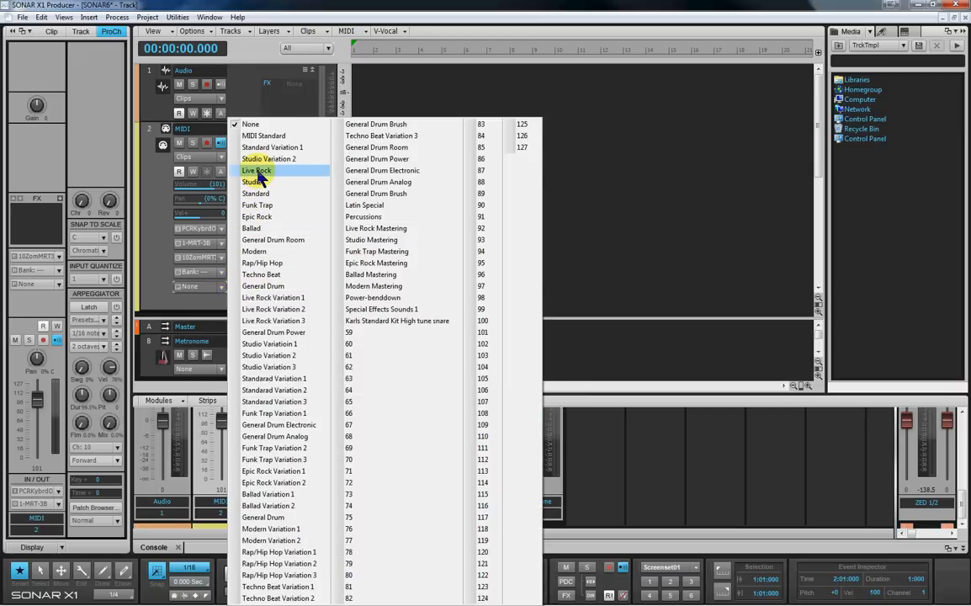
left_click(257, 171)
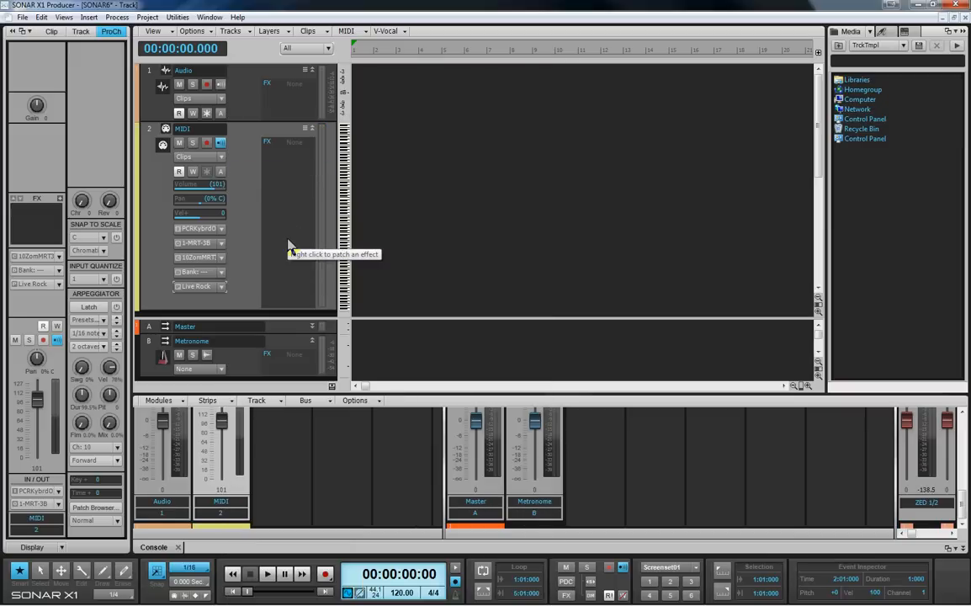
mouse_move(445, 210)
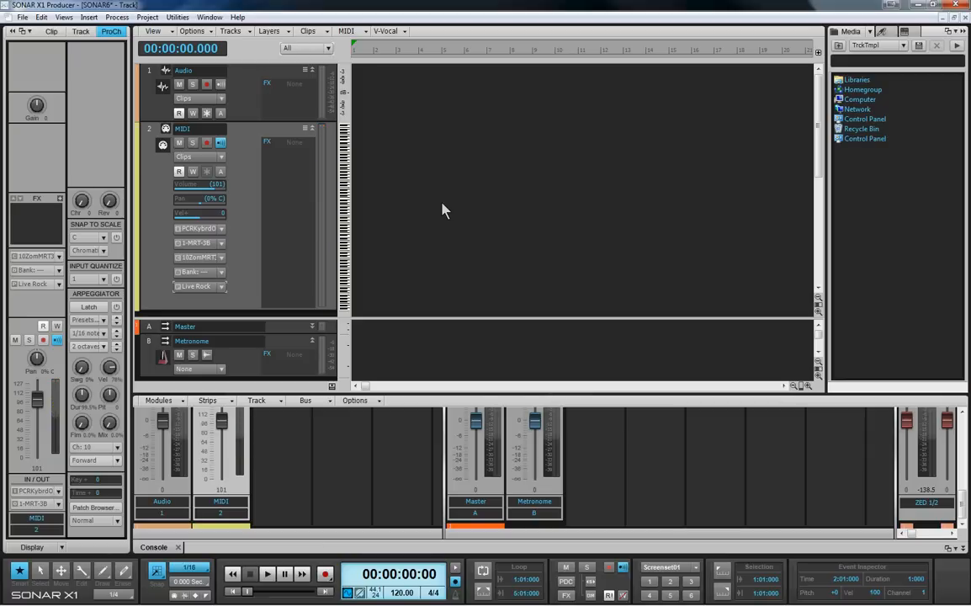
mouse_move(277, 274)
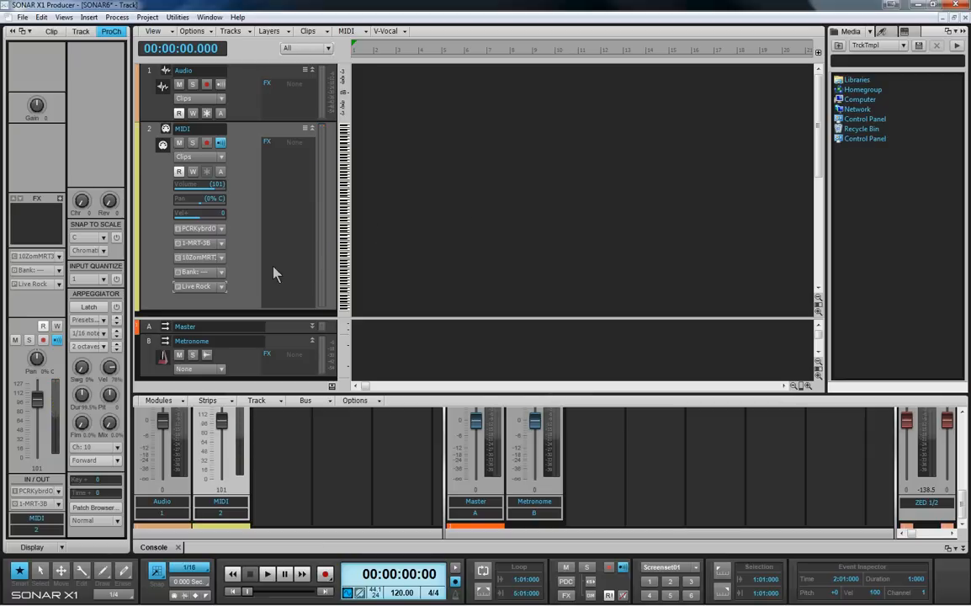
mouse_move(227, 257)
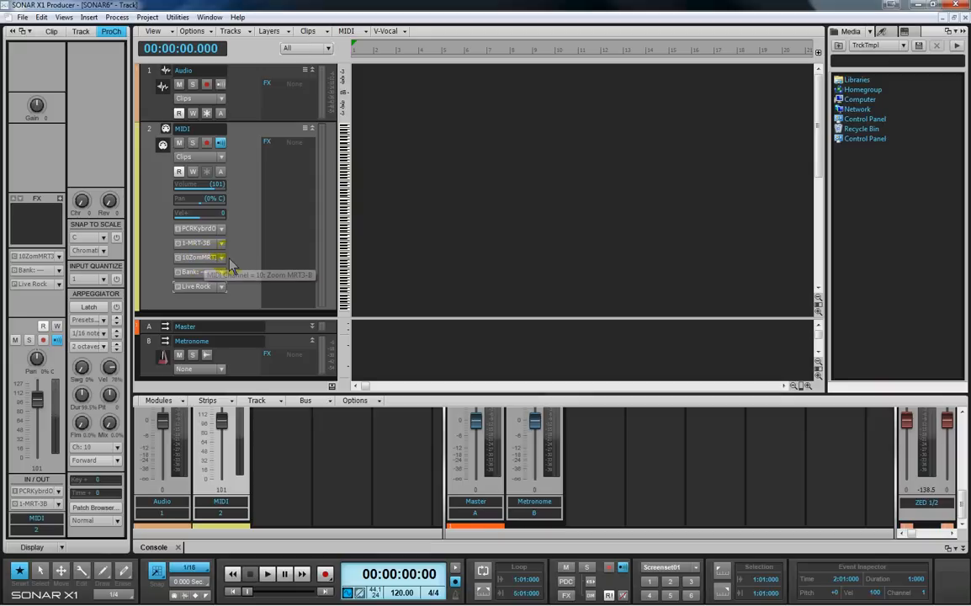
mouse_move(232, 263)
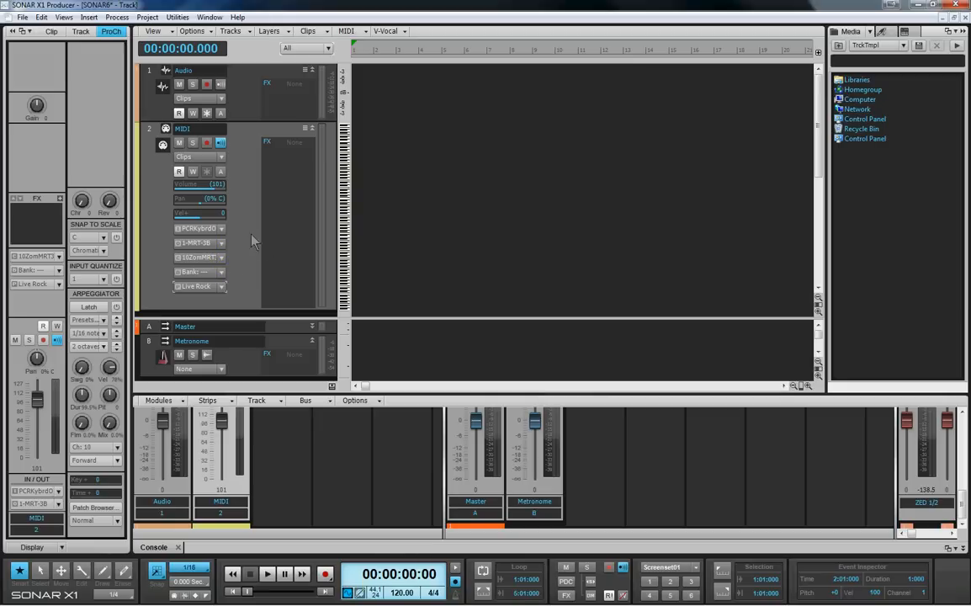
mouse_move(198, 229)
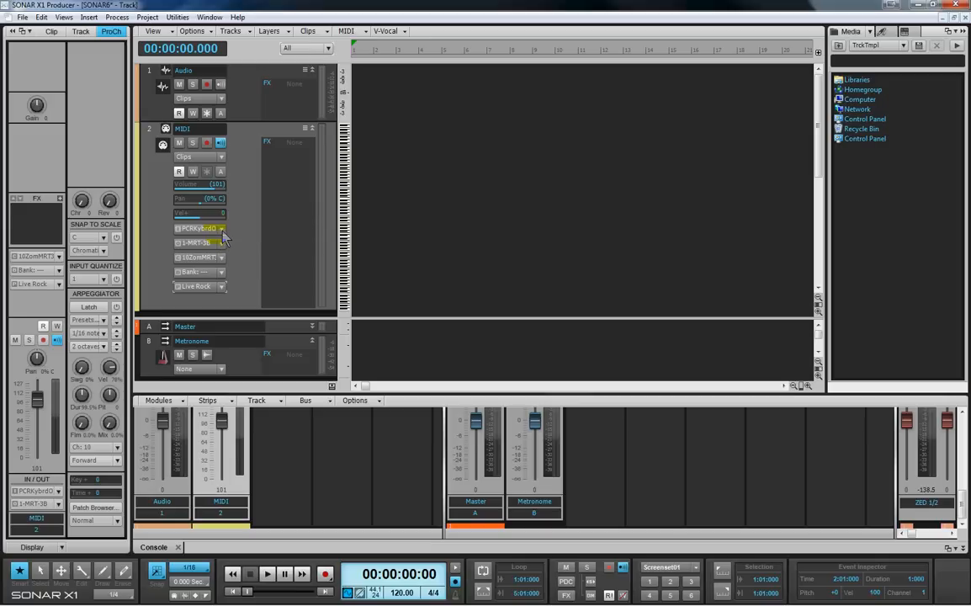
mouse_move(223, 257)
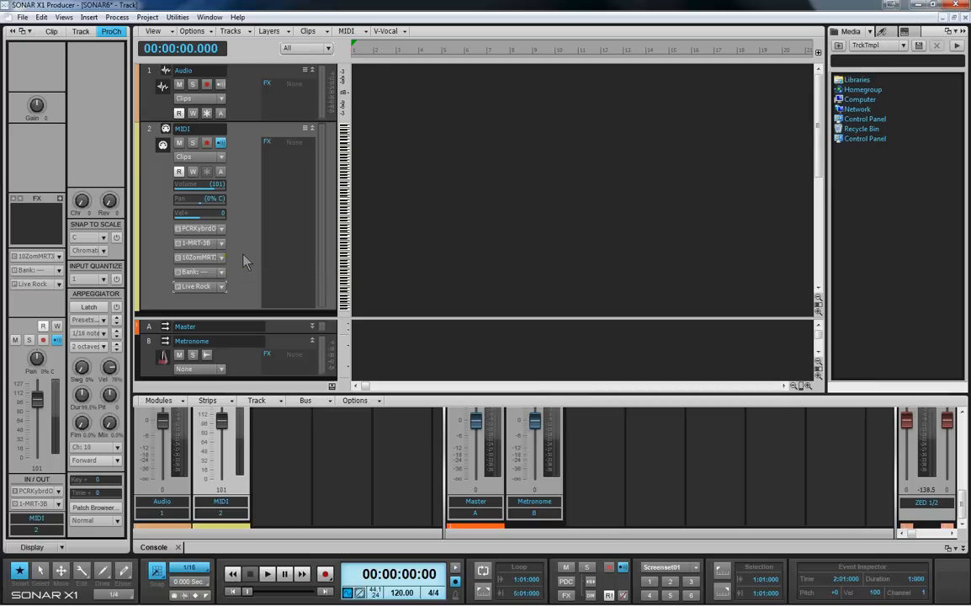
mouse_move(260, 259)
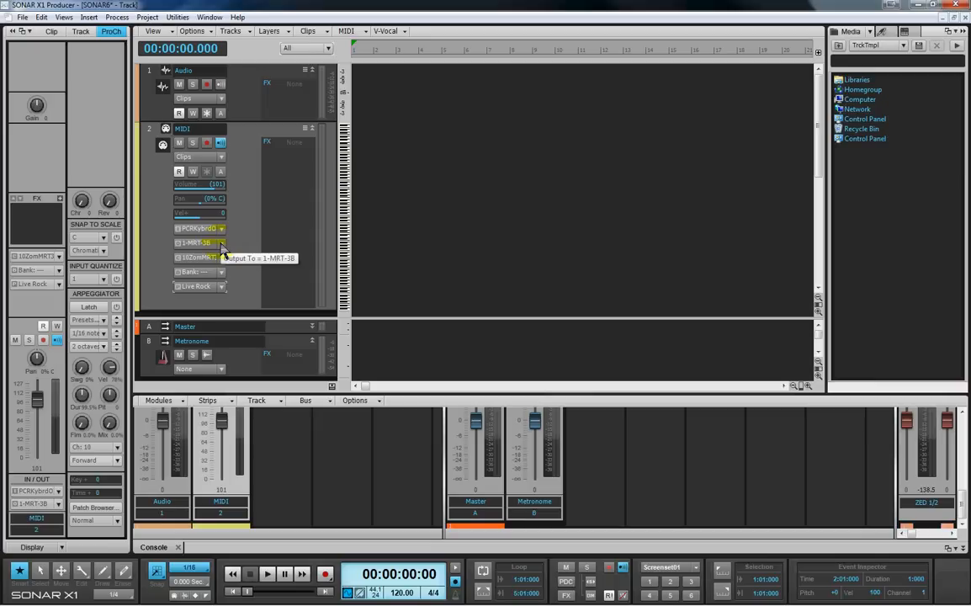
Route the track to 5-SonicCell, channel 1, PRESET A bank, and open the patch list
left_click(200, 257)
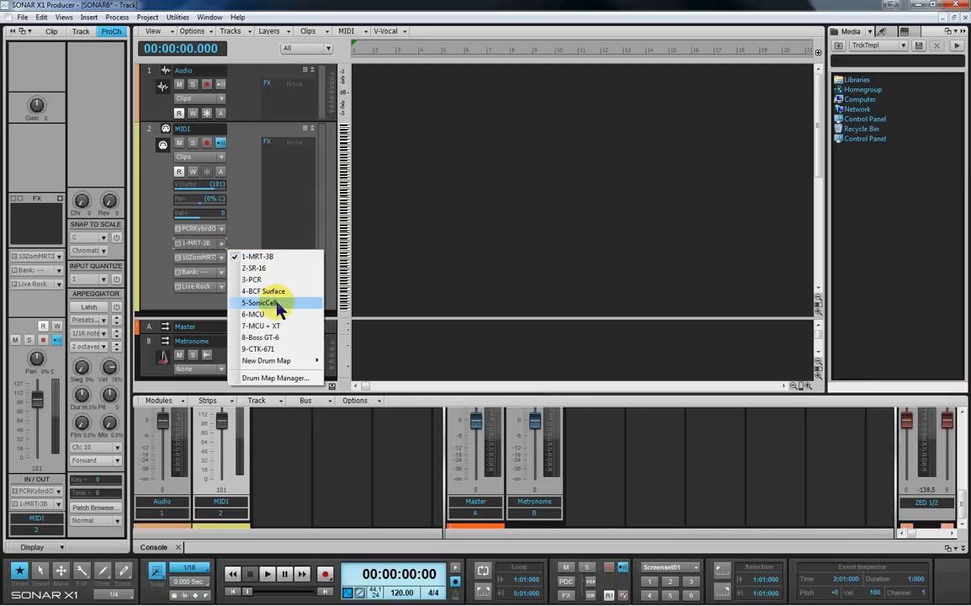
left_click(261, 302)
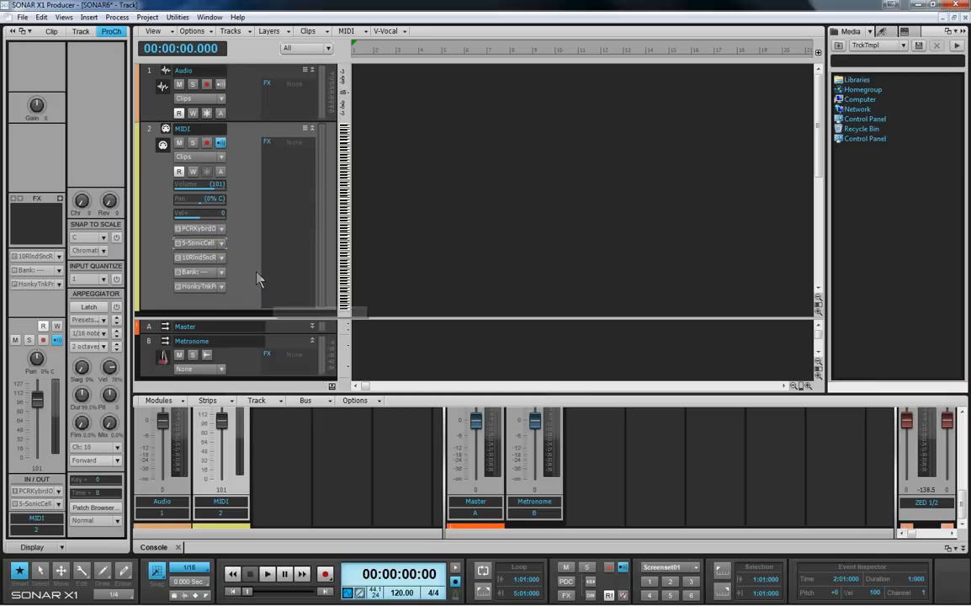
left_click(201, 256)
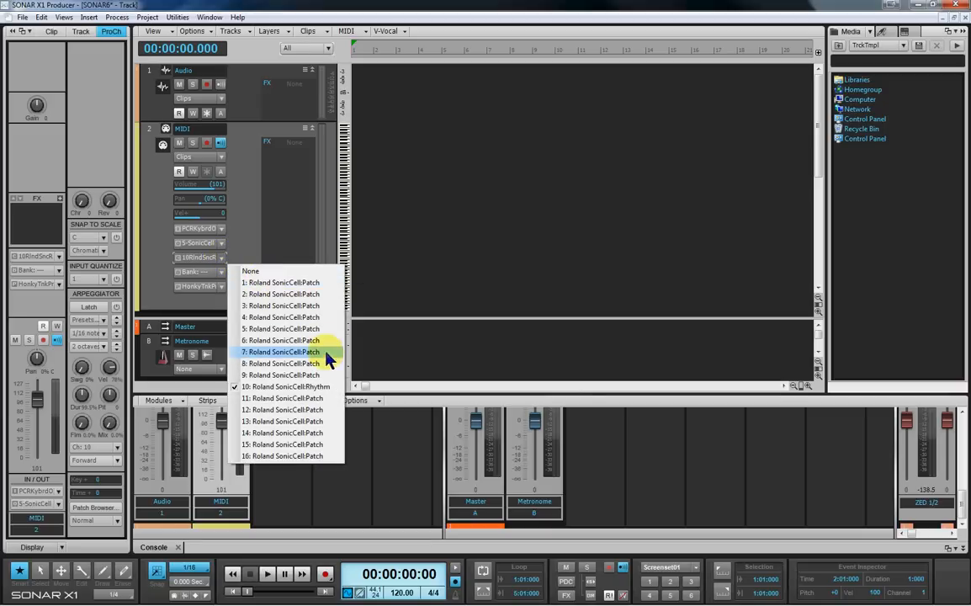
mouse_move(290, 282)
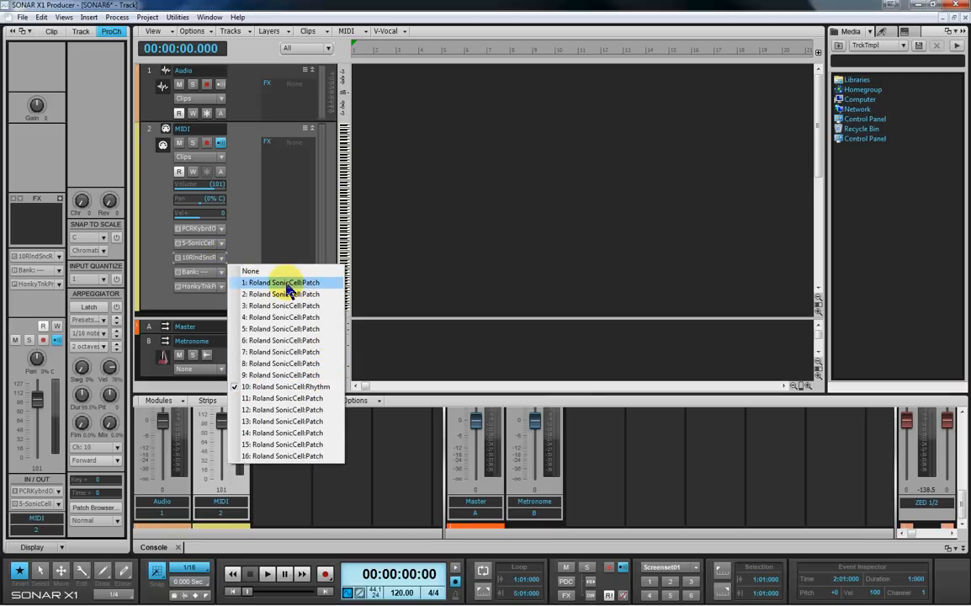
left_click(282, 317)
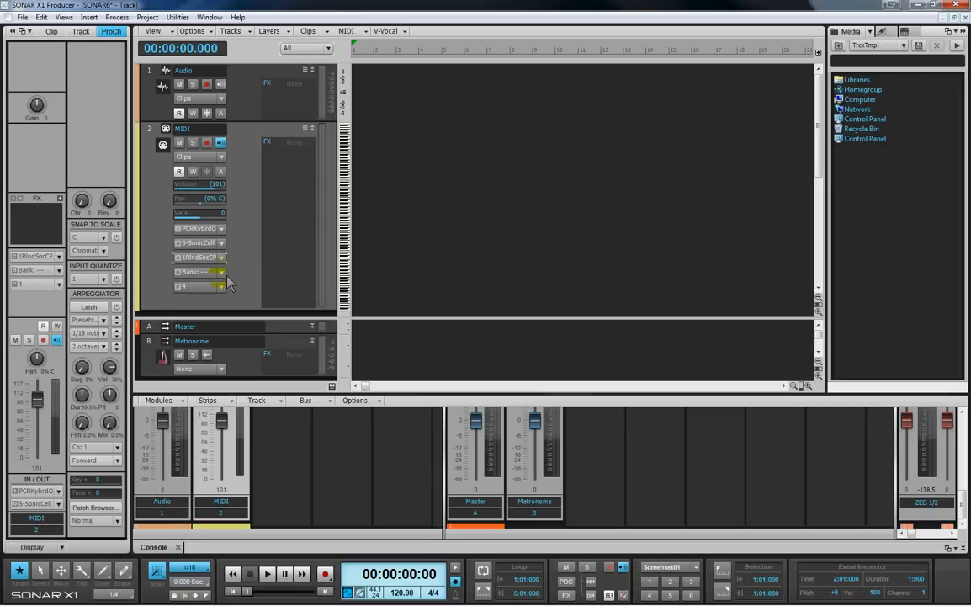
left_click(221, 271)
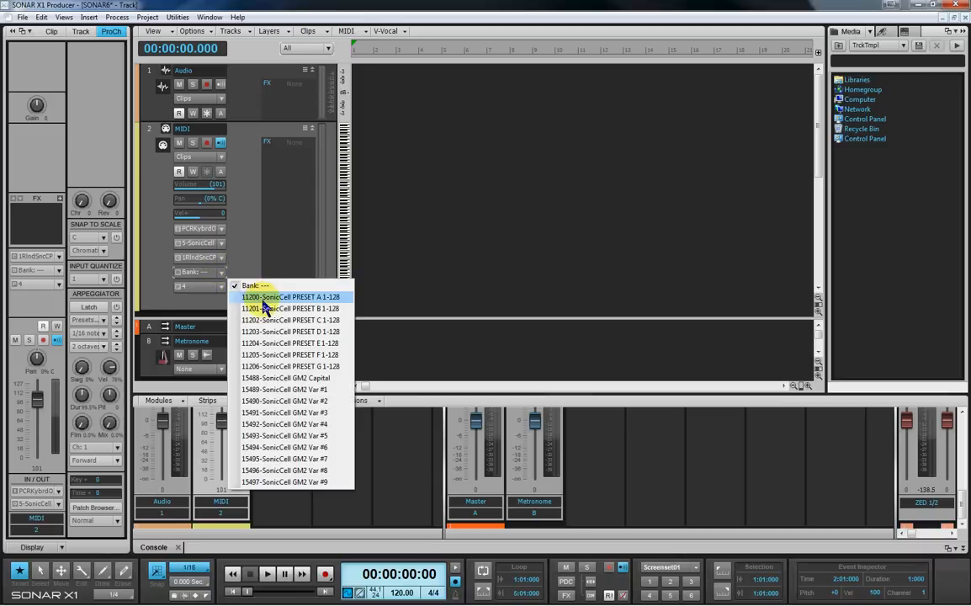
left_click(290, 296)
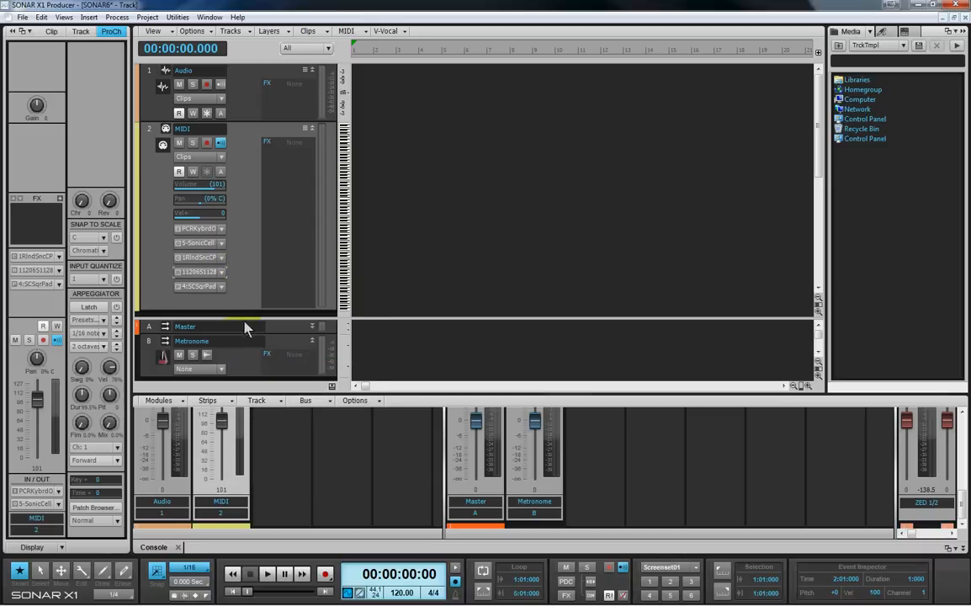
left_click(221, 286)
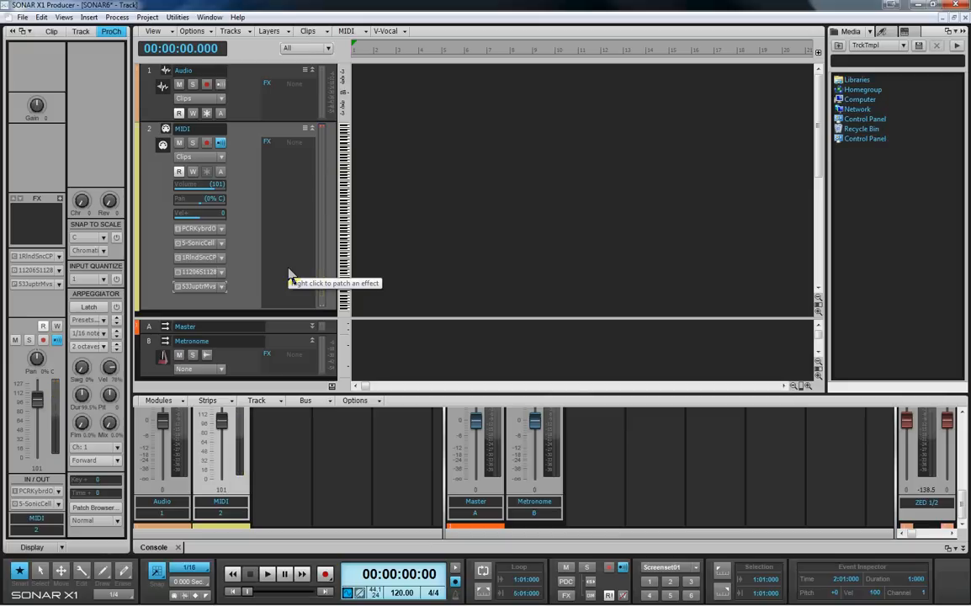
mouse_move(290, 275)
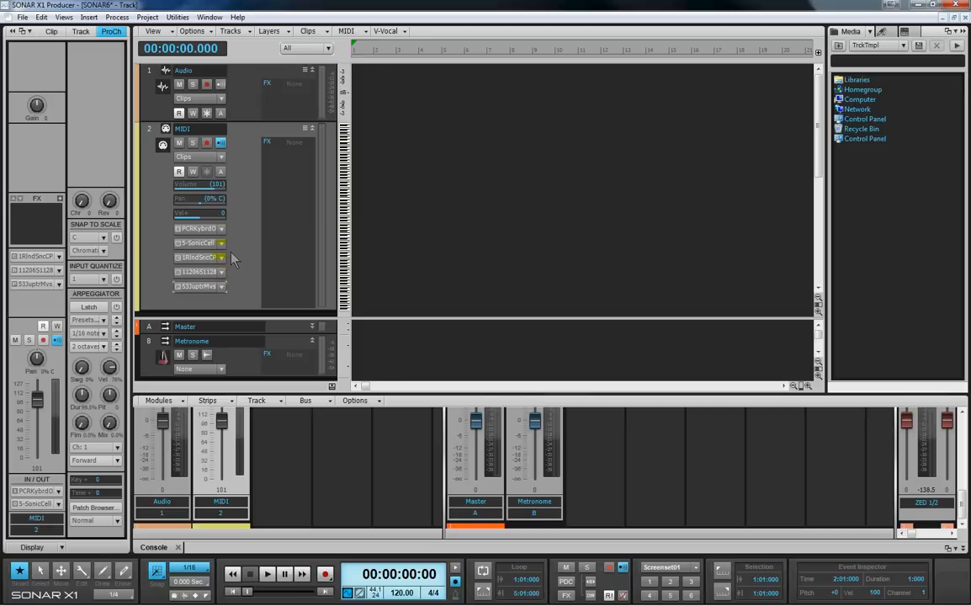
mouse_move(260, 289)
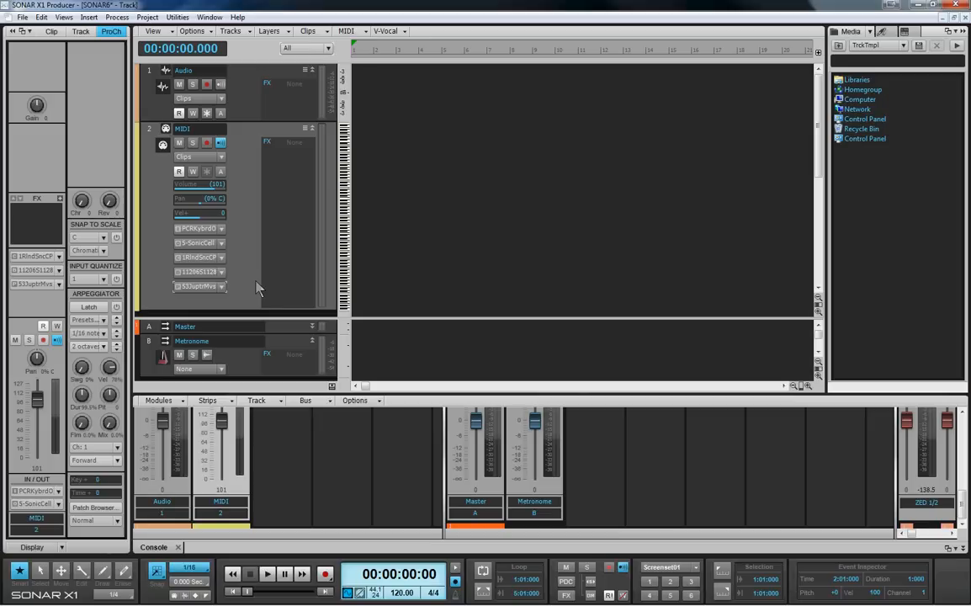
mouse_move(501, 207)
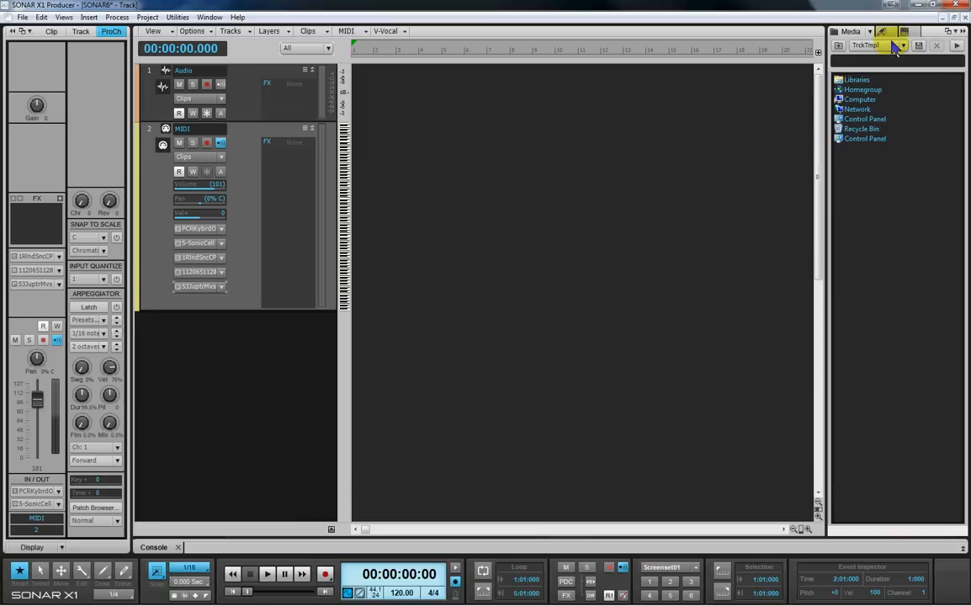
mouse_move(883, 32)
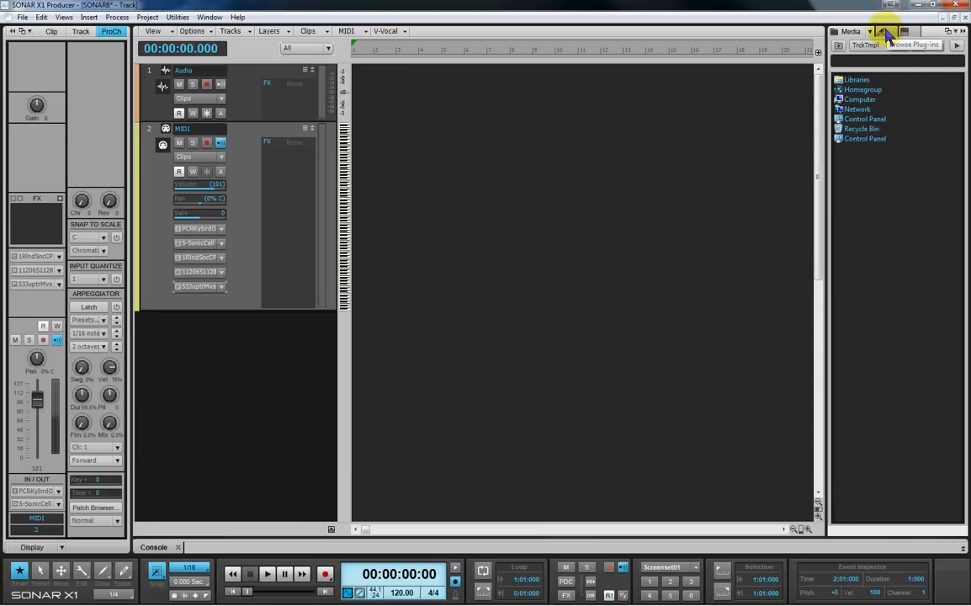
Filter the Browser's Plug-ins tab to show only Instruments
left_click(884, 31)
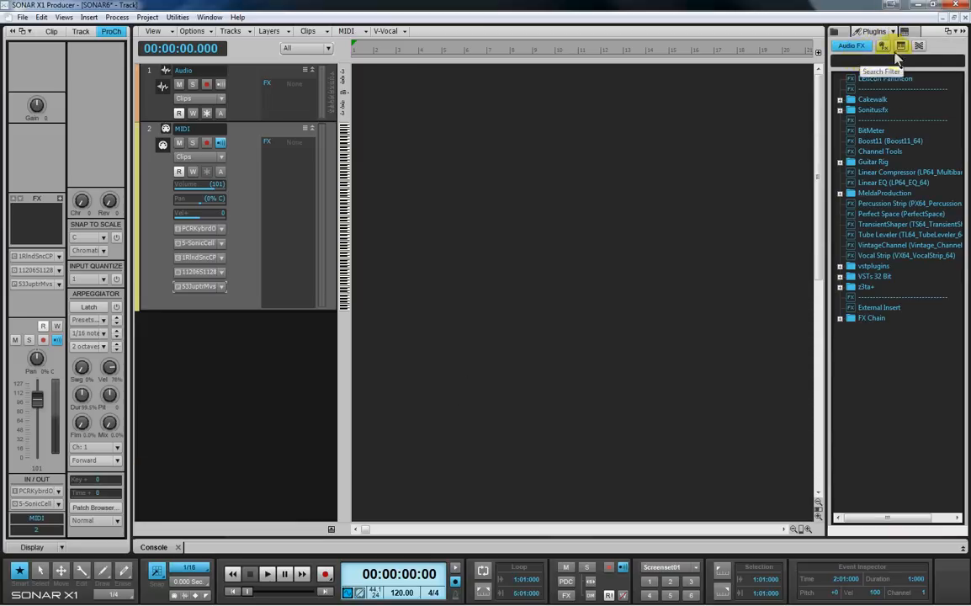
left_click(885, 46)
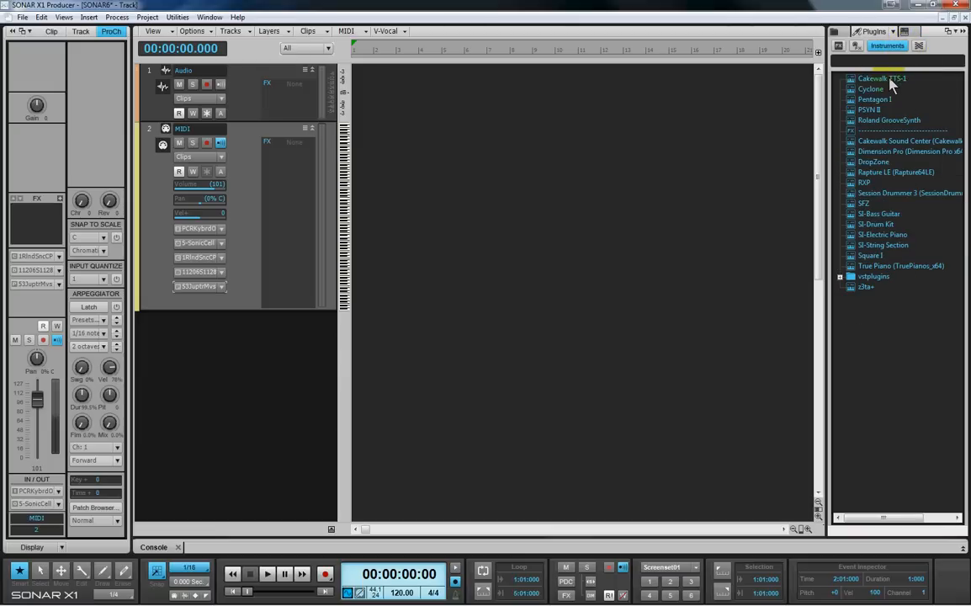
Insert Cakewalk TTS-1 into the Track view with track options unchecked
left_click(882, 78)
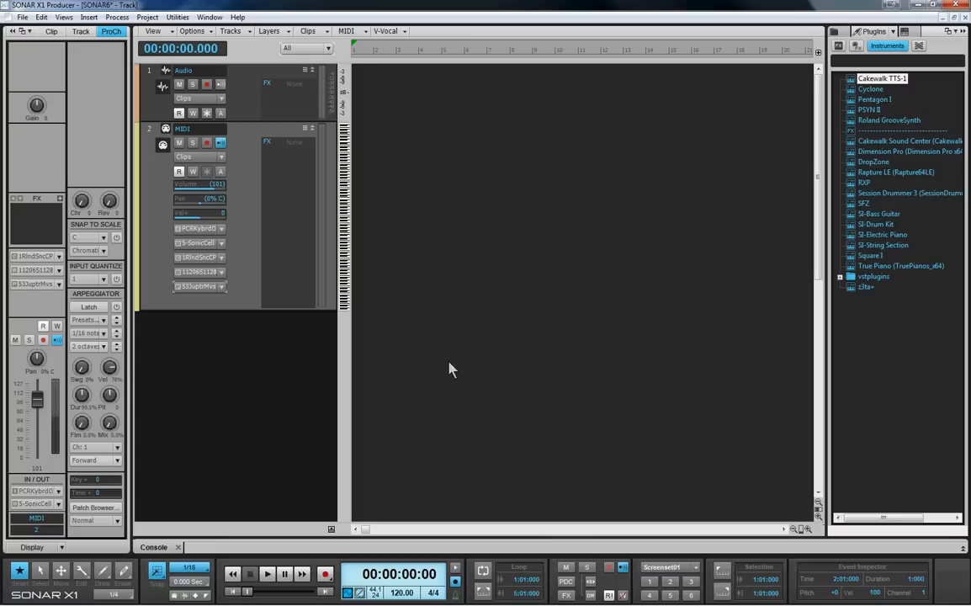
mouse_move(395, 373)
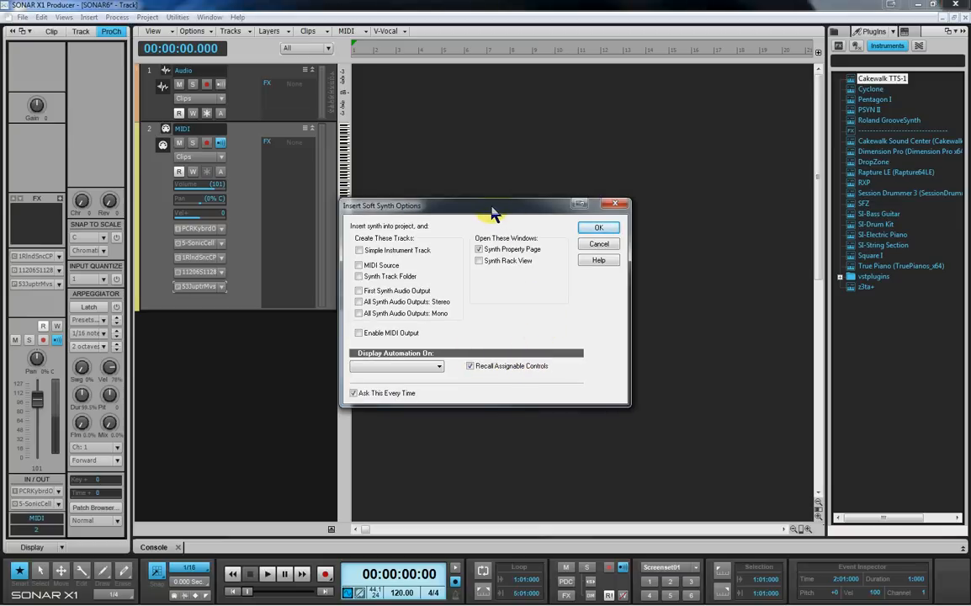
mouse_move(471, 251)
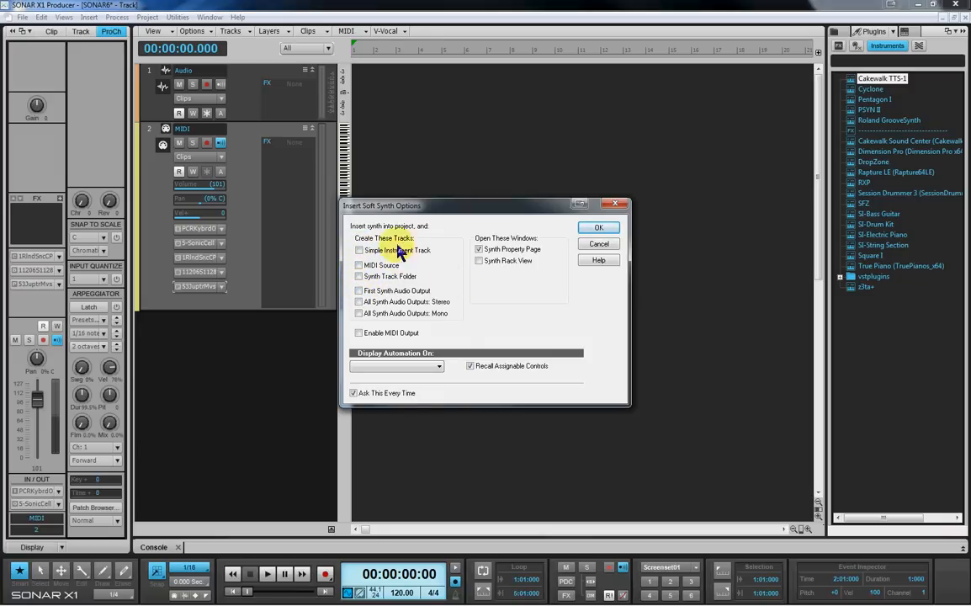
left_click(360, 266)
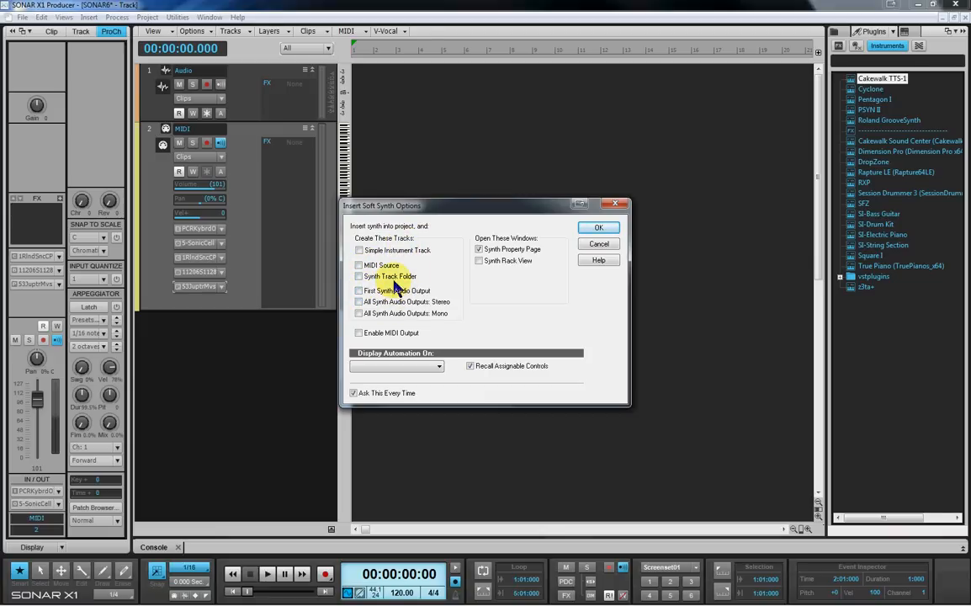
mouse_move(425, 278)
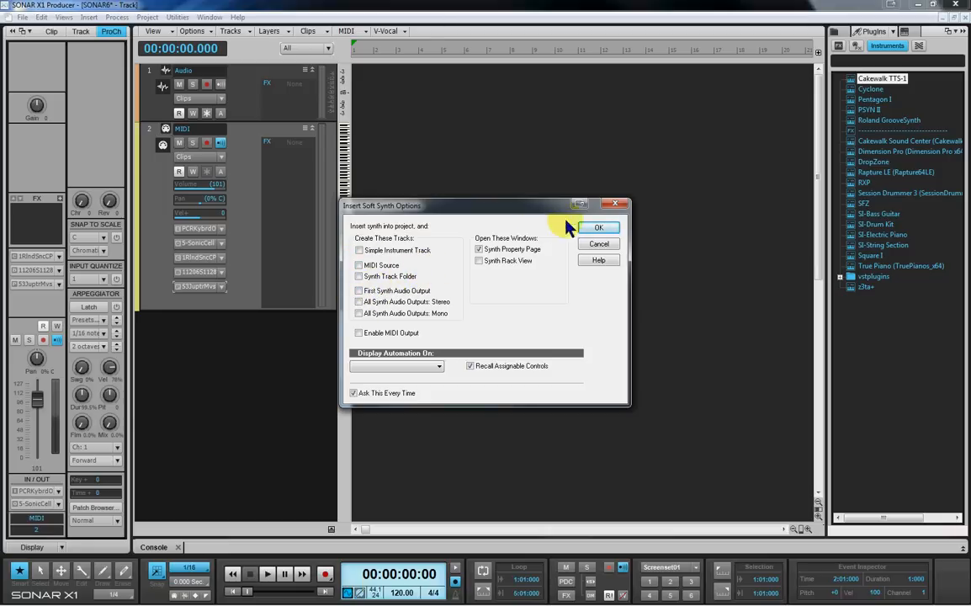
left_click(598, 227)
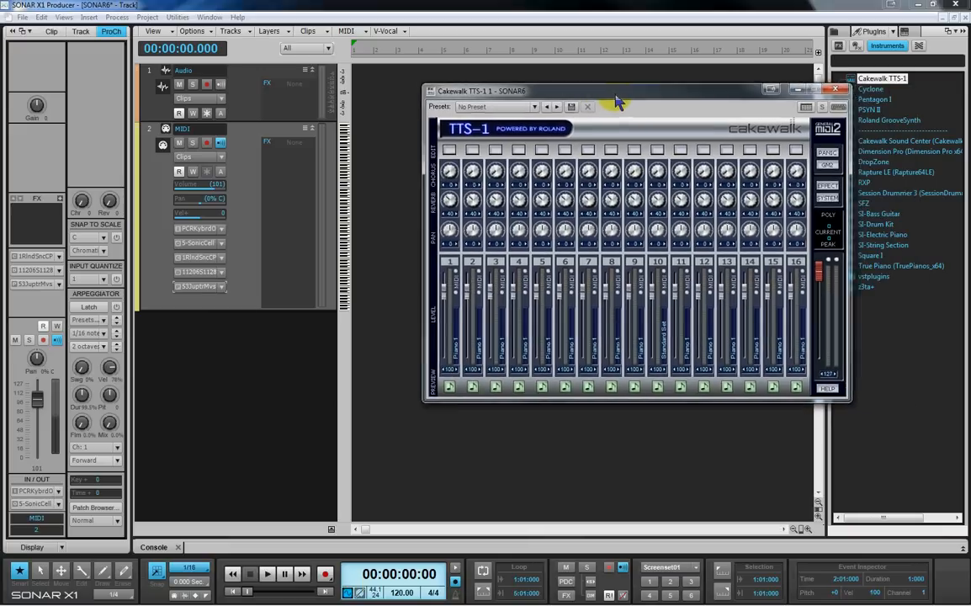
Move the TTS-1 synth window over the empty track area
left_click_drag(619, 99, 599, 90)
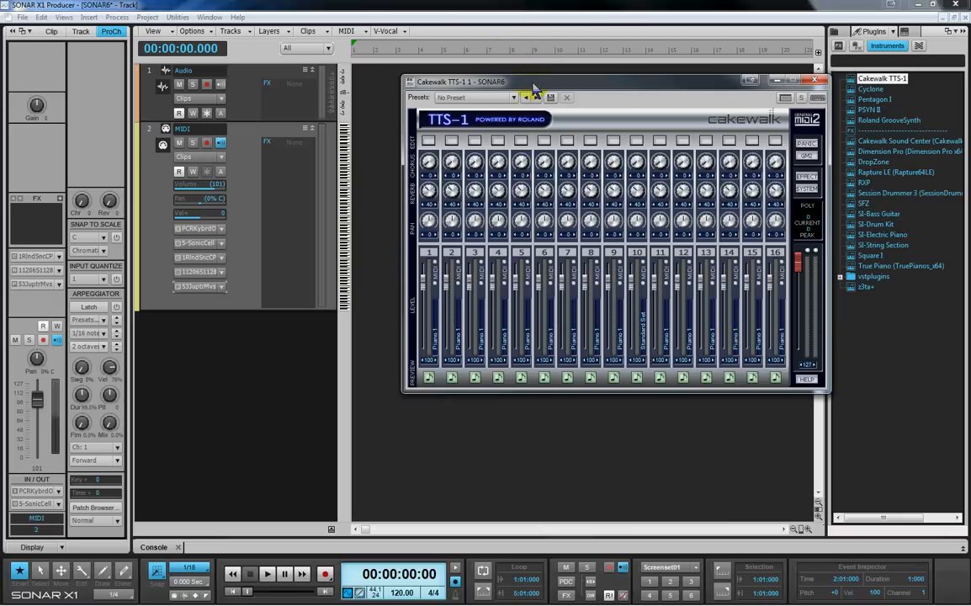
mouse_move(244, 229)
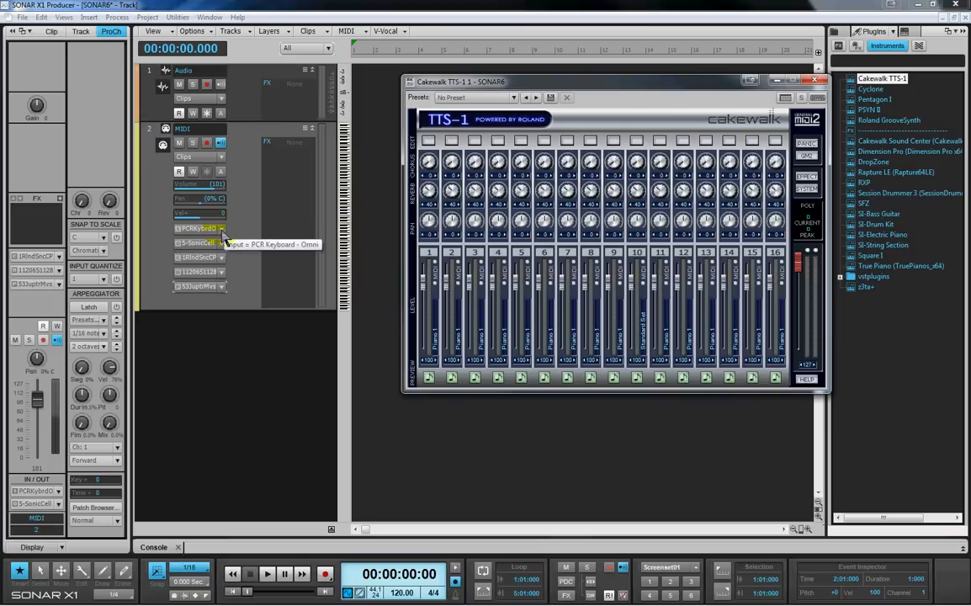
mouse_move(240, 231)
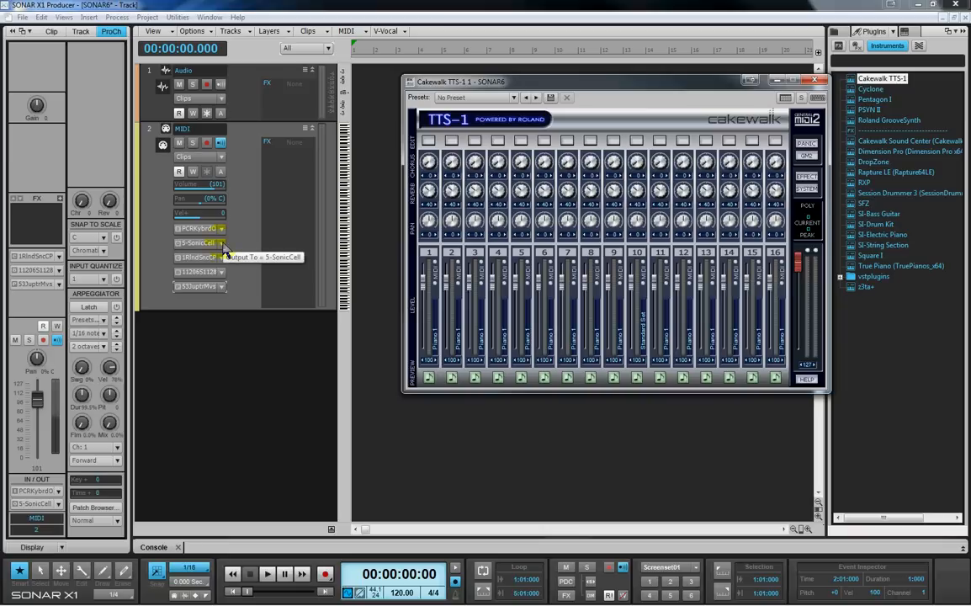
Route the MIDI track's output to Cakewalk TTS-1 on channel 1, playing Choir Aahs
left_click(200, 243)
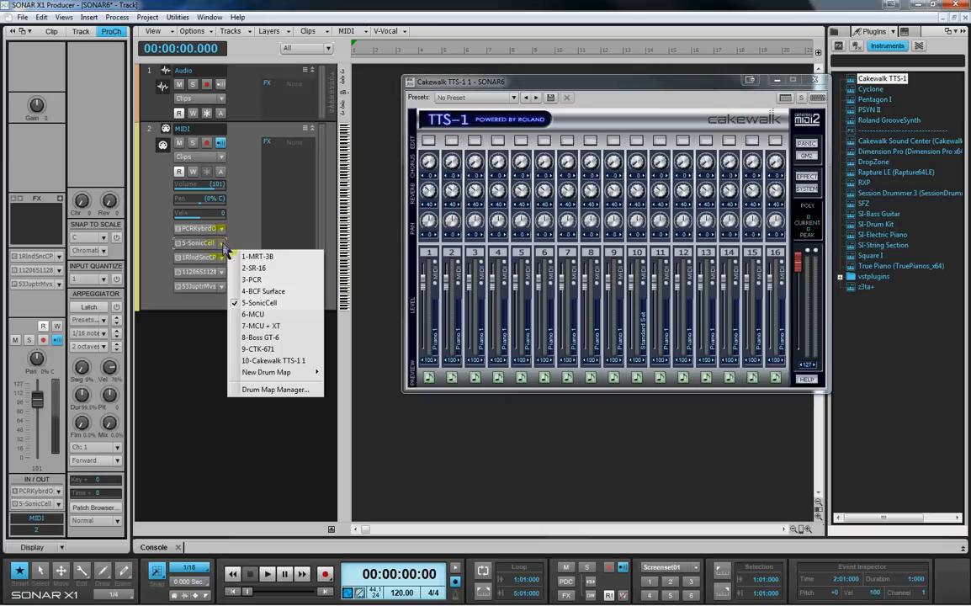
mouse_move(272, 360)
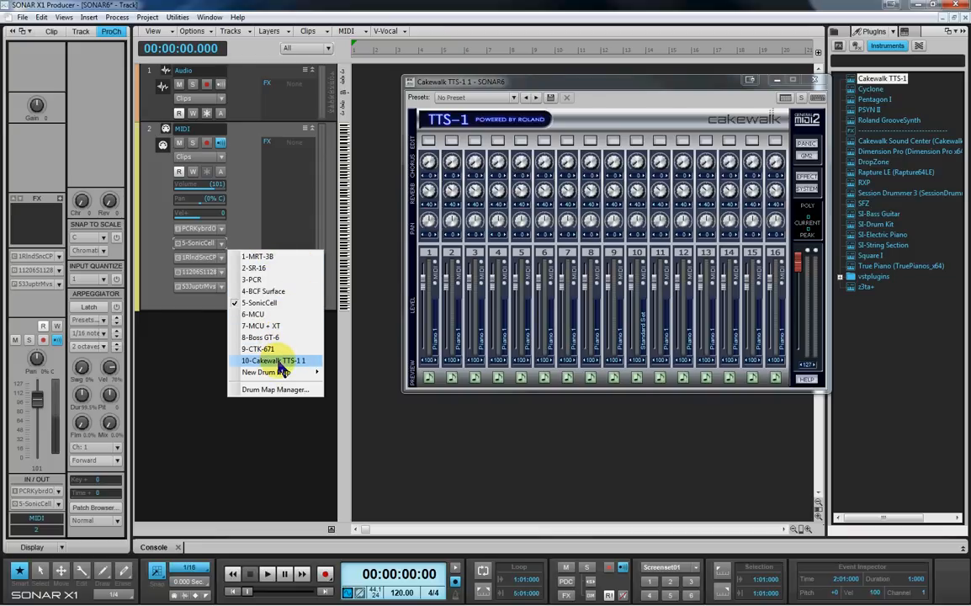
left_click(272, 360)
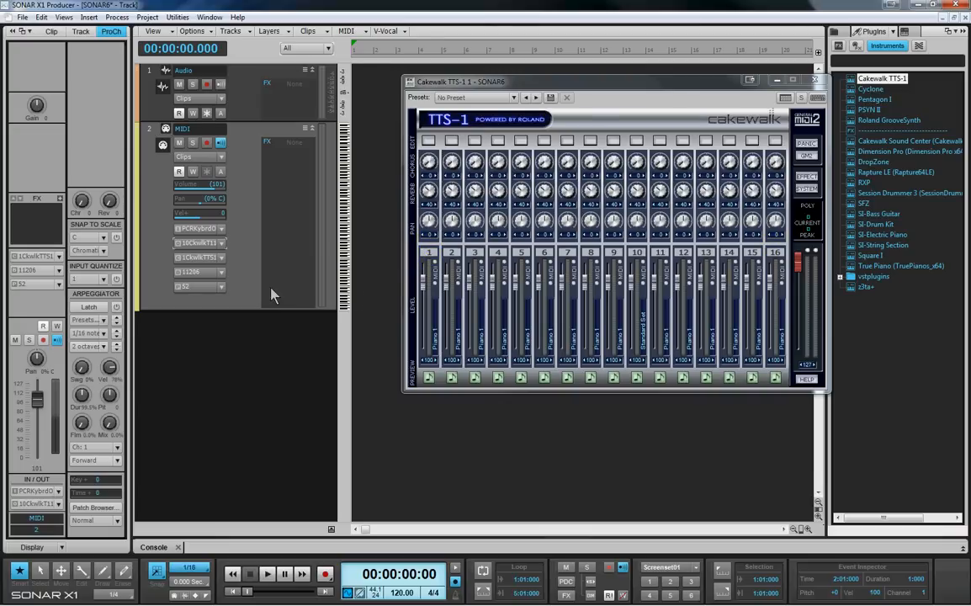
left_click(220, 272)
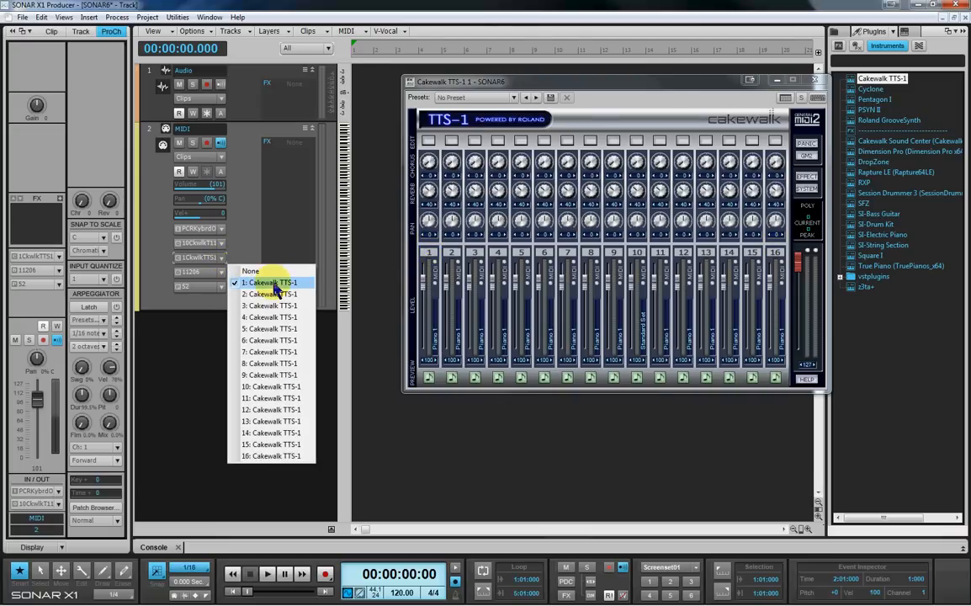
left_click(269, 282)
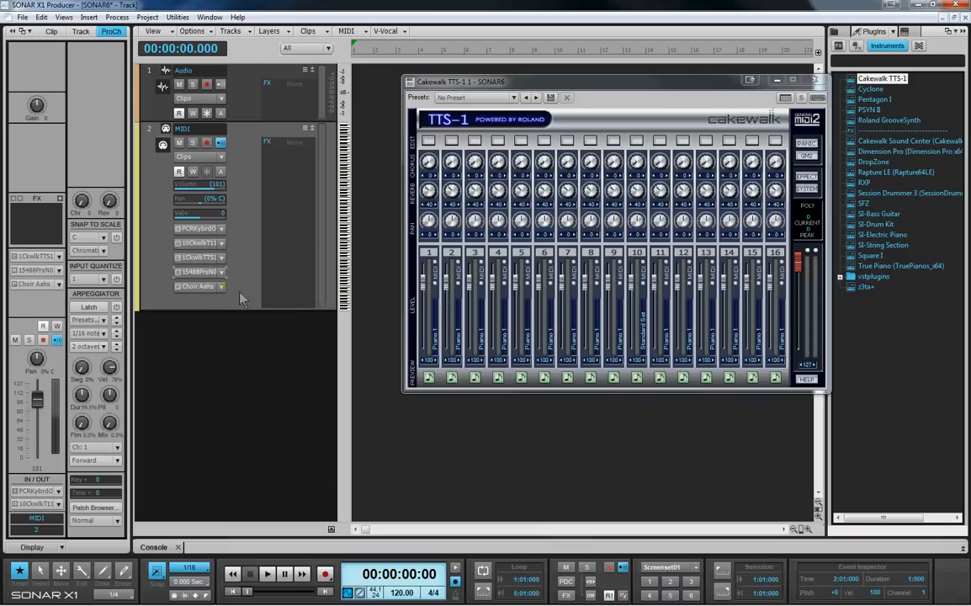
Switch the MIDI track's TTS-1 patch from Choir Aahs to Organ 1
left_click(200, 286)
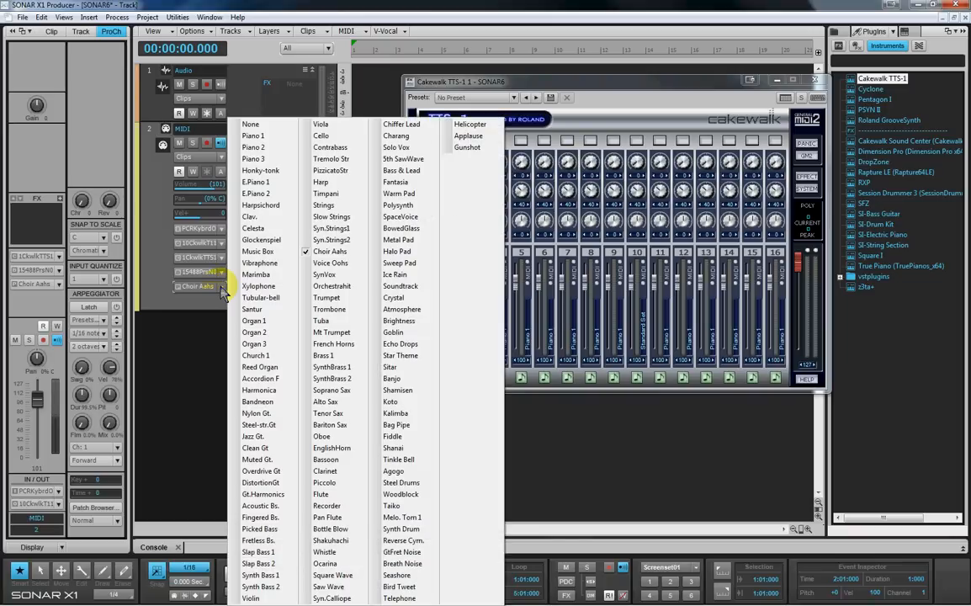
mouse_move(253, 148)
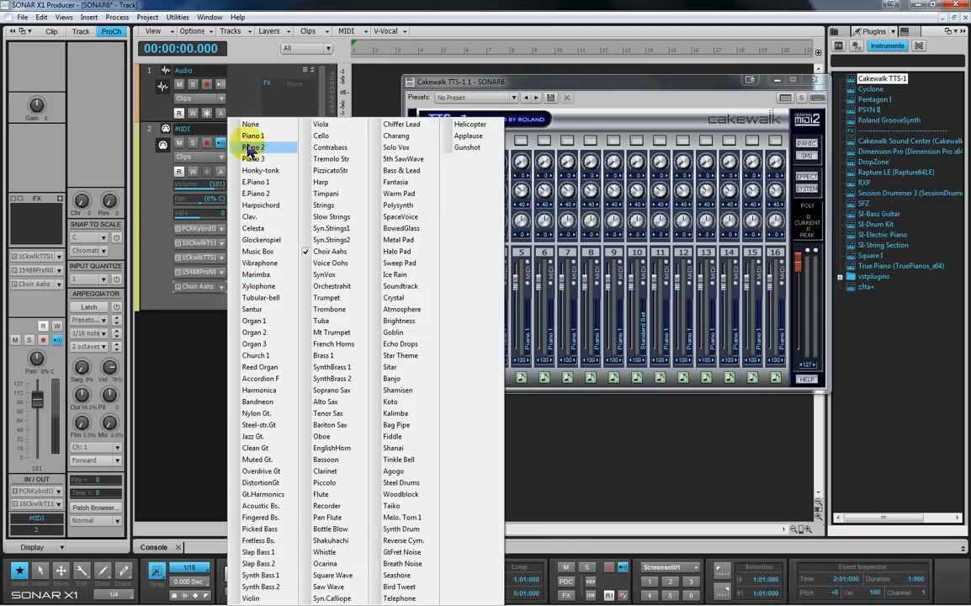
mouse_move(252, 135)
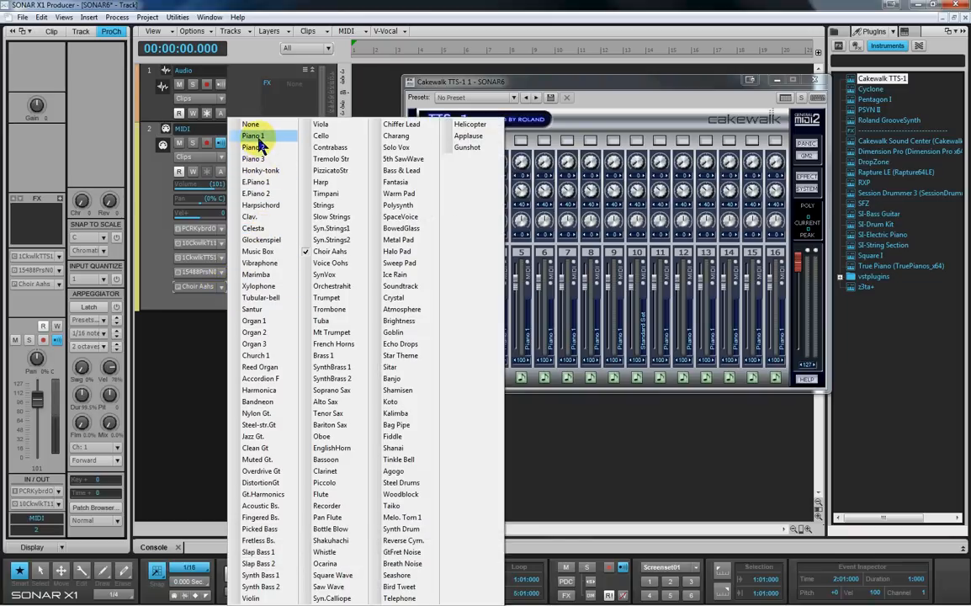
mouse_move(255, 320)
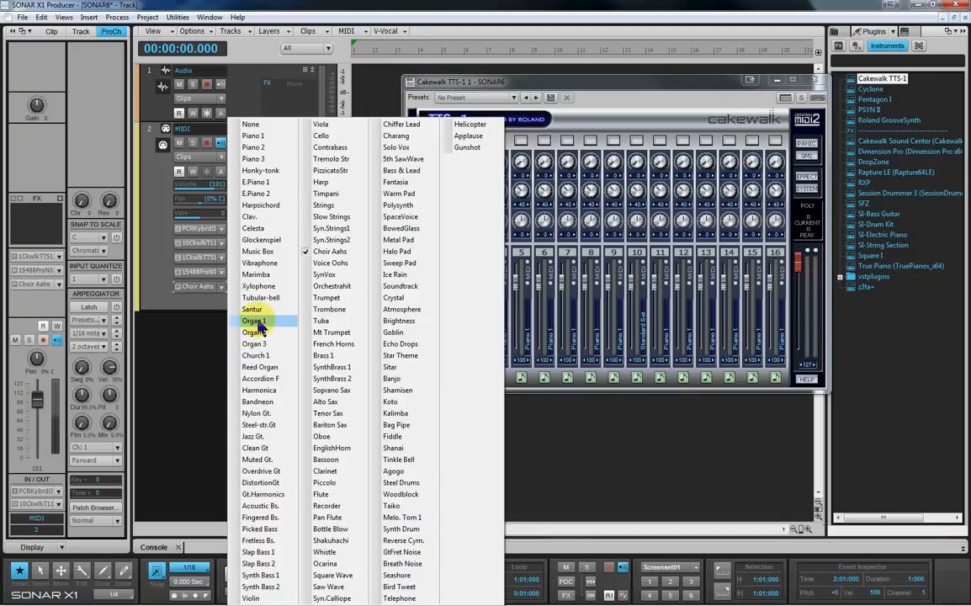
left_click(254, 320)
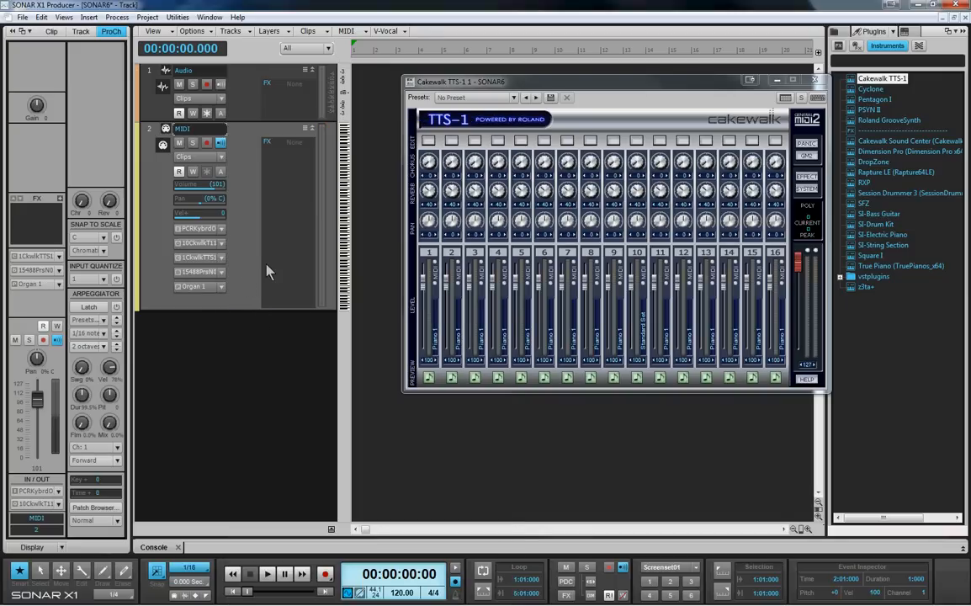
mouse_move(269, 271)
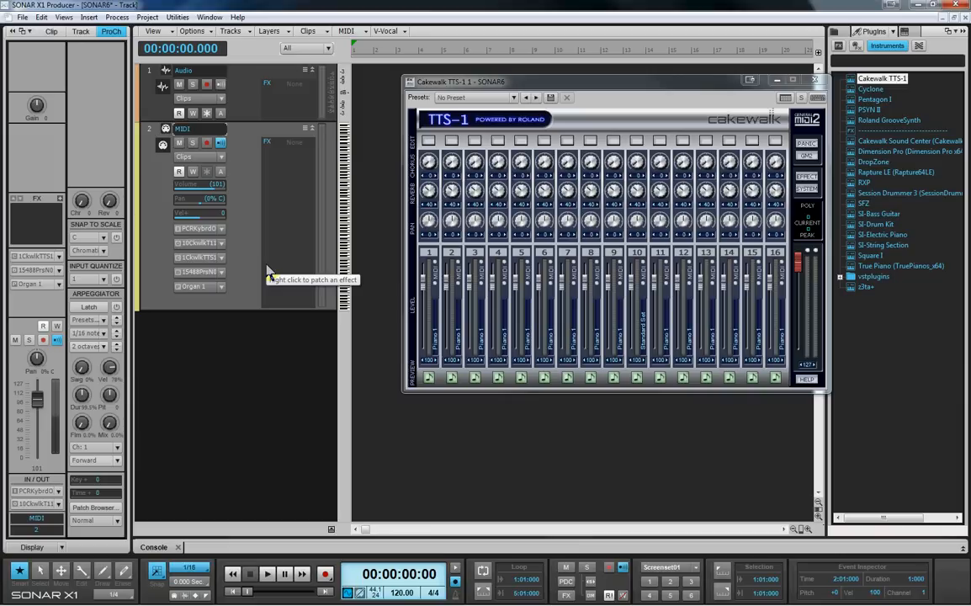
mouse_move(268, 271)
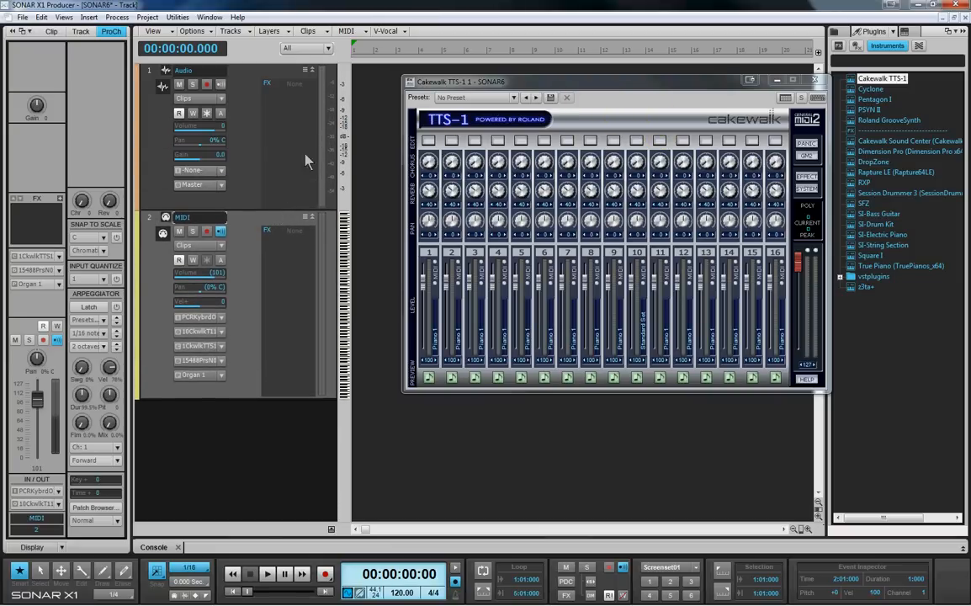
mouse_move(240, 102)
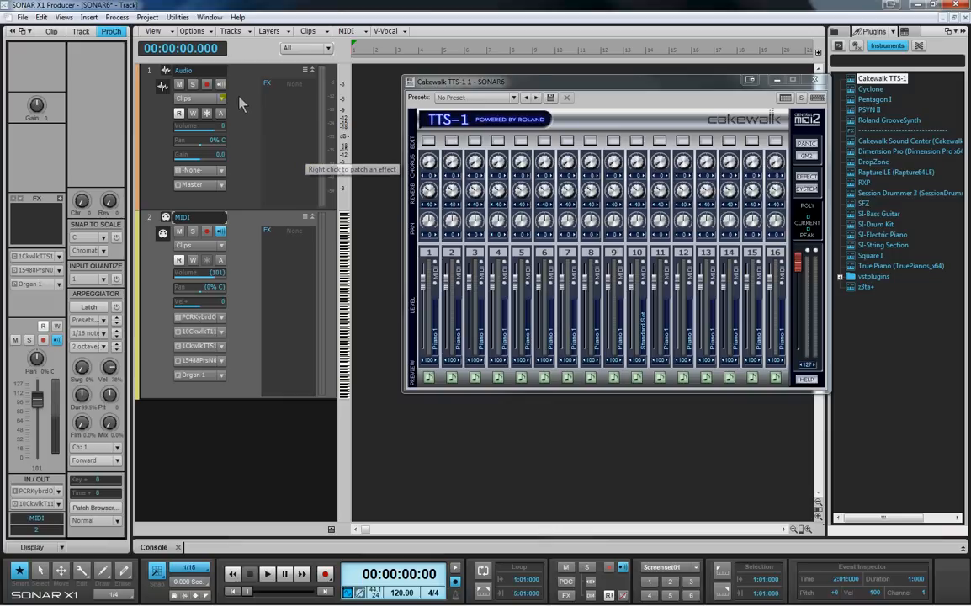
mouse_move(483, 92)
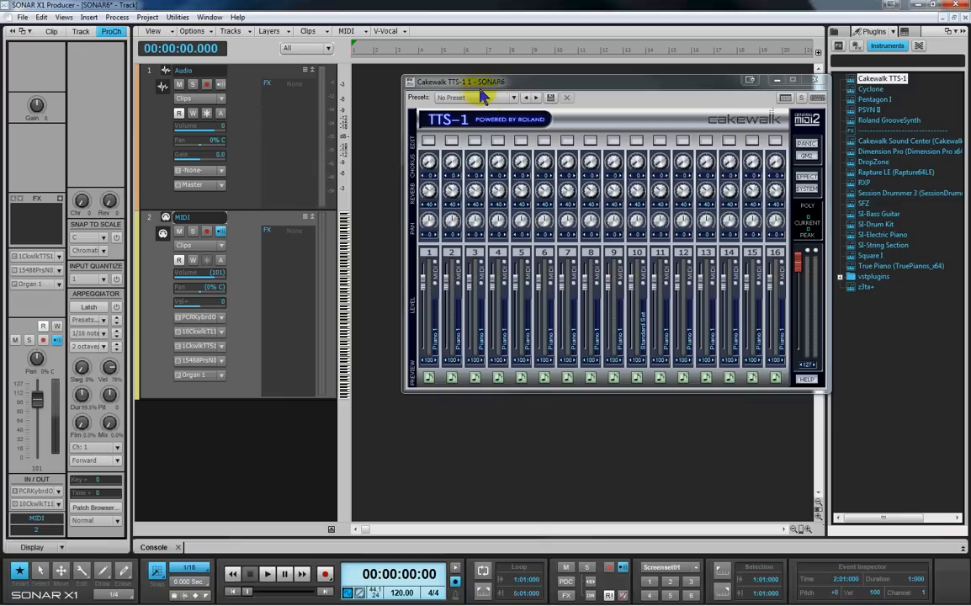
mouse_move(517, 101)
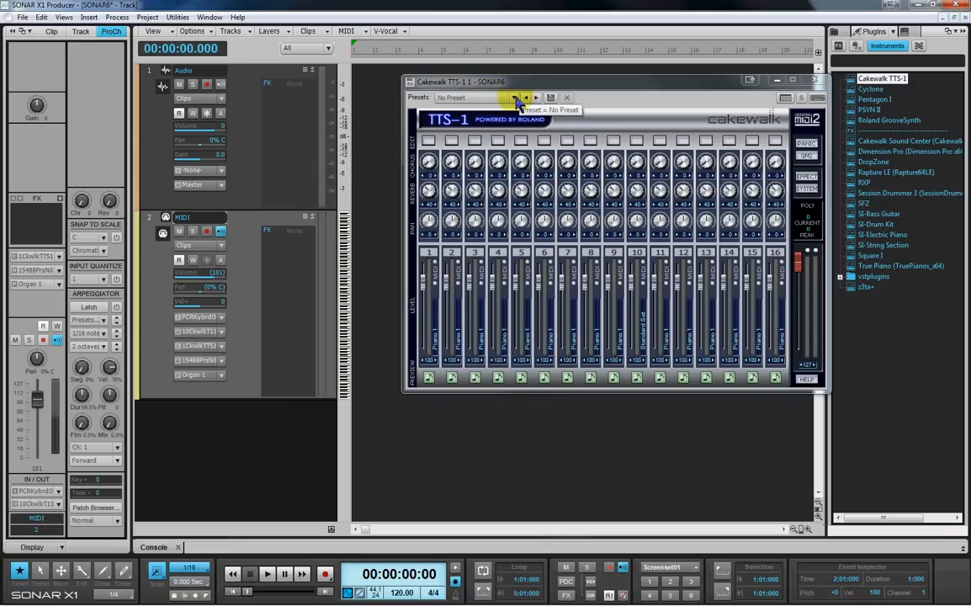
mouse_move(260, 84)
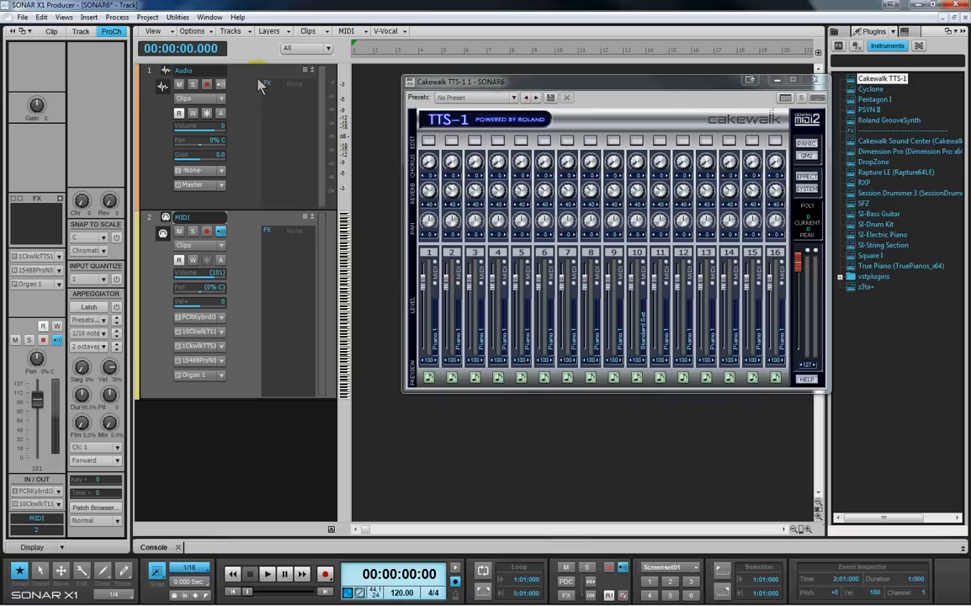
mouse_move(244, 167)
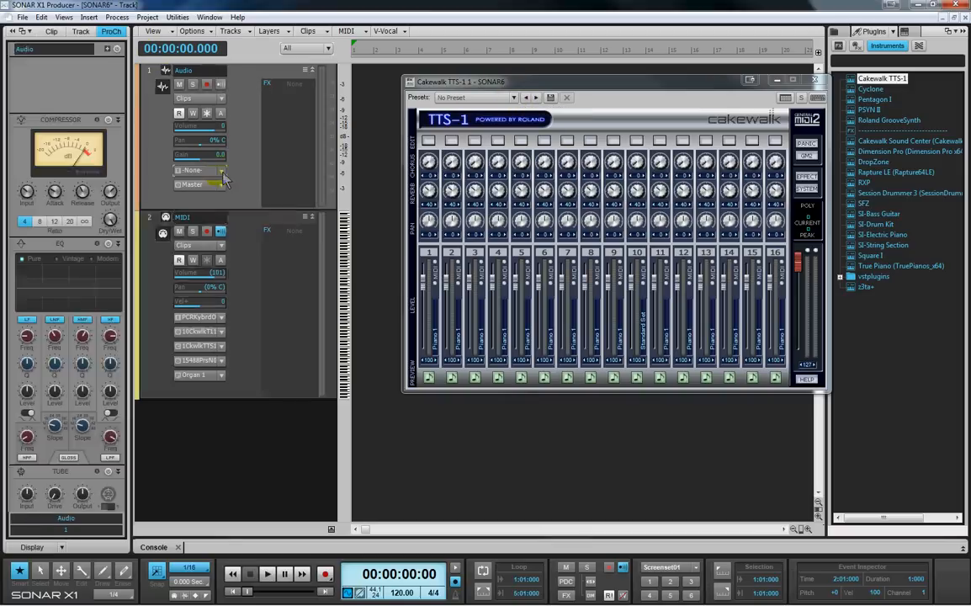
Set the Audio track's input to Cakewalk TTS-1 Output 1: Stereo
left_click(199, 170)
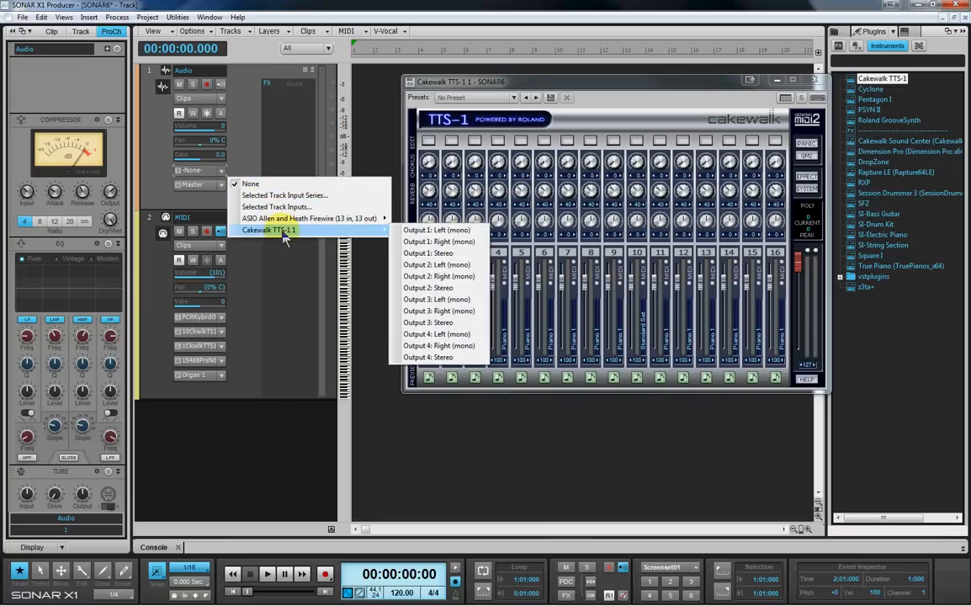
mouse_move(391, 236)
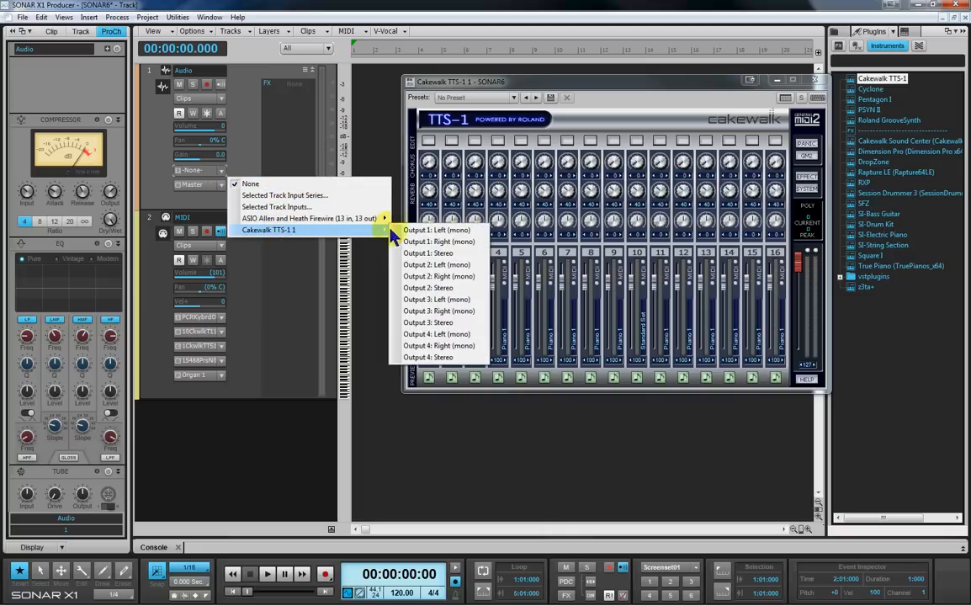
mouse_move(446, 253)
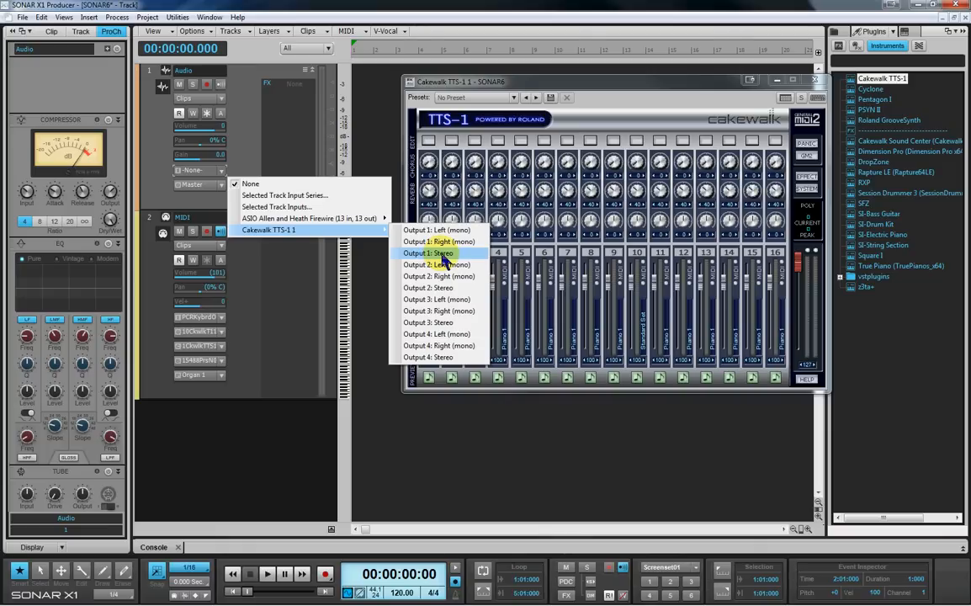
left_click(429, 253)
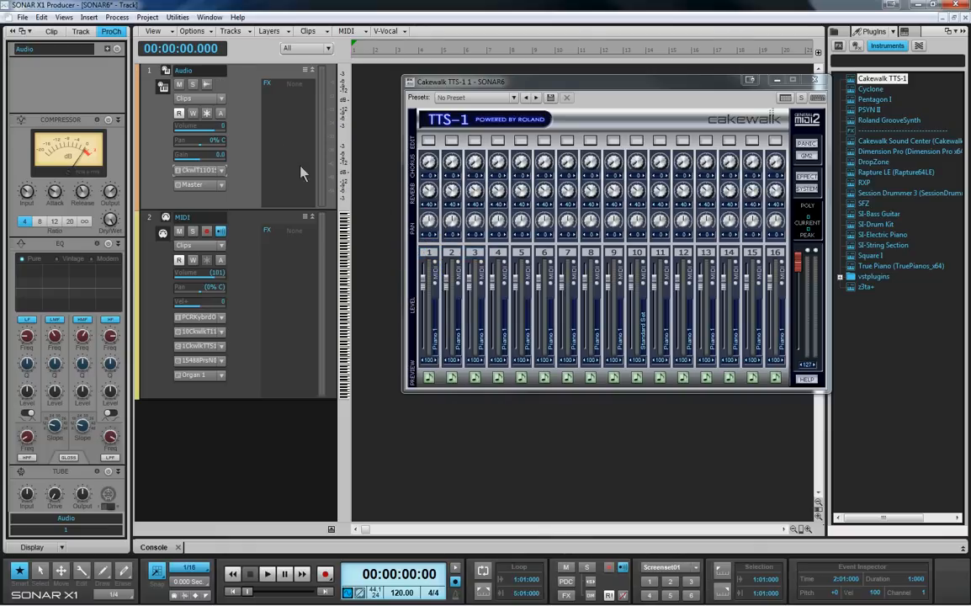
mouse_move(278, 122)
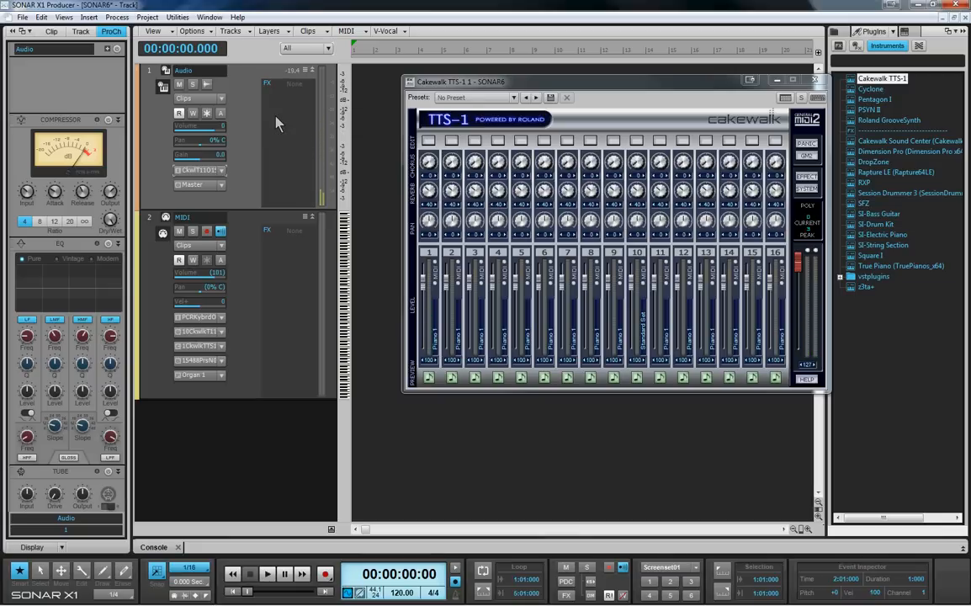
mouse_move(261, 329)
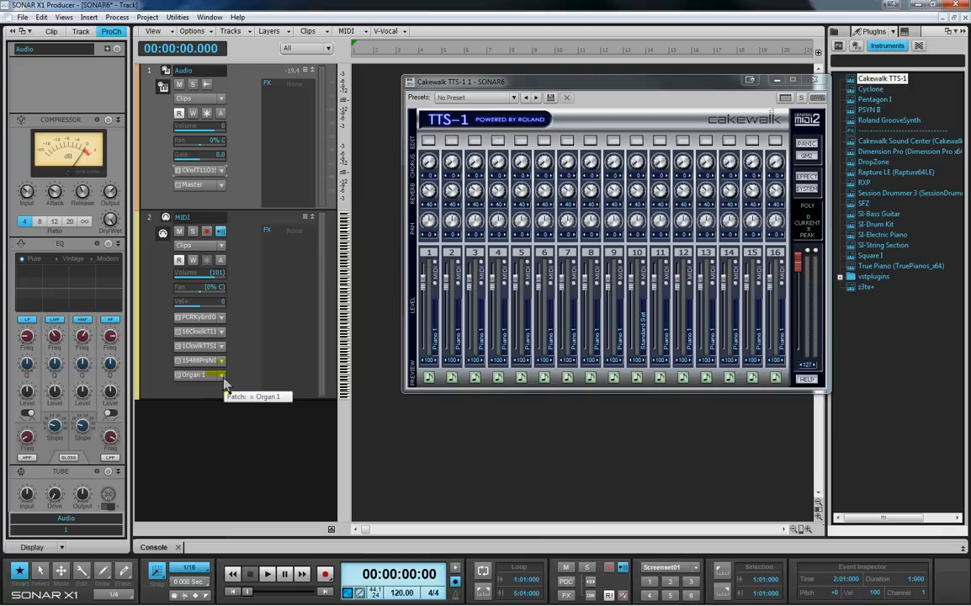
Pick Organ 2 from the MIDI track's patch list in place of Organ 1
left_click(200, 375)
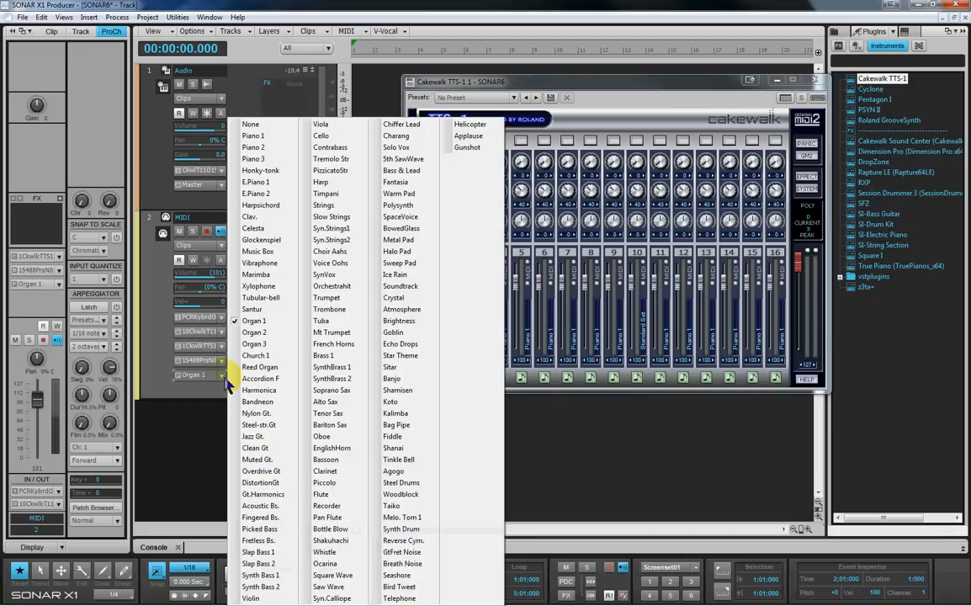
left_click(254, 332)
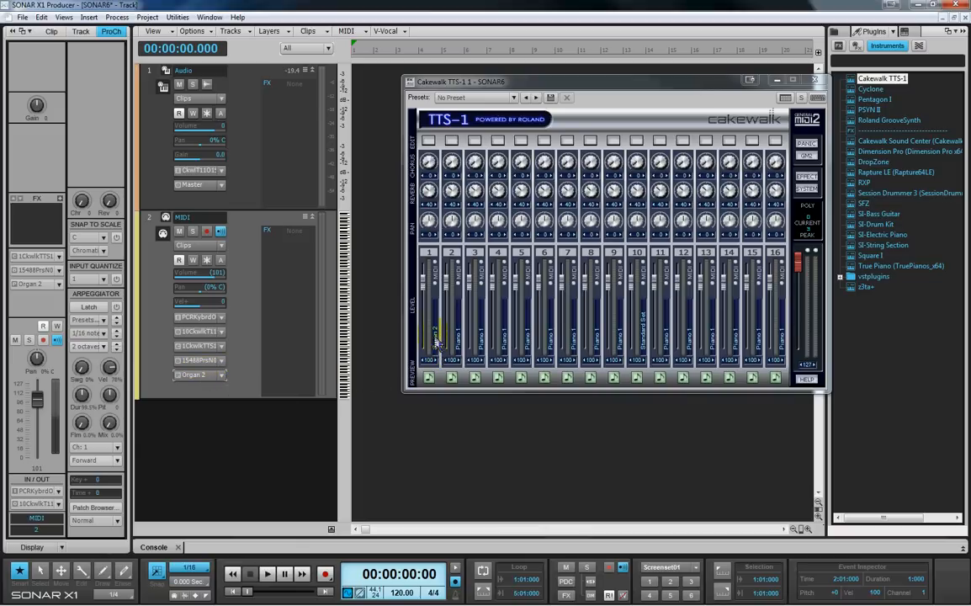
left_click_drag(438, 345, 445, 290)
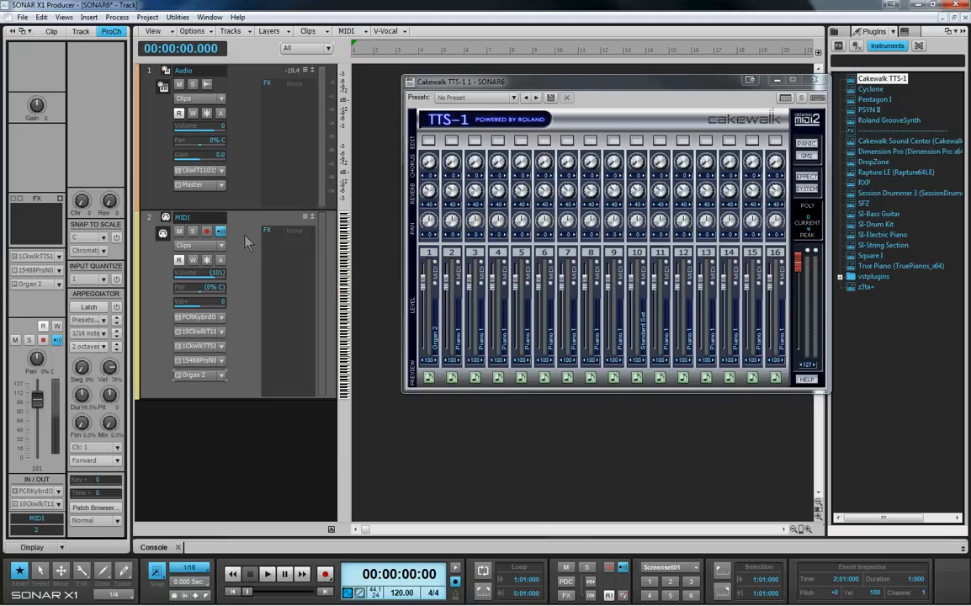
mouse_move(252, 286)
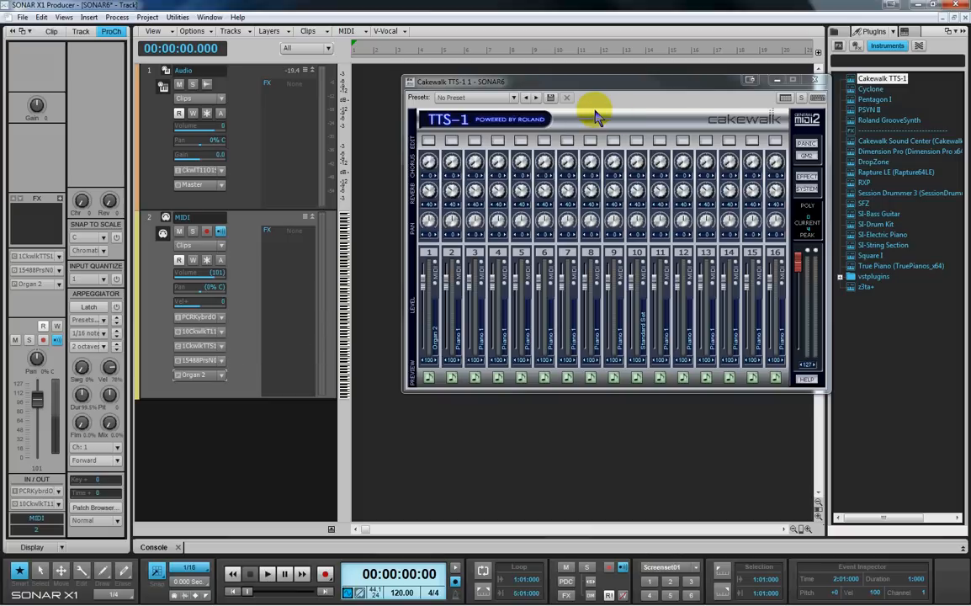
mouse_move(599, 117)
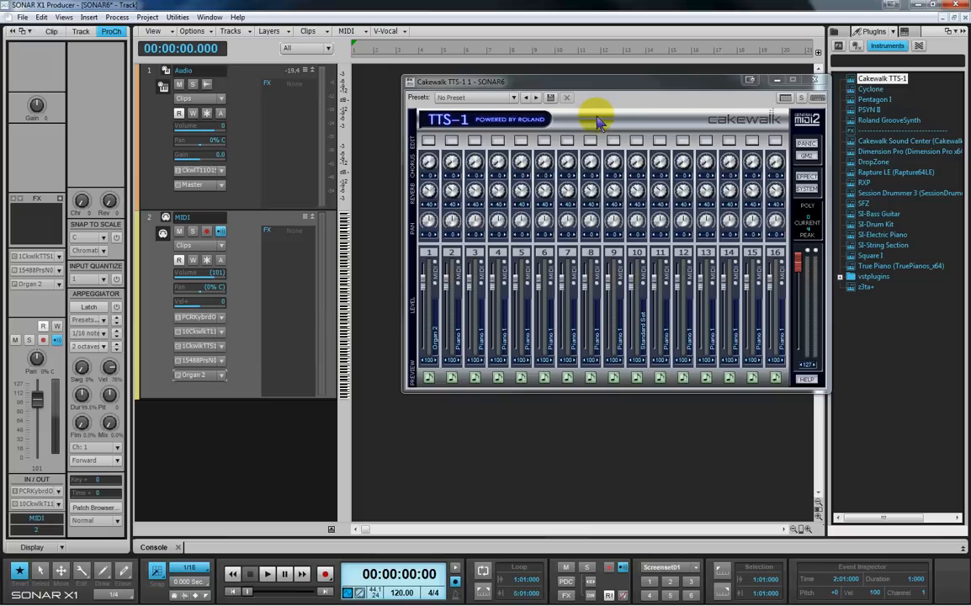
mouse_move(240, 78)
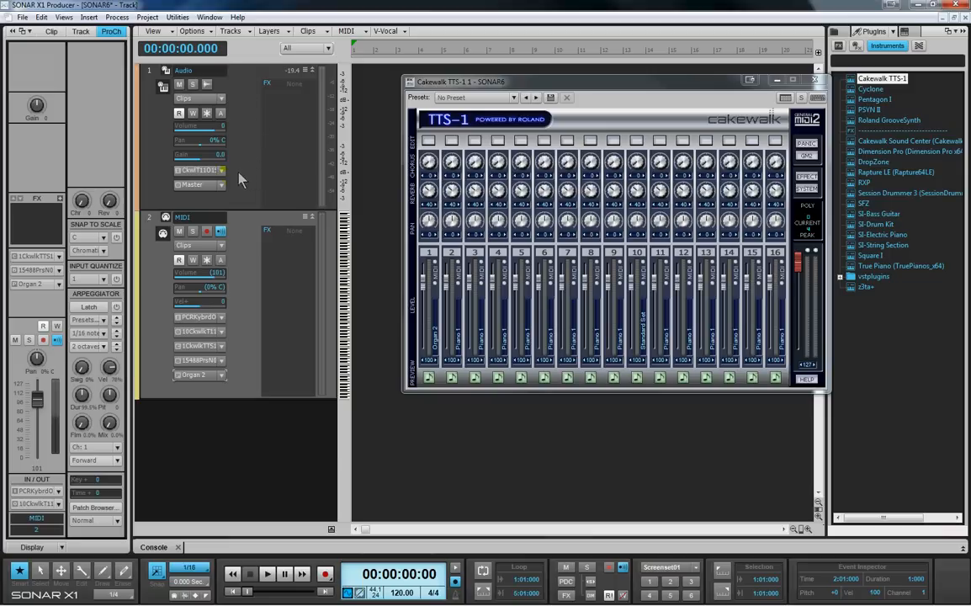
mouse_move(226, 176)
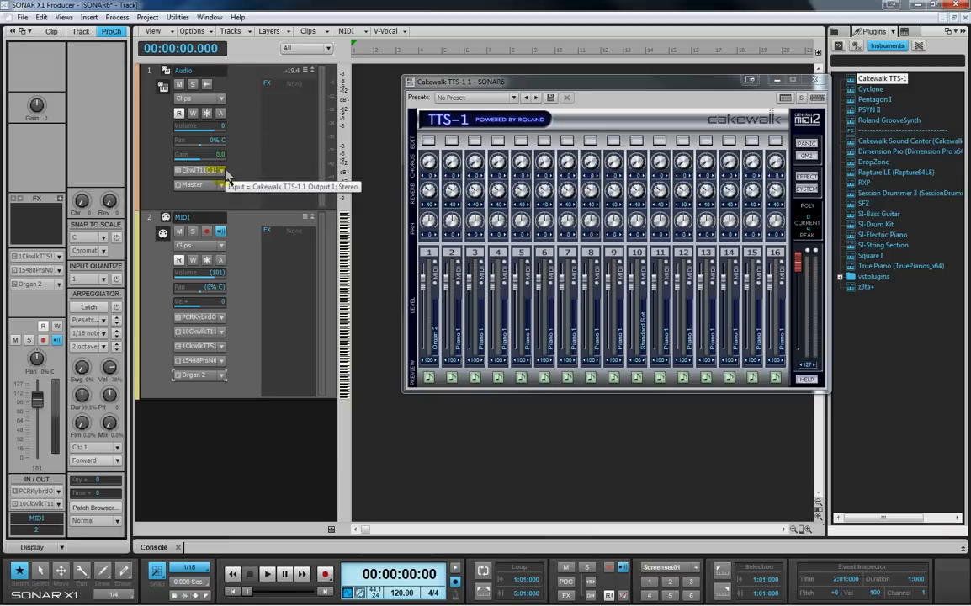
mouse_move(226, 172)
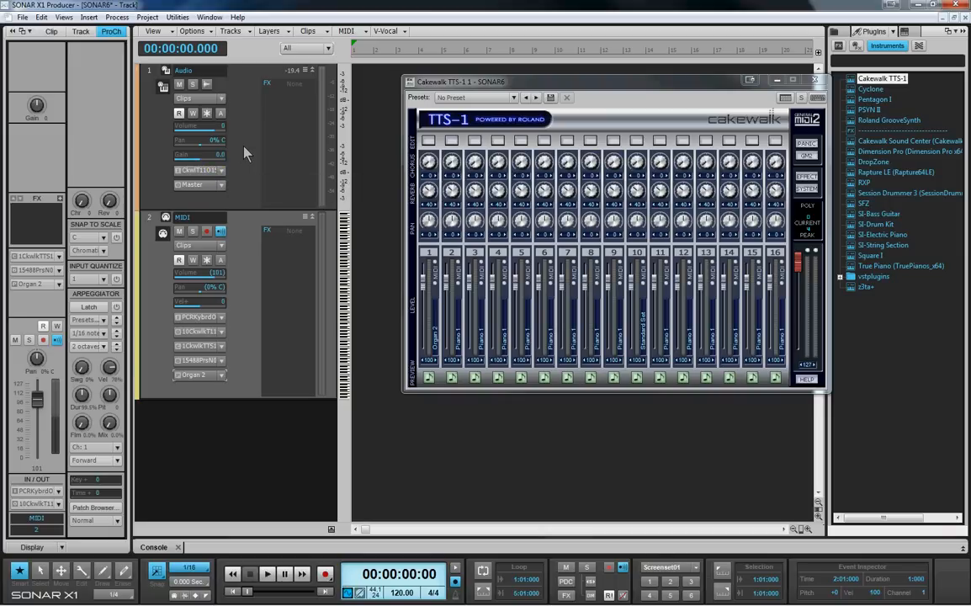
Drag the Cakewalk TTS-1 synth window over to the right side of the workspace
left_click(221, 259)
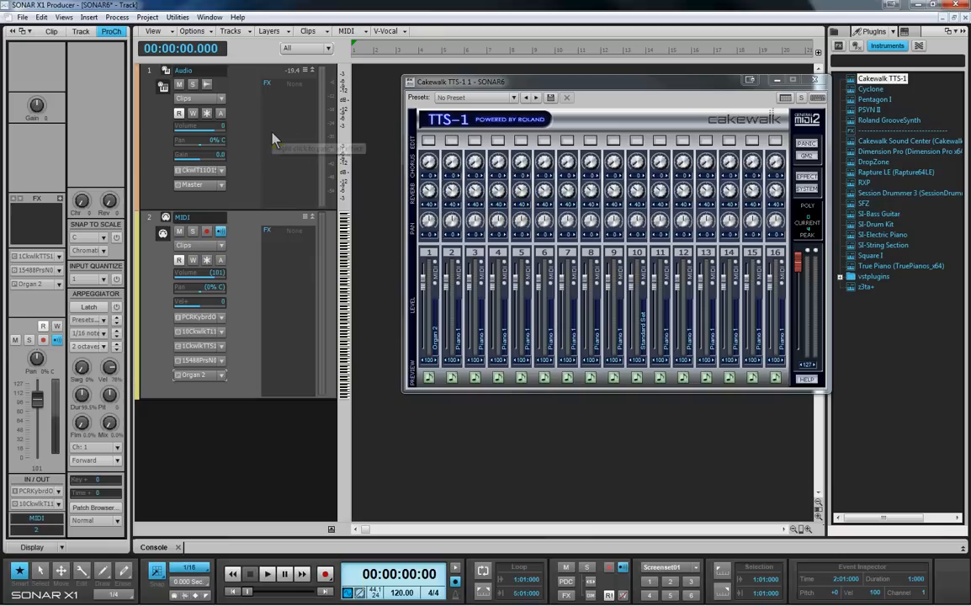
mouse_move(278, 143)
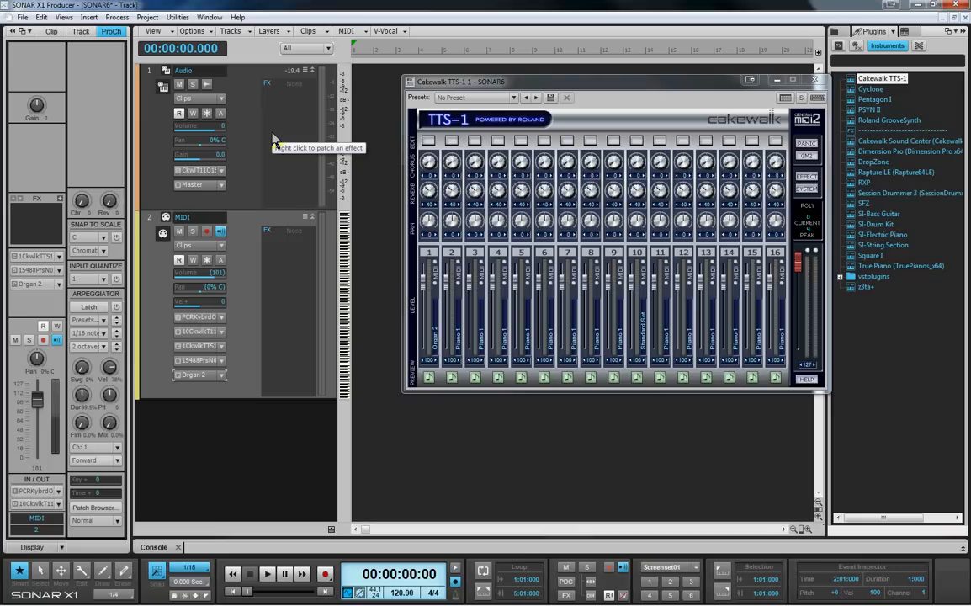
mouse_move(273, 141)
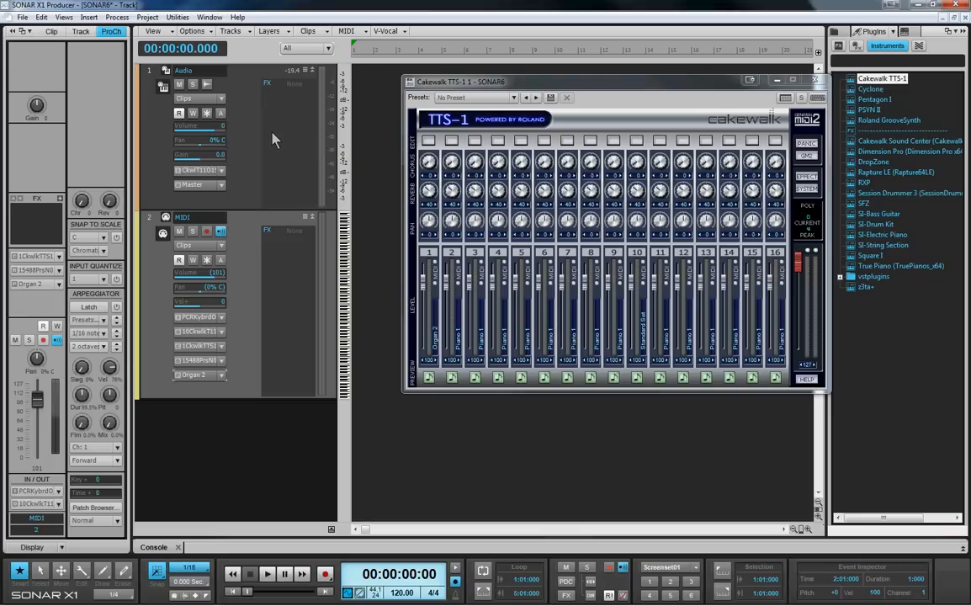
mouse_move(576, 112)
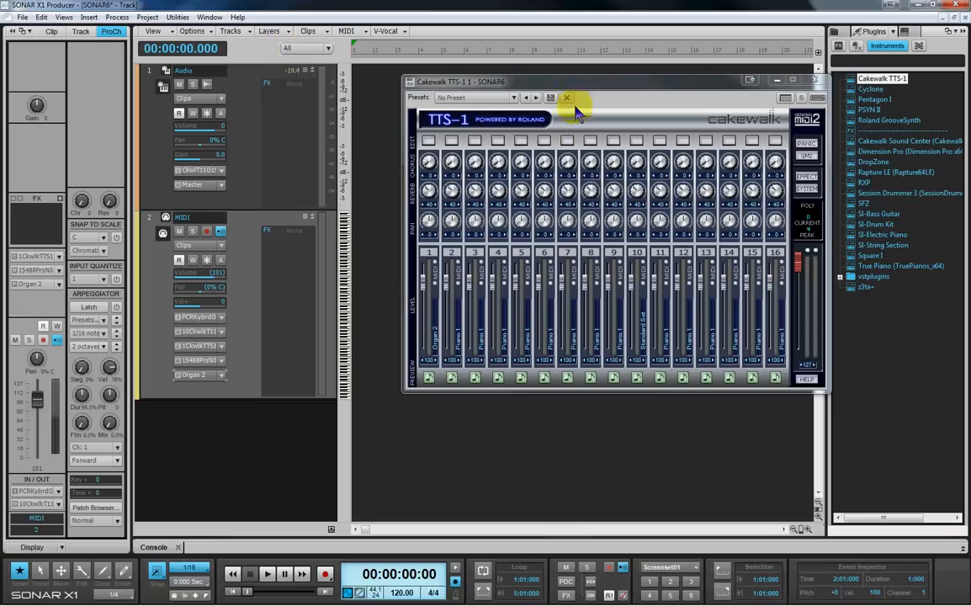
mouse_move(294, 312)
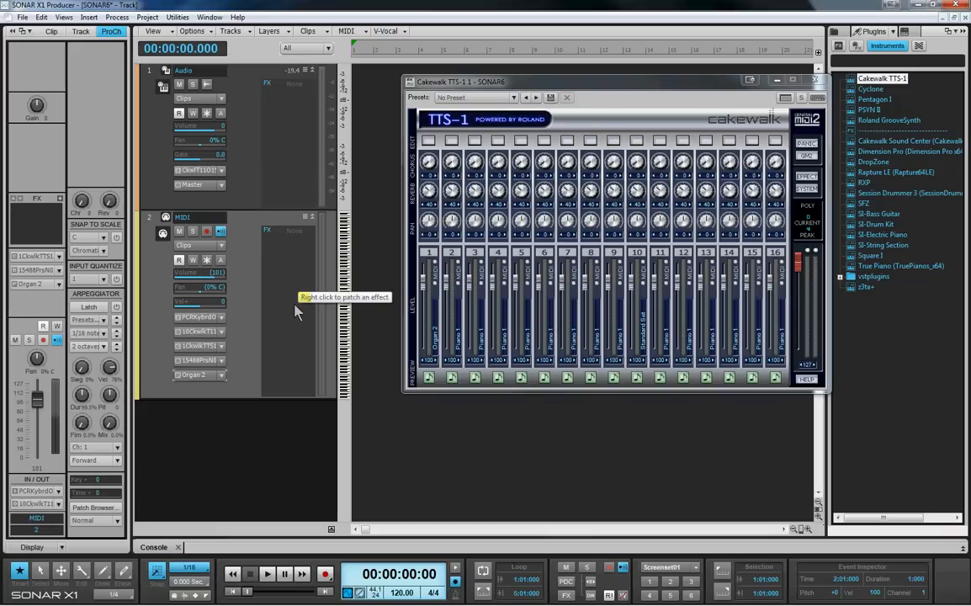
mouse_move(690, 91)
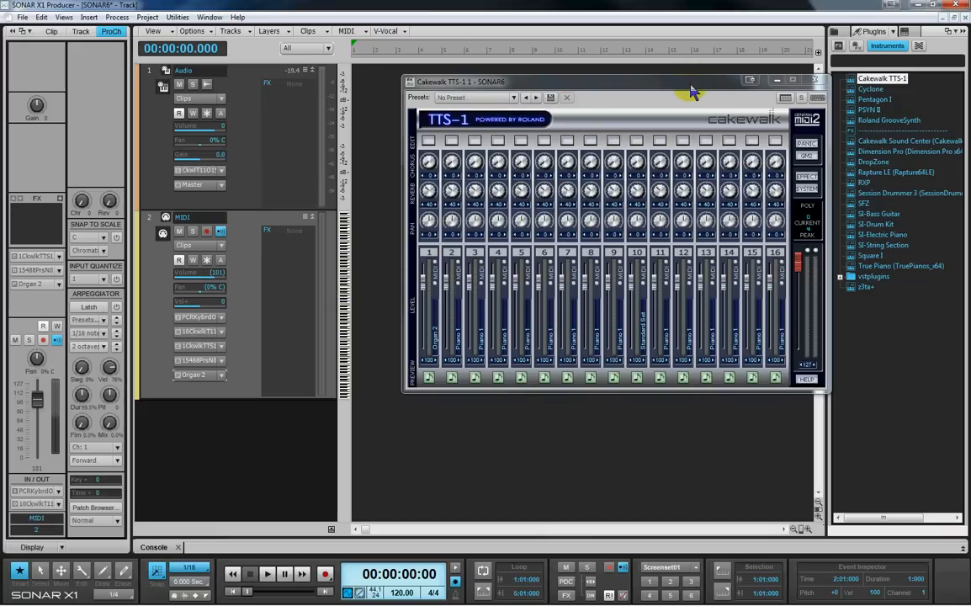
left_click_drag(690, 90, 757, 111)
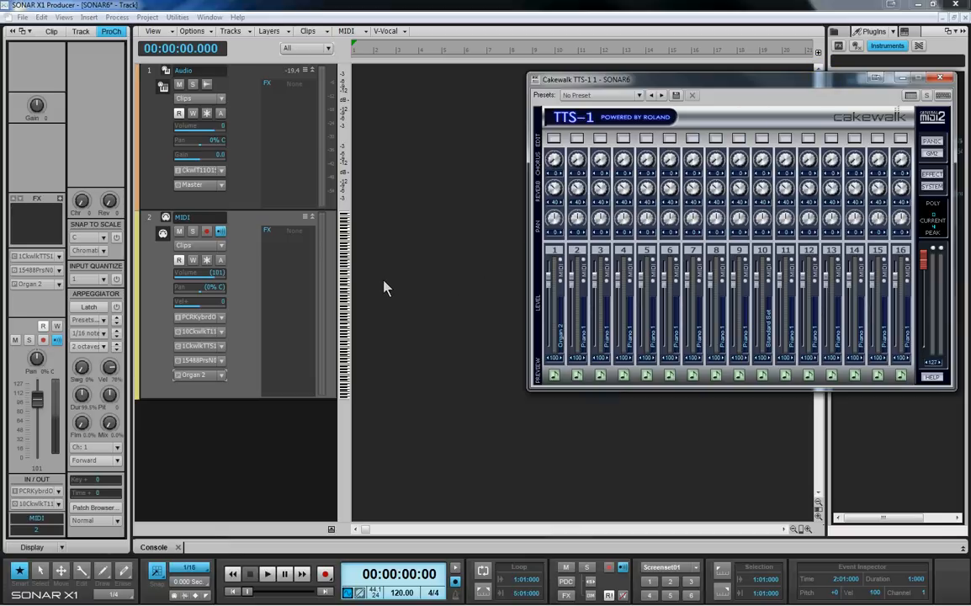
mouse_move(364, 282)
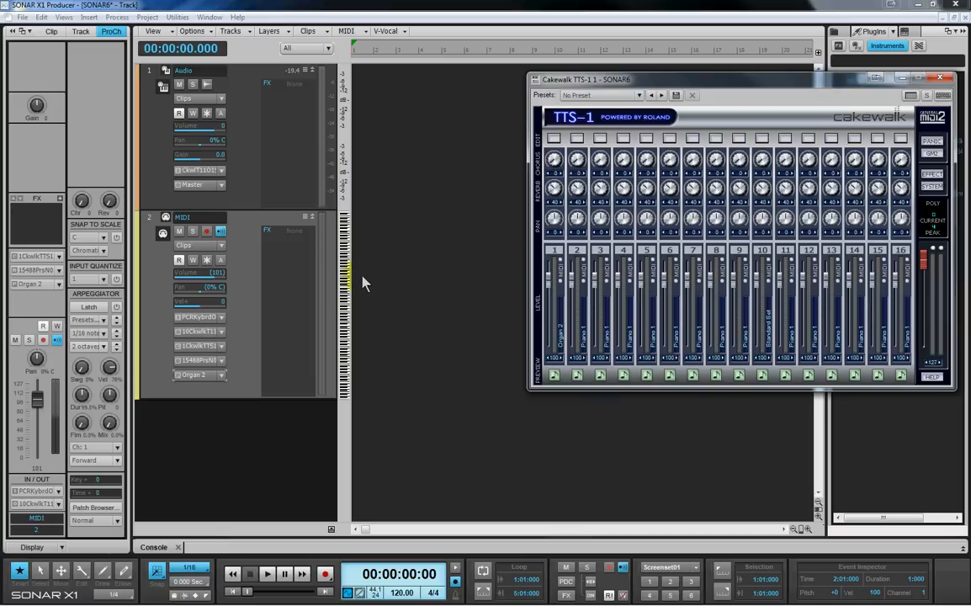
mouse_move(241, 232)
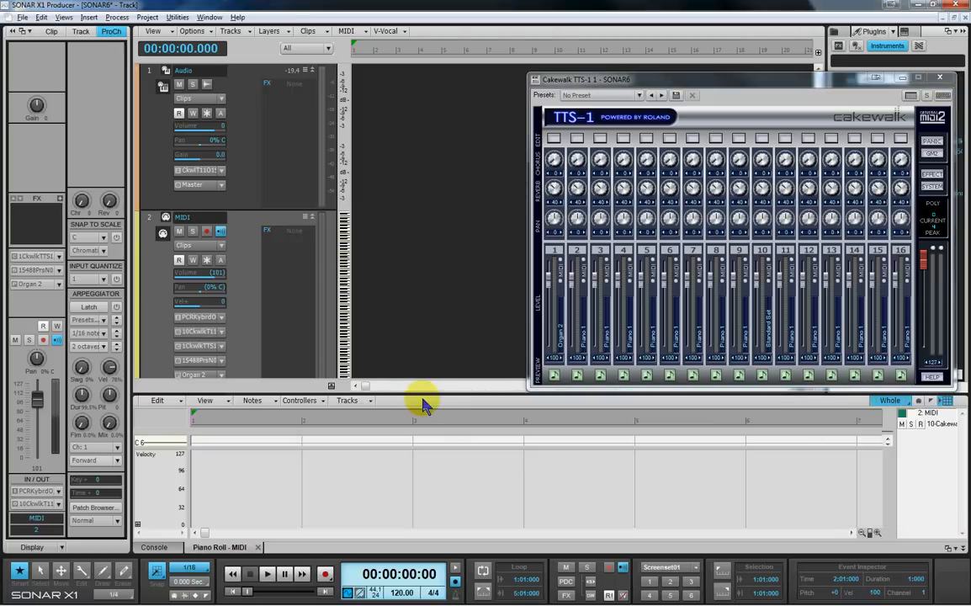
mouse_move(437, 402)
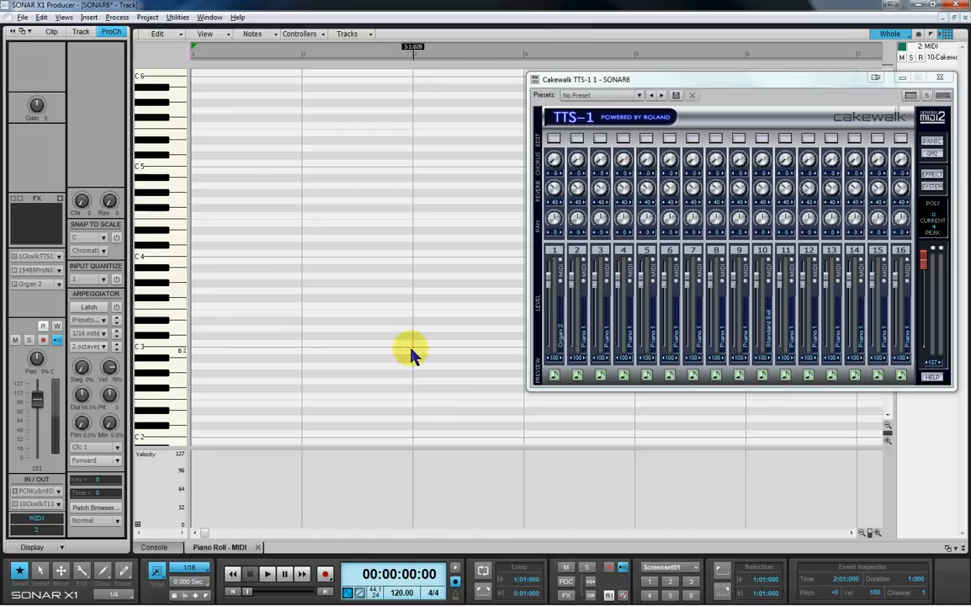
Select the MIDI track in the Piano Roll's track list for note editing
left_click(940, 77)
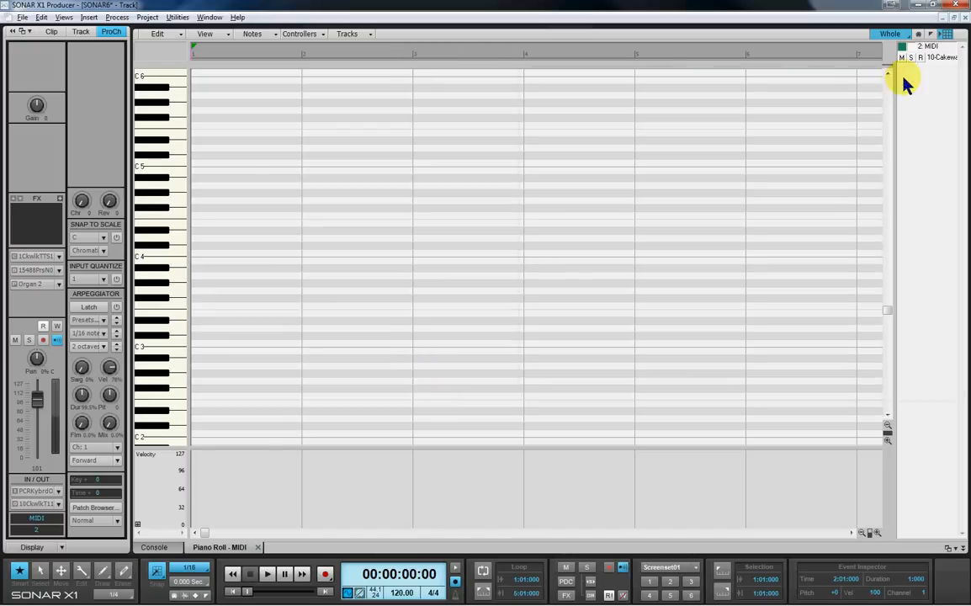
mouse_move(353, 357)
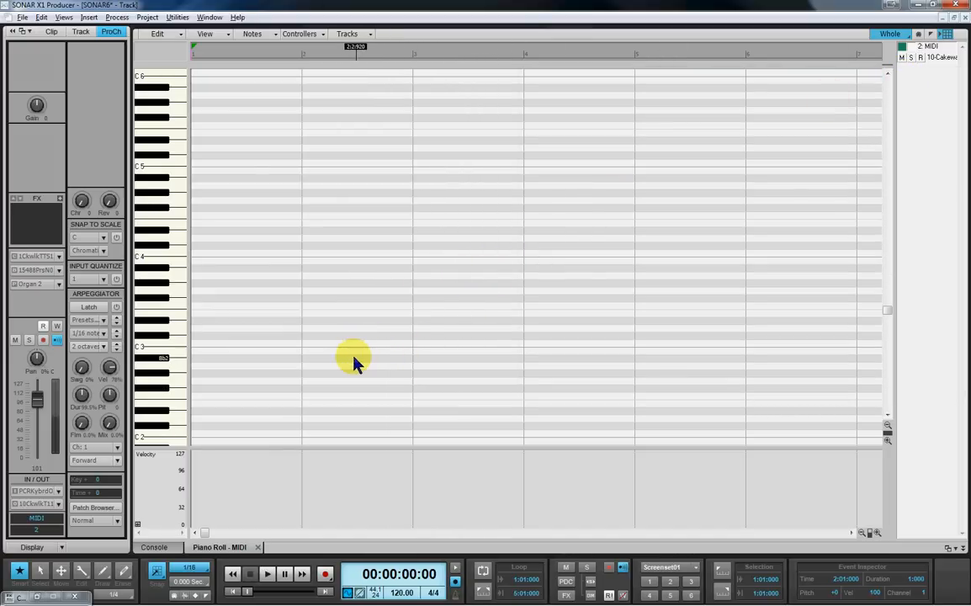
mouse_move(324, 350)
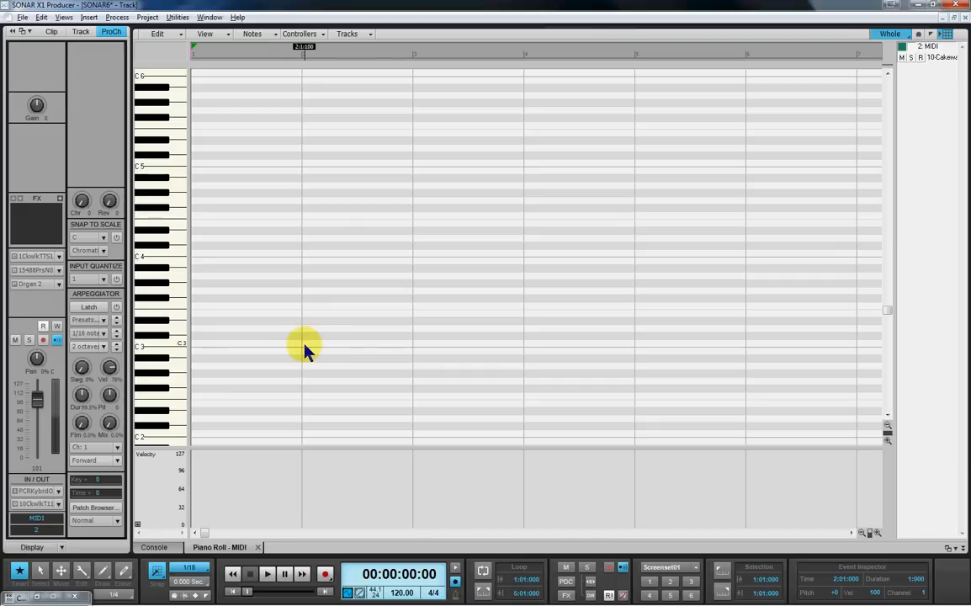
Draw C3, D3, E3, F3, D3 in quarter-note steps from bar 2, with Snap at 1/4
left_click(316, 344)
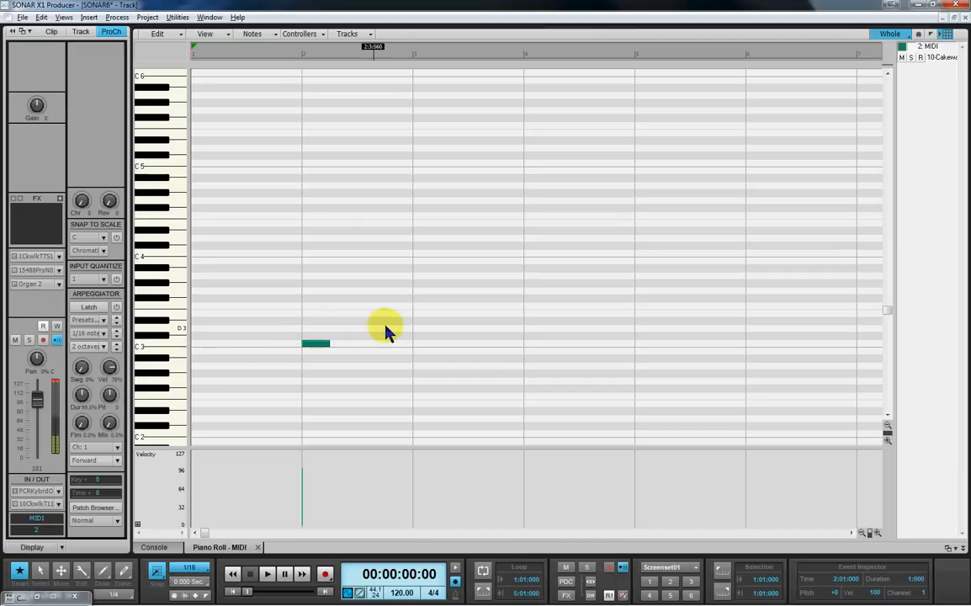
left_click(316, 328)
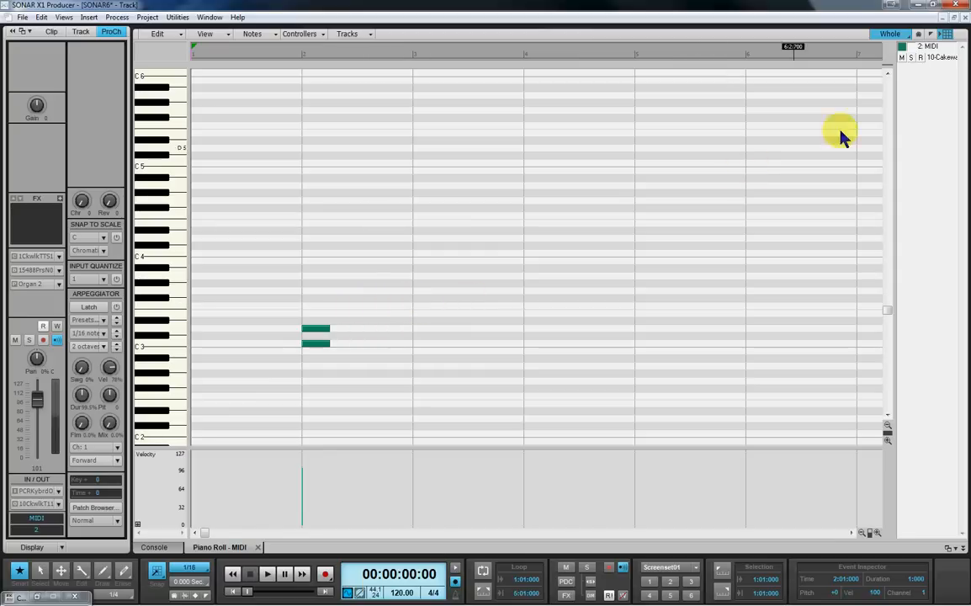
mouse_move(909, 38)
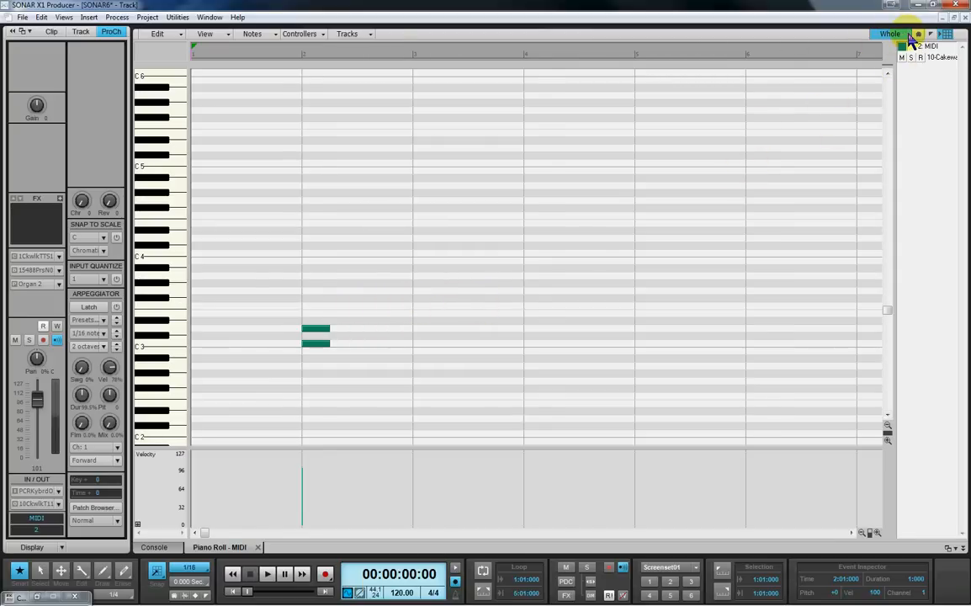
left_click(889, 34)
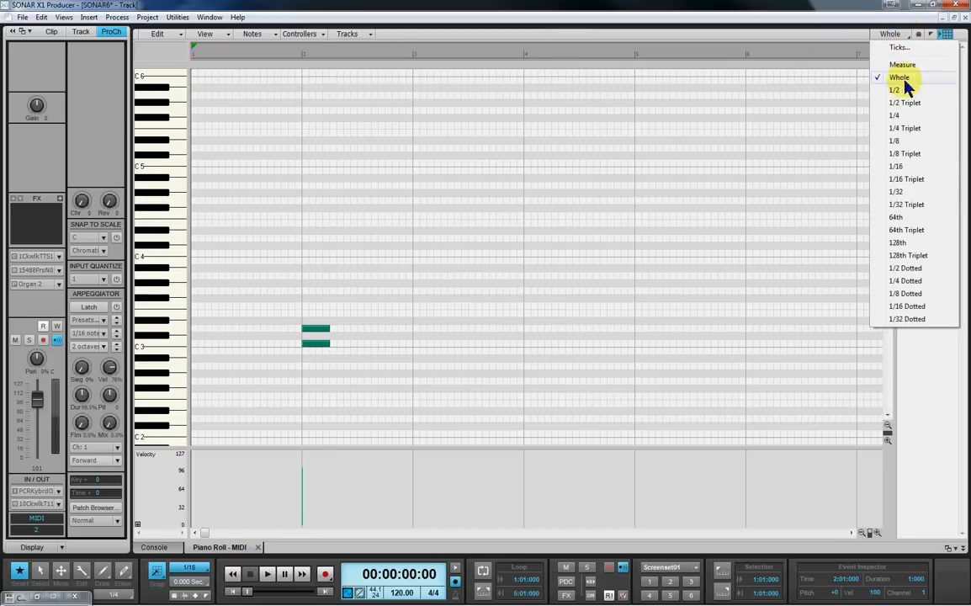
left_click(894, 115)
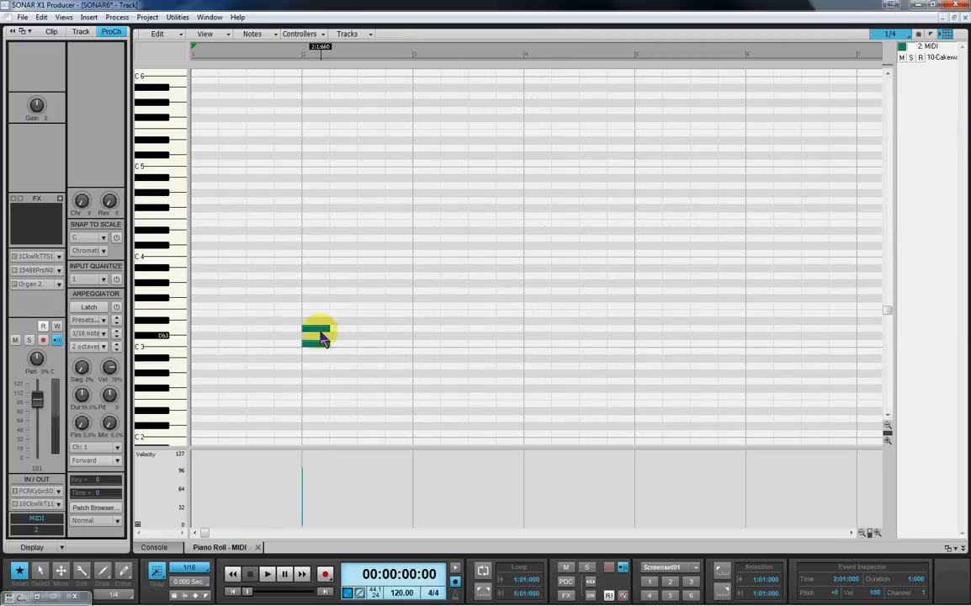
left_click_drag(318, 335, 346, 328)
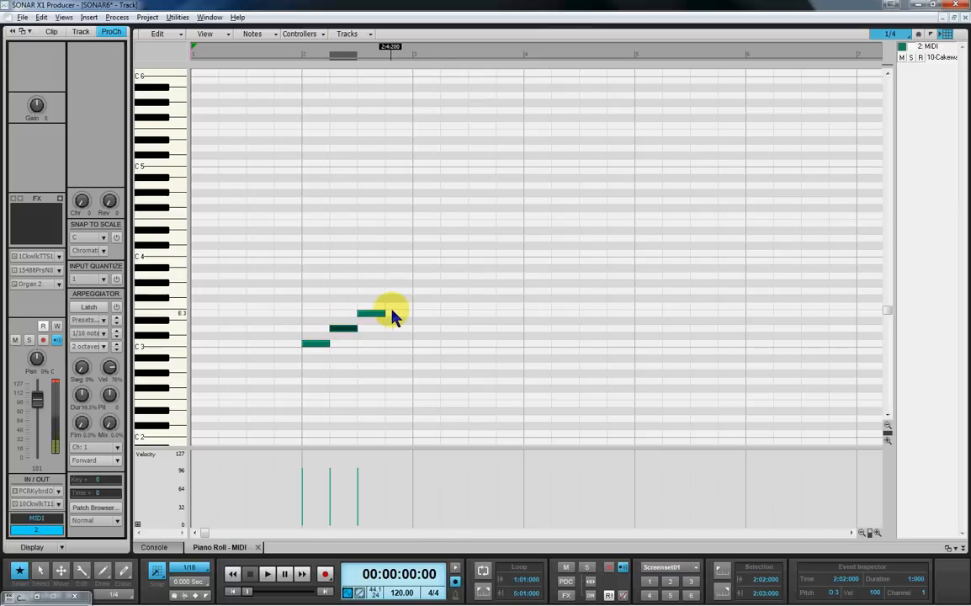
left_click(396, 307)
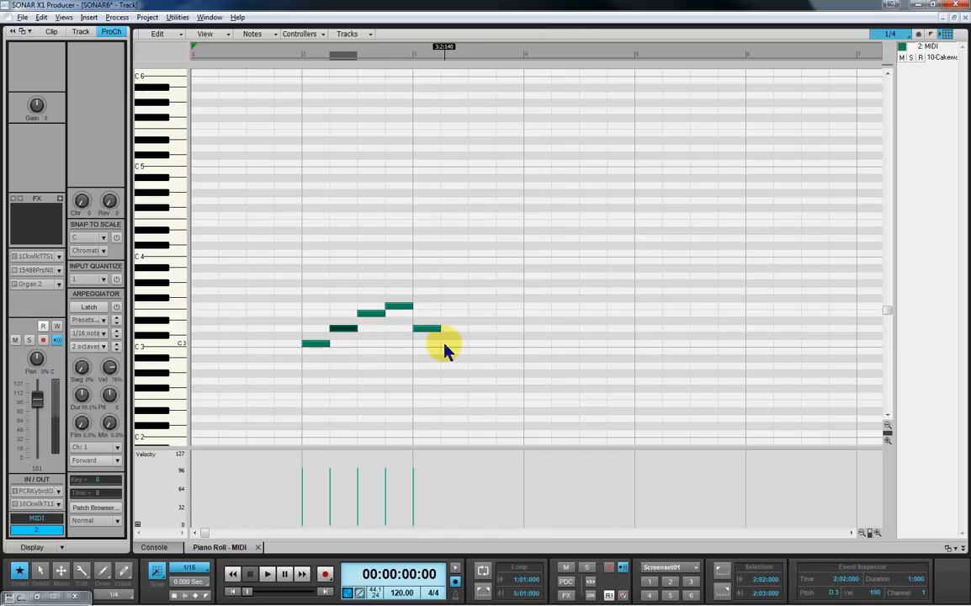
left_click_drag(431, 343, 481, 344)
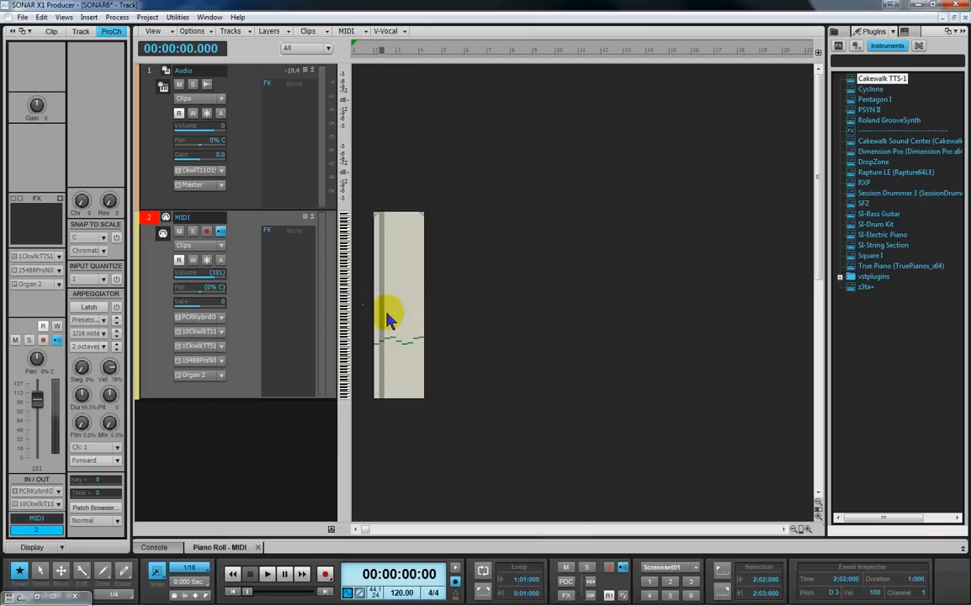
mouse_move(390, 358)
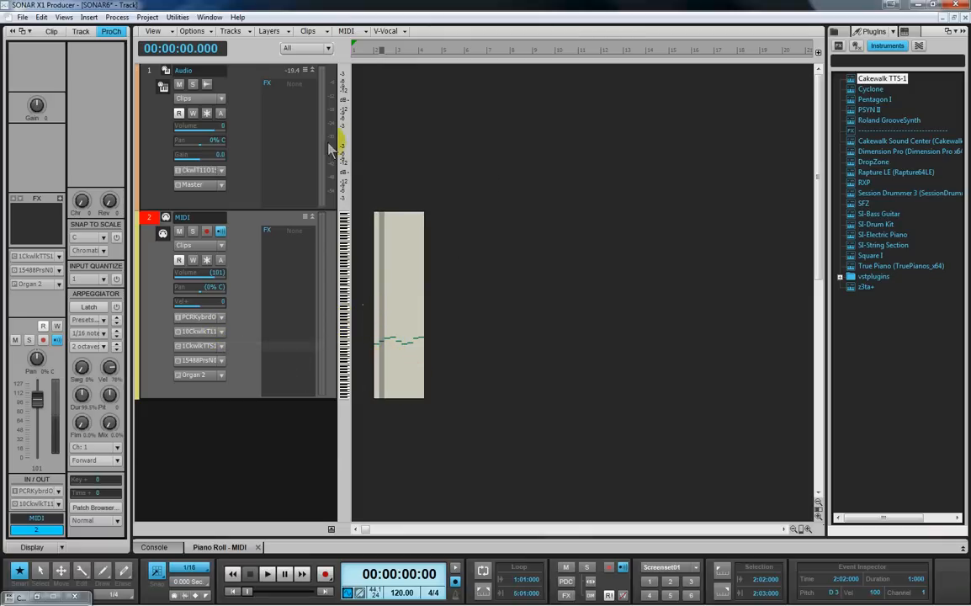
mouse_move(287, 152)
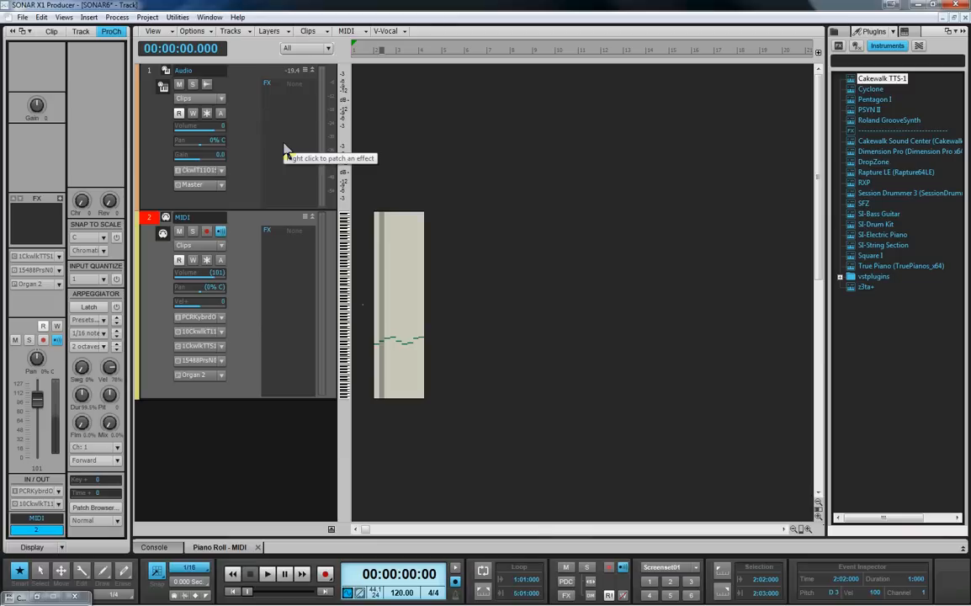
Play the drawn melody clip through TTS-1, then stop playback
left_click(267, 573)
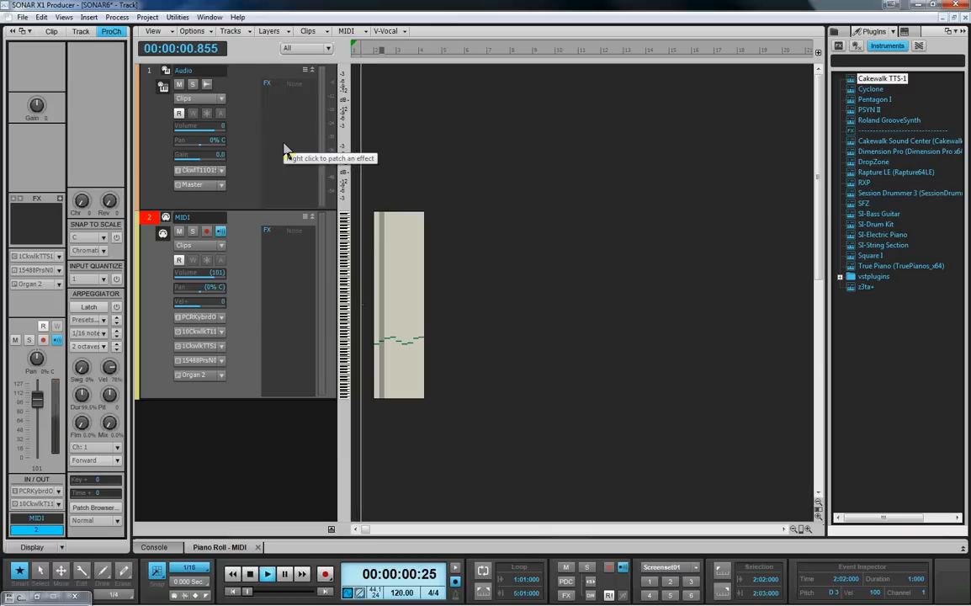
left_click(266, 573)
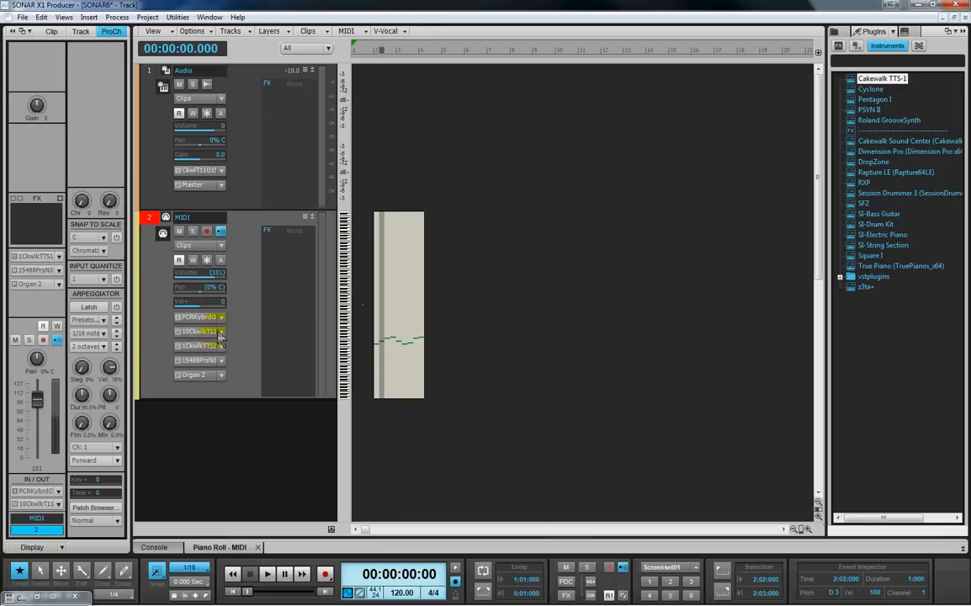
Route the MIDI track to SonicCell, bank 11204 PRESET E, patch 50:Techno Pizz, and play it
left_click(200, 331)
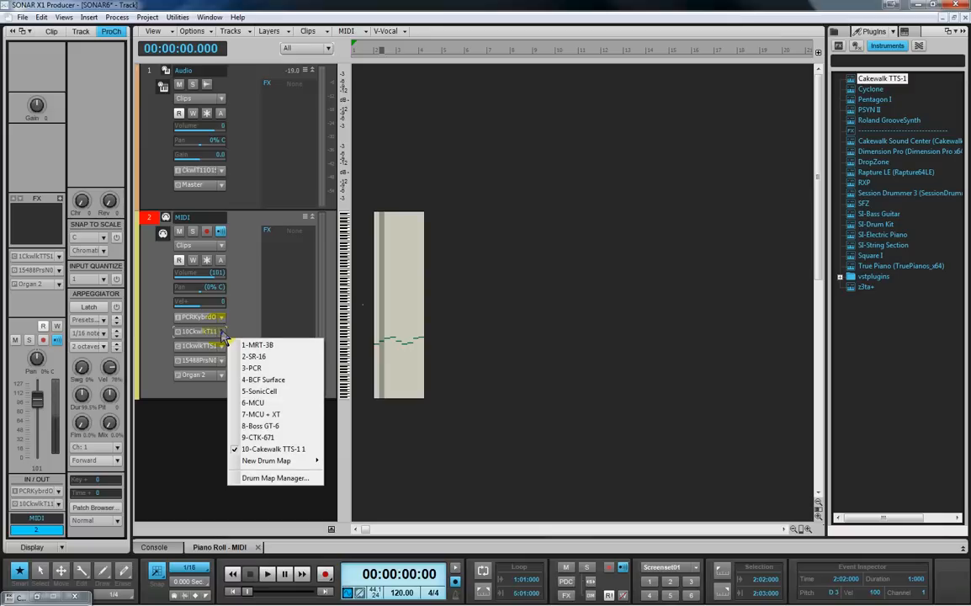
mouse_move(271, 392)
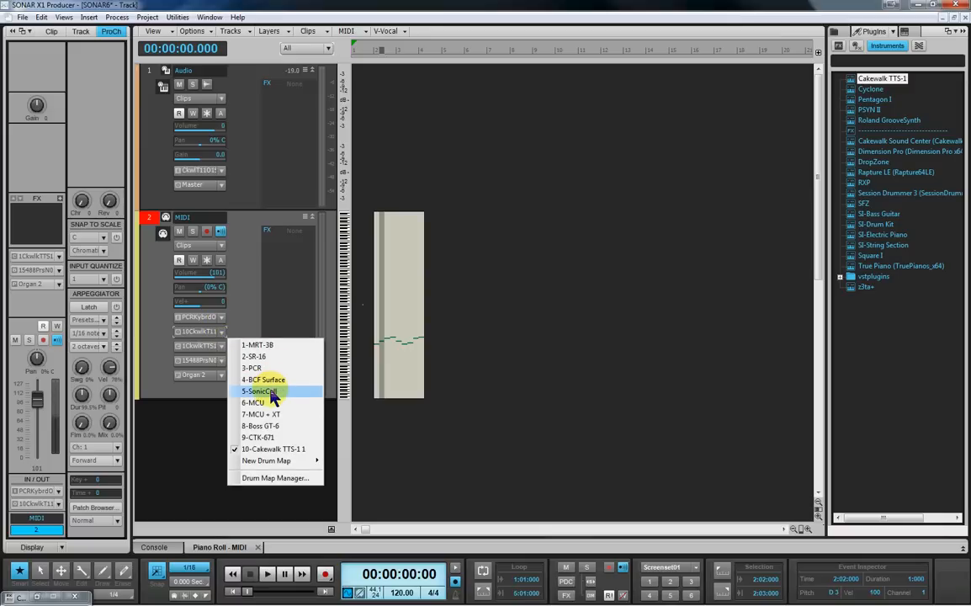
left_click(261, 391)
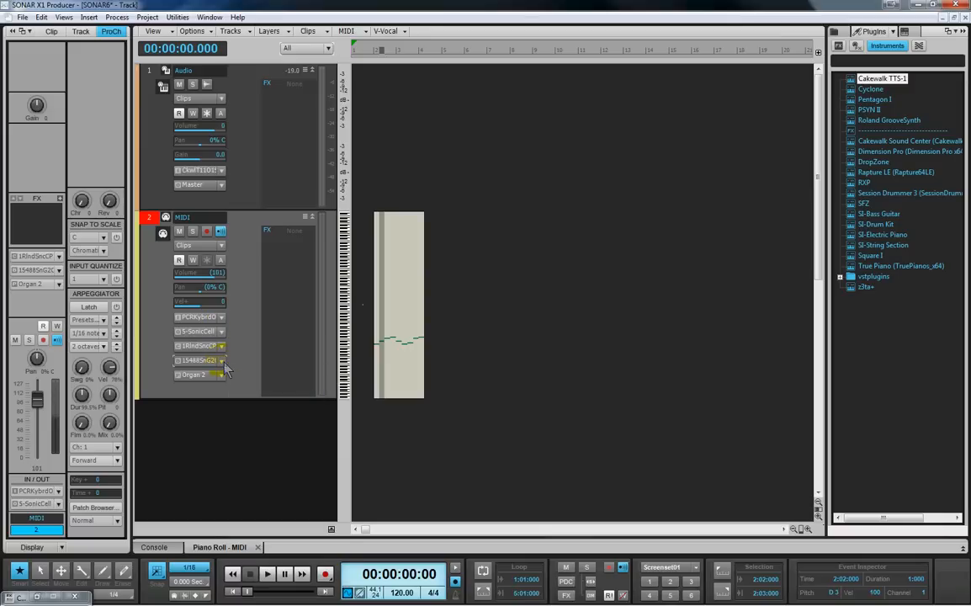
left_click(222, 360)
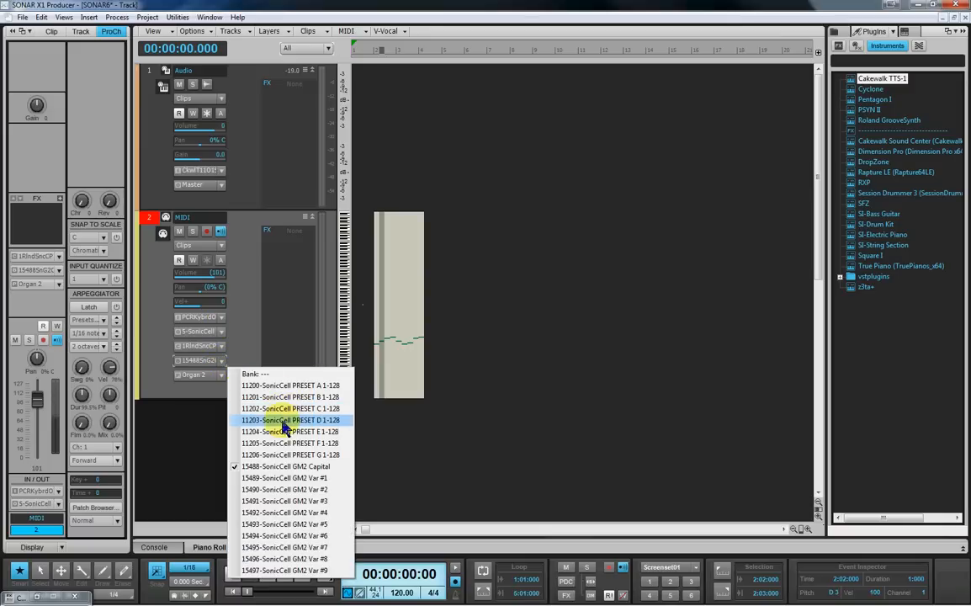
left_click(290, 431)
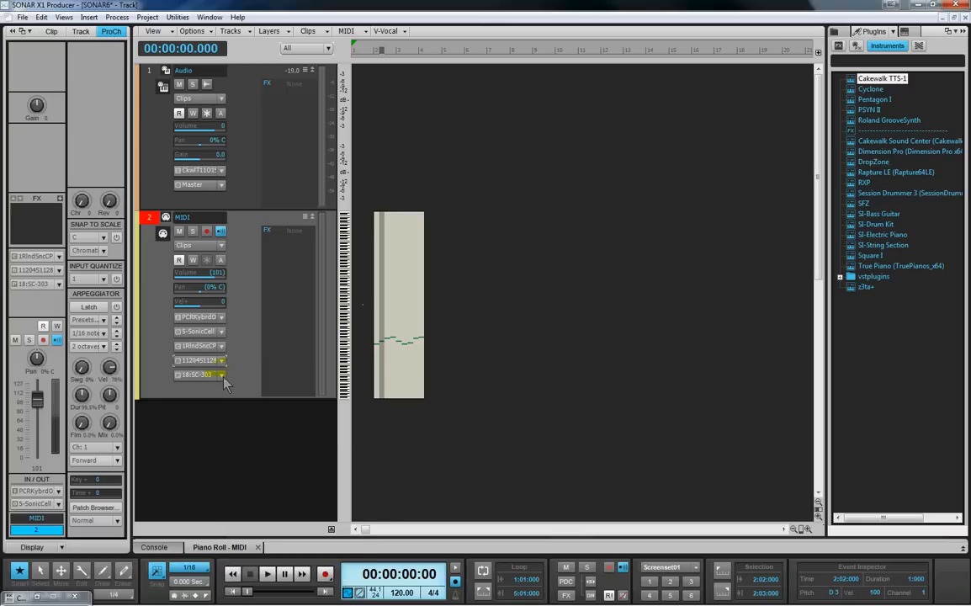
left_click(200, 374)
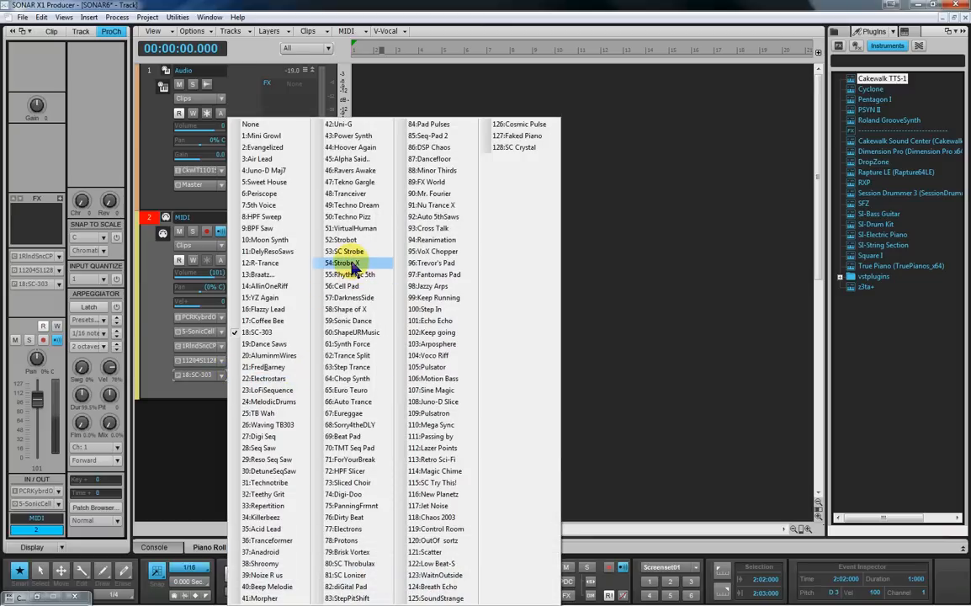
left_click(345, 262)
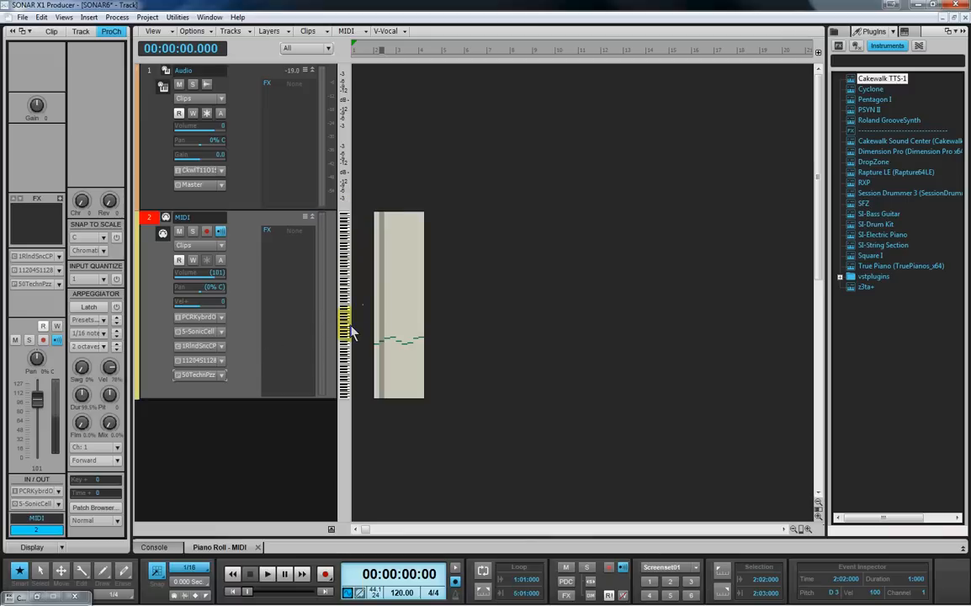
left_click(267, 574)
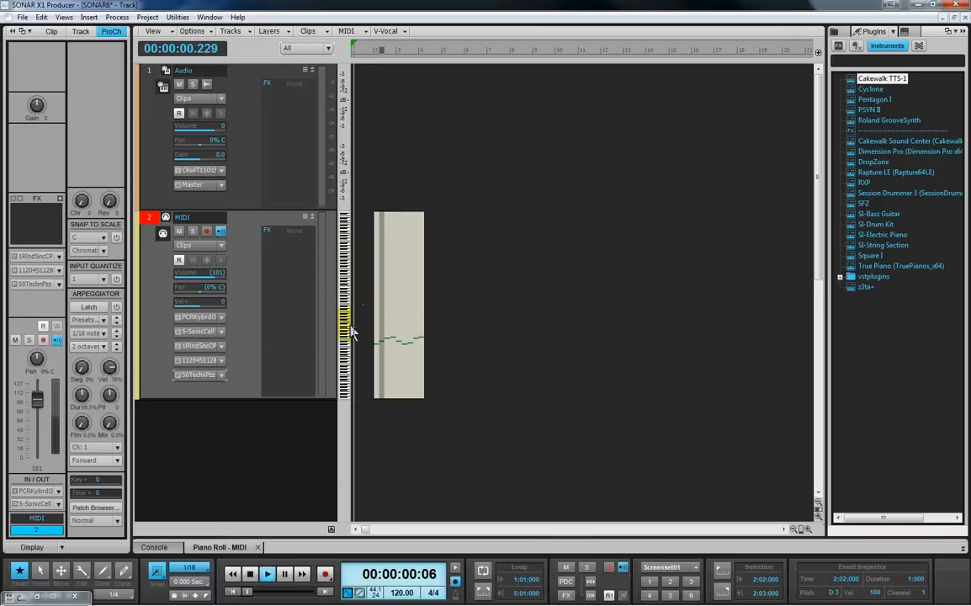
left_click(267, 573)
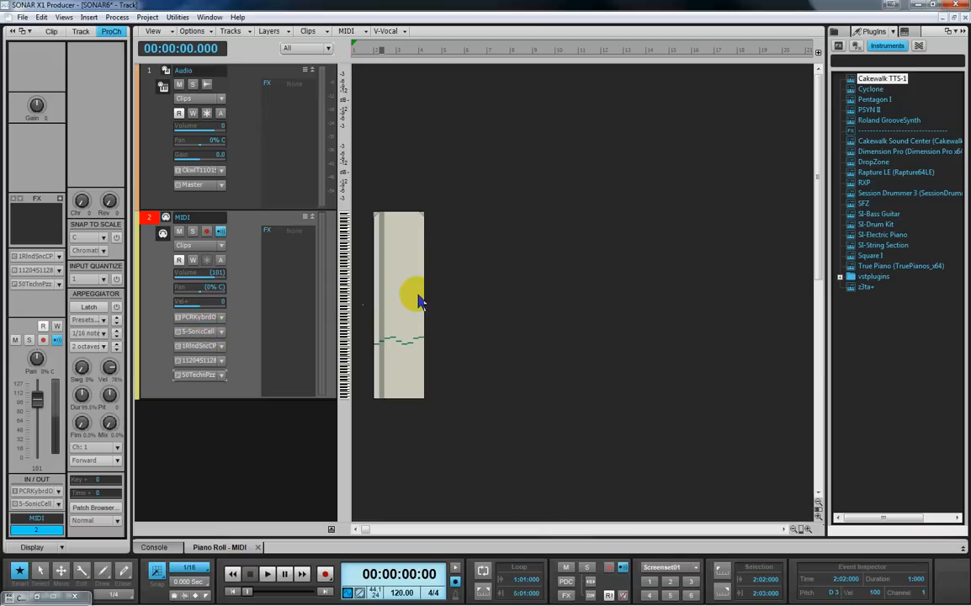
mouse_move(375, 289)
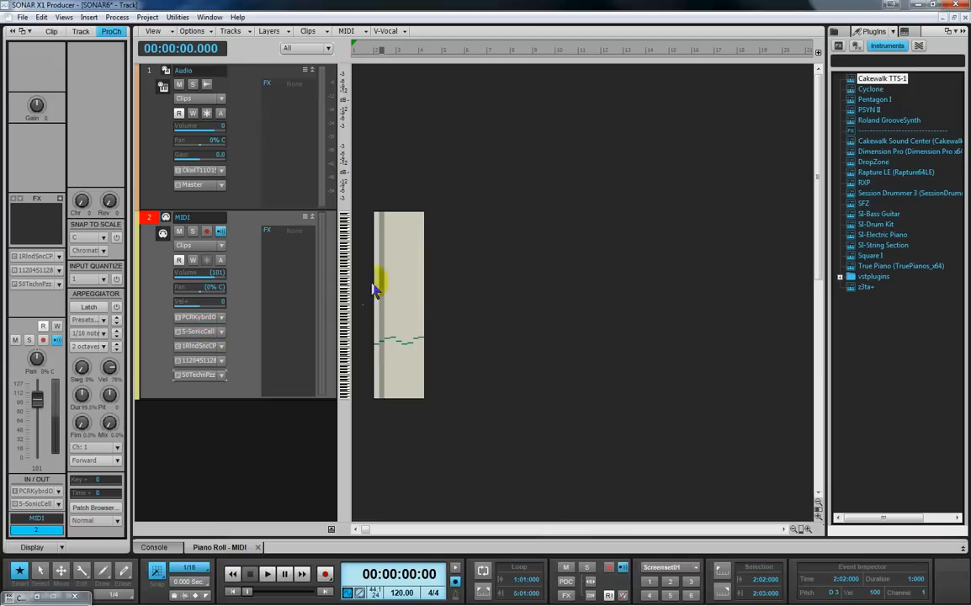